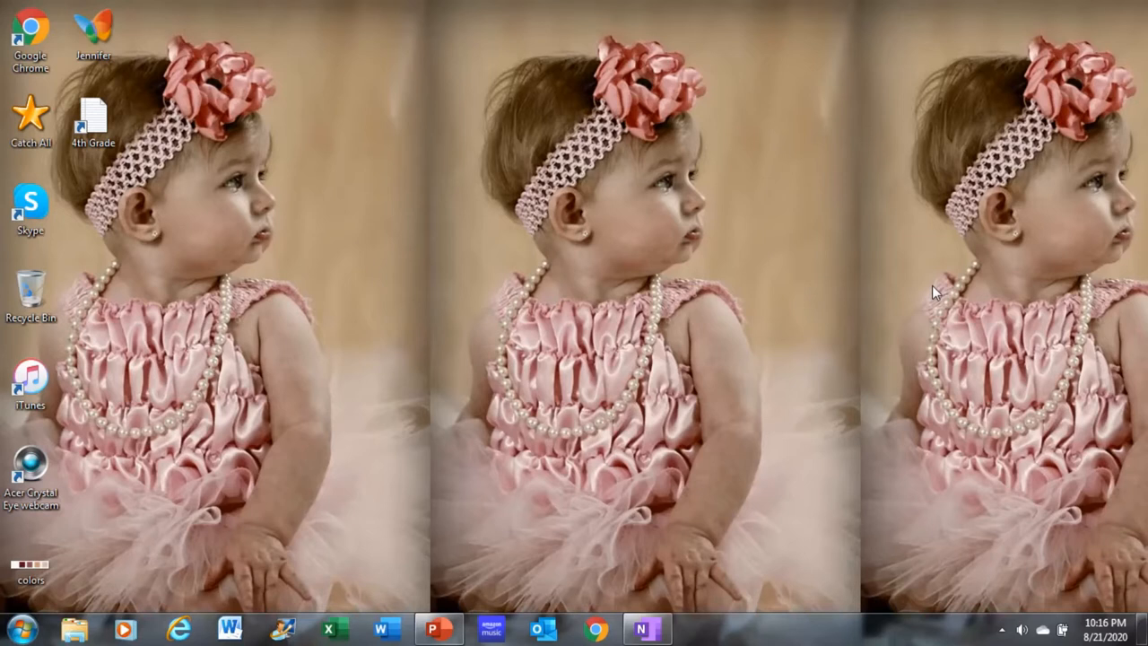
mouse_move(694, 354)
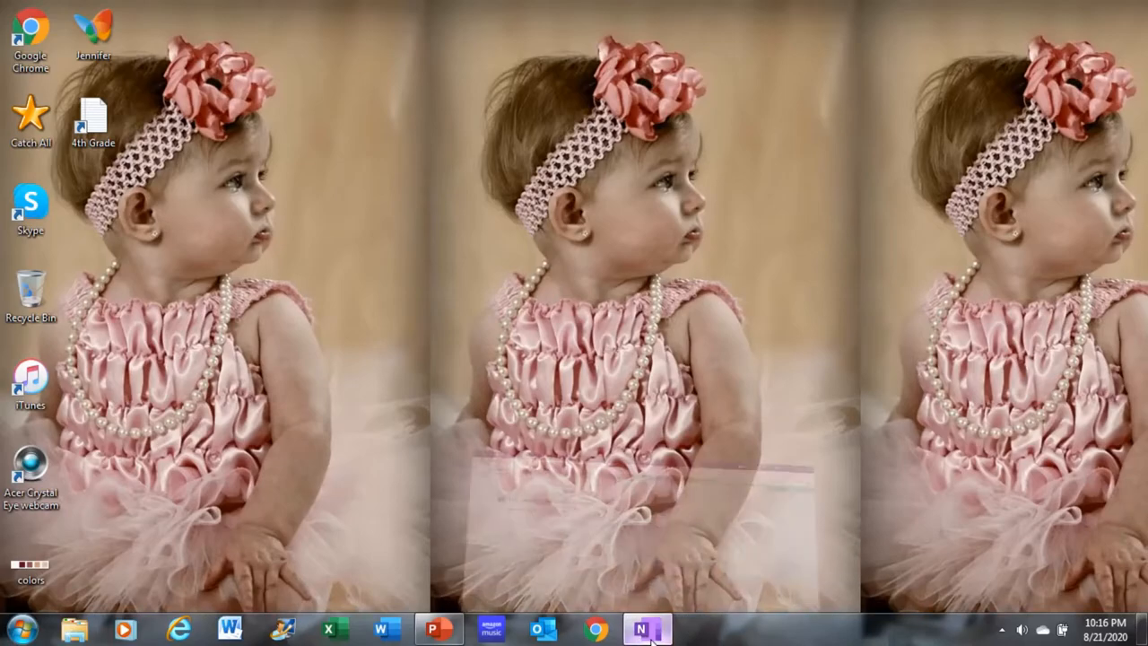
Launch OneNote and show the notebook list with Cedarwood and Kindling.
click(647, 629)
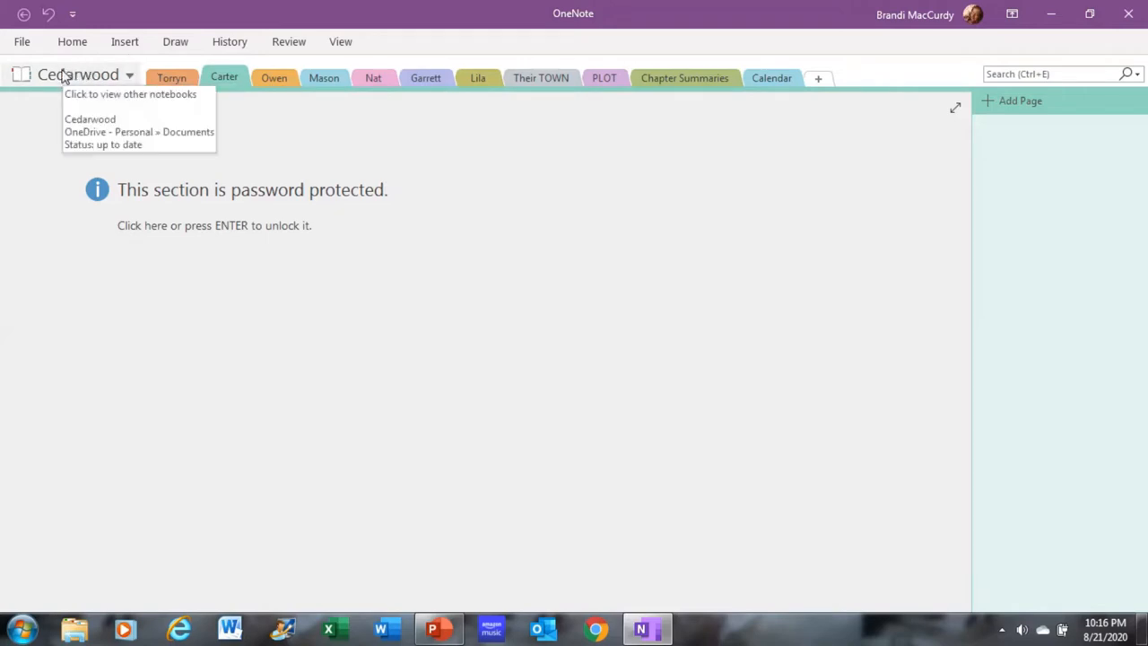
mouse_move(448, 112)
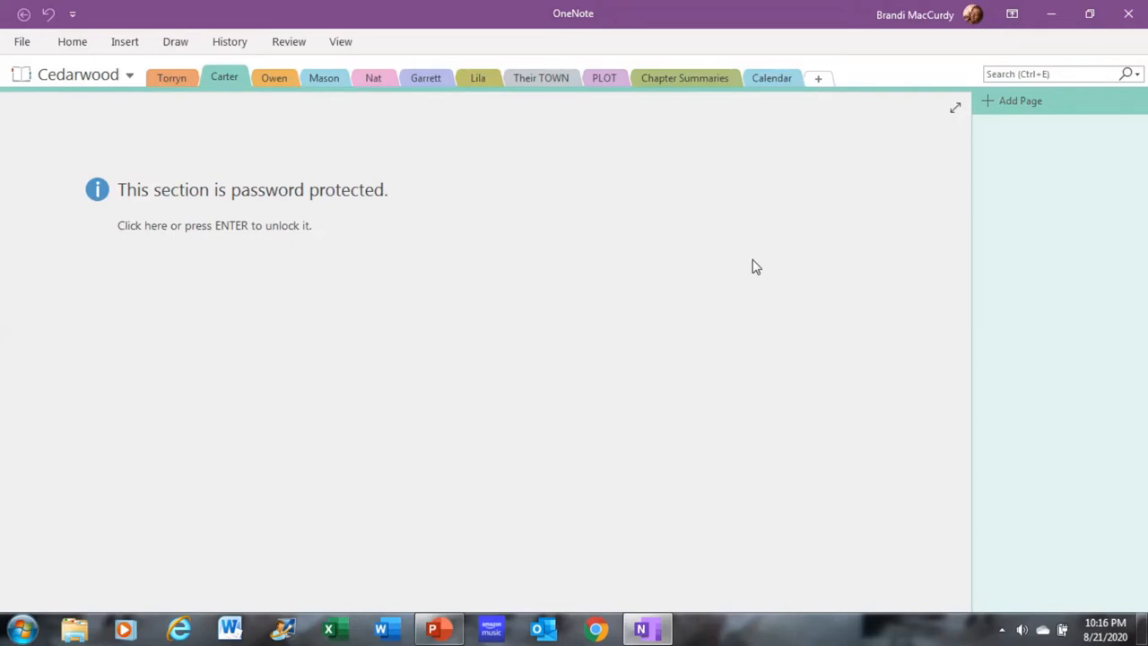
mouse_move(751, 272)
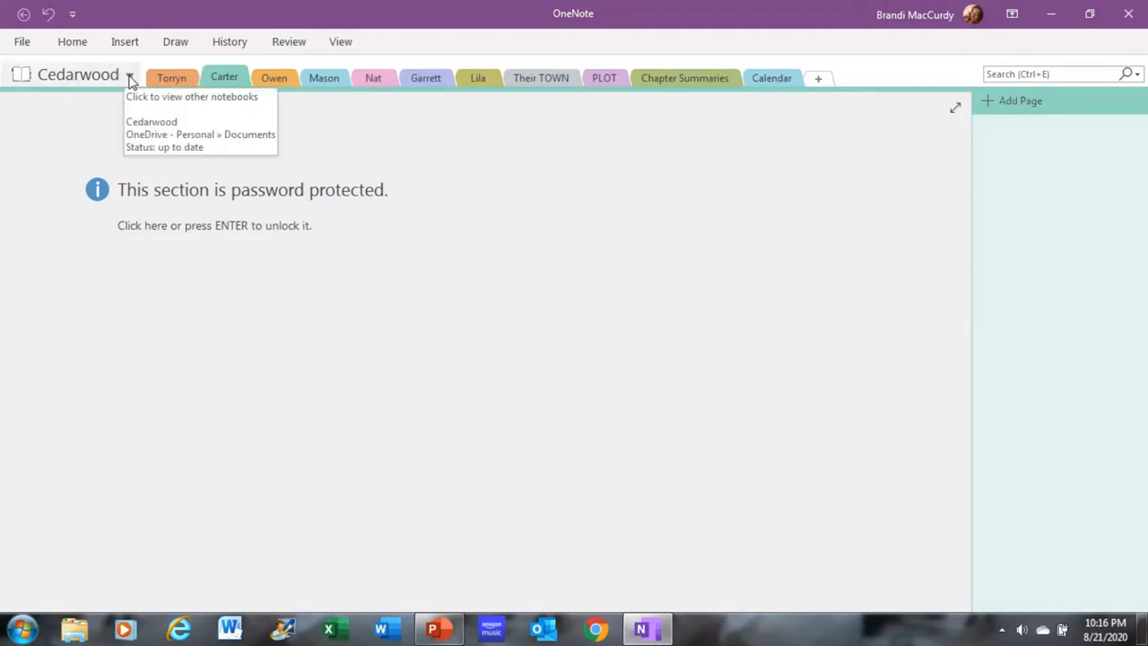
click(129, 74)
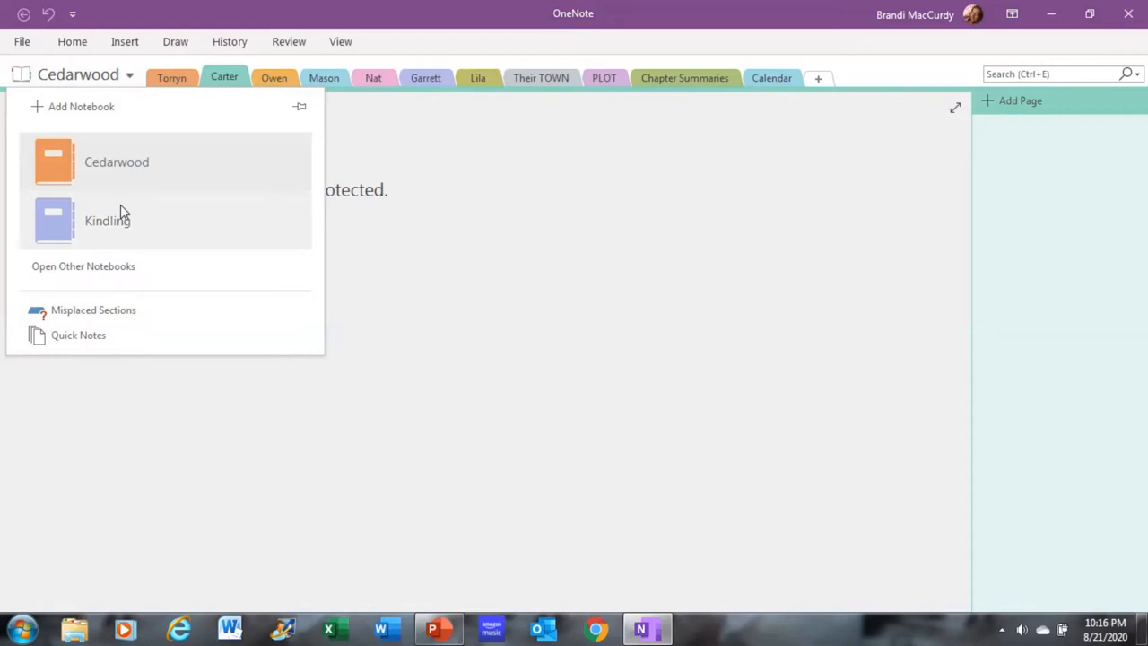
mouse_move(63, 115)
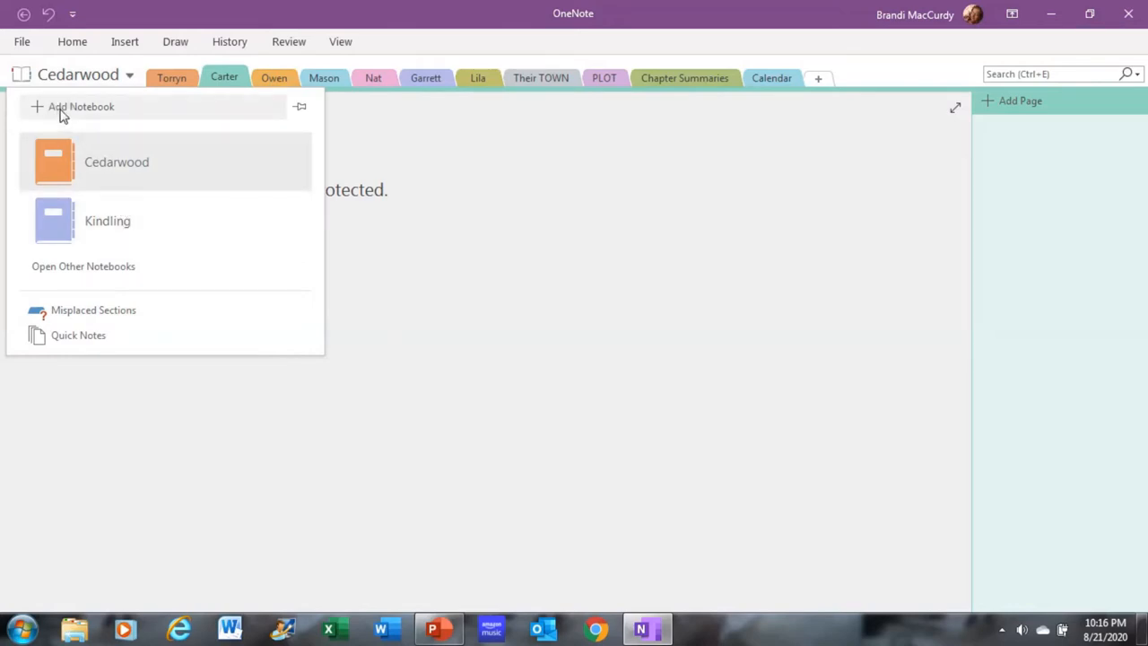
Create a notebook named 'Breakwater' and decline sharing it for now.
click(80, 106)
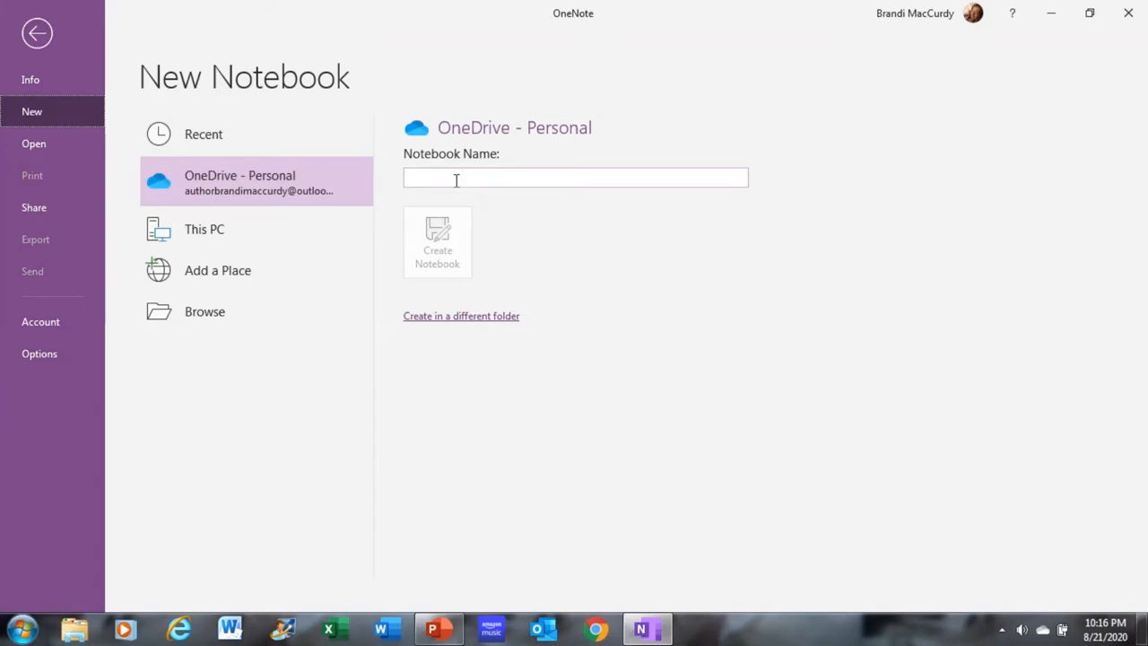
text(B)
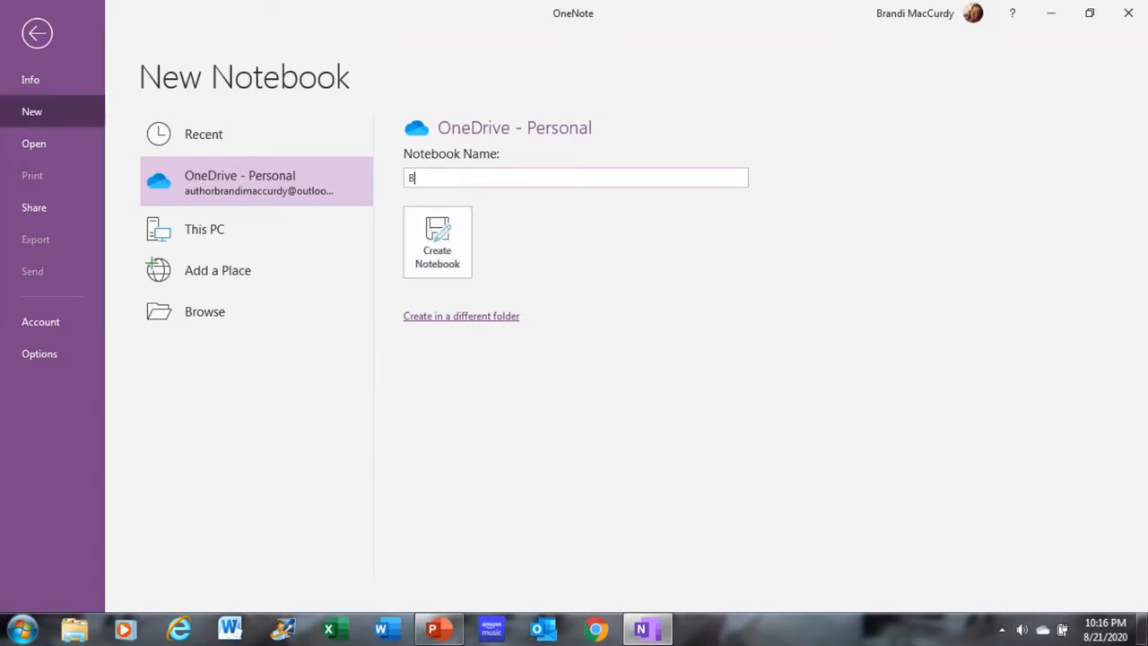
text(reakwater)
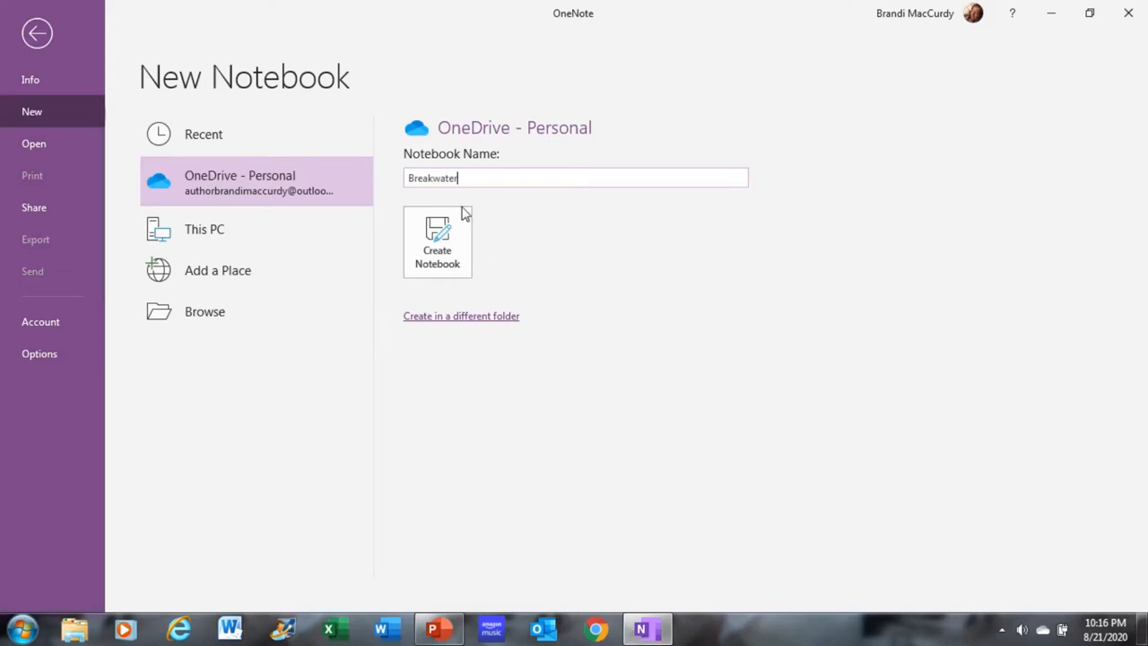
click(437, 243)
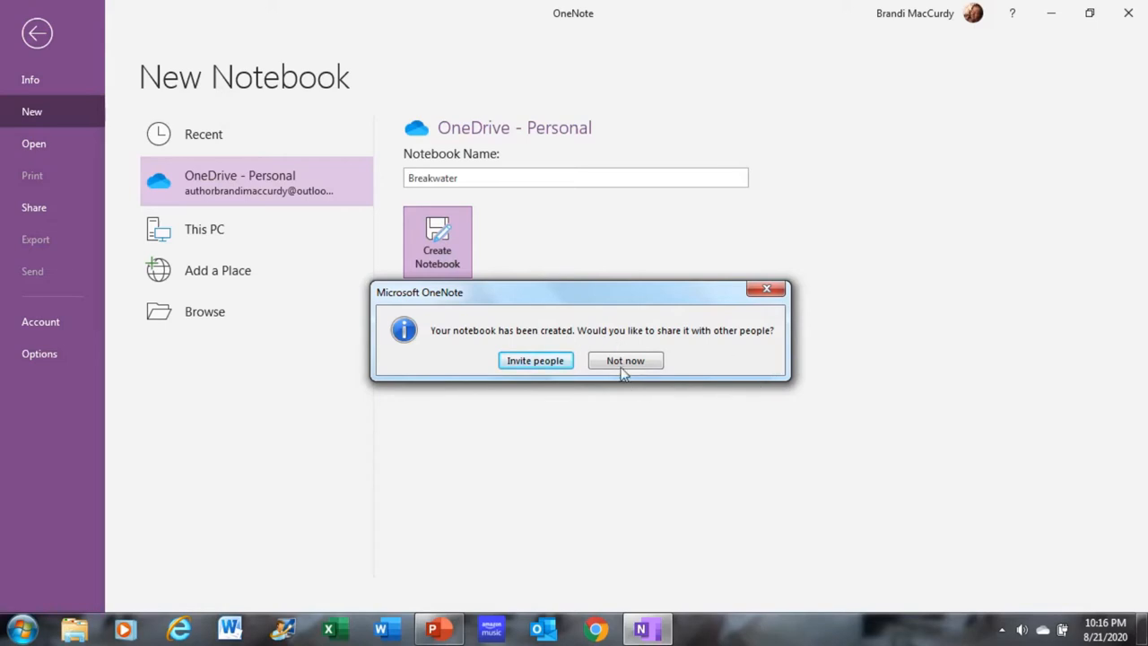
click(625, 360)
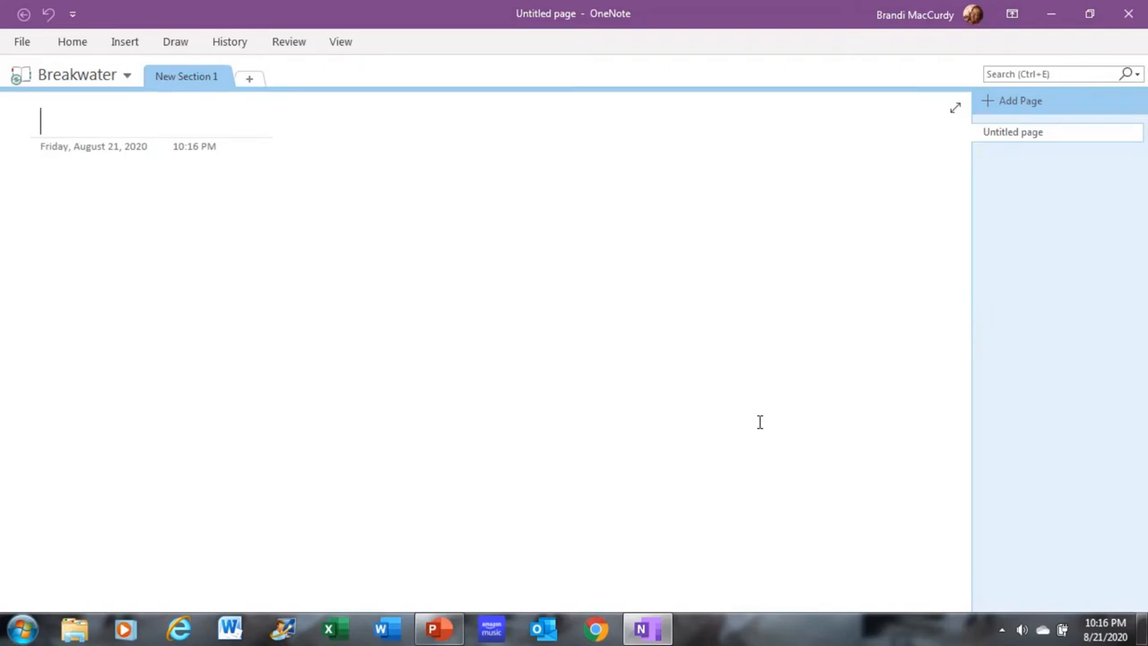
mouse_move(175, 276)
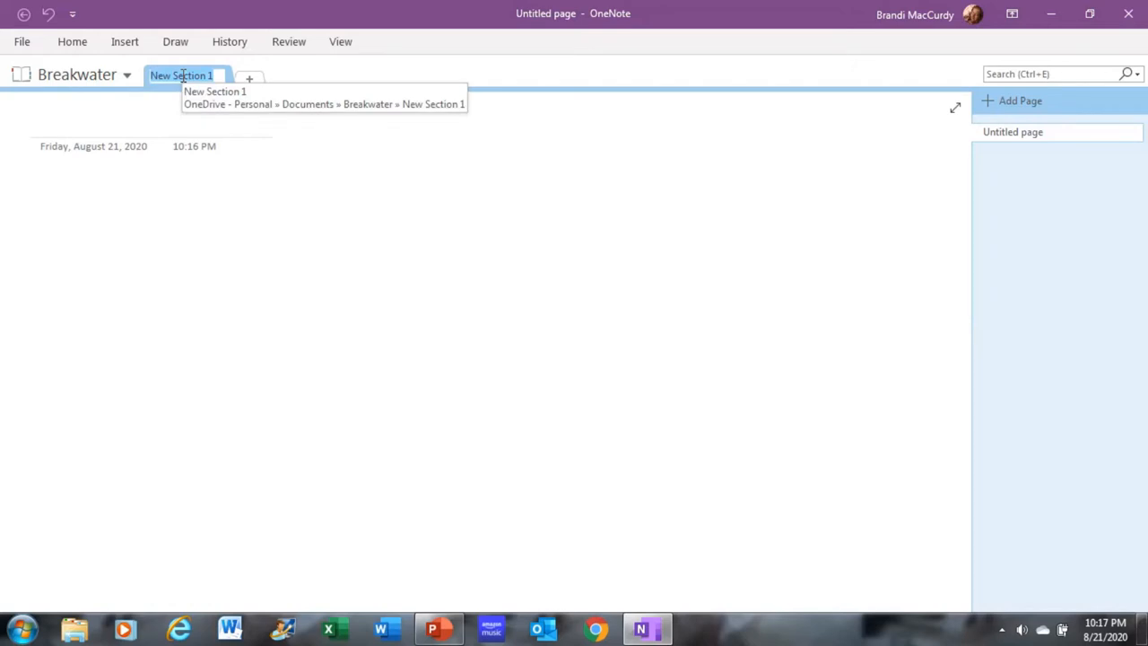
Rename New Section 1 to Amelia and add Tanner, Shawn and Nora sections.
text(Amelia)
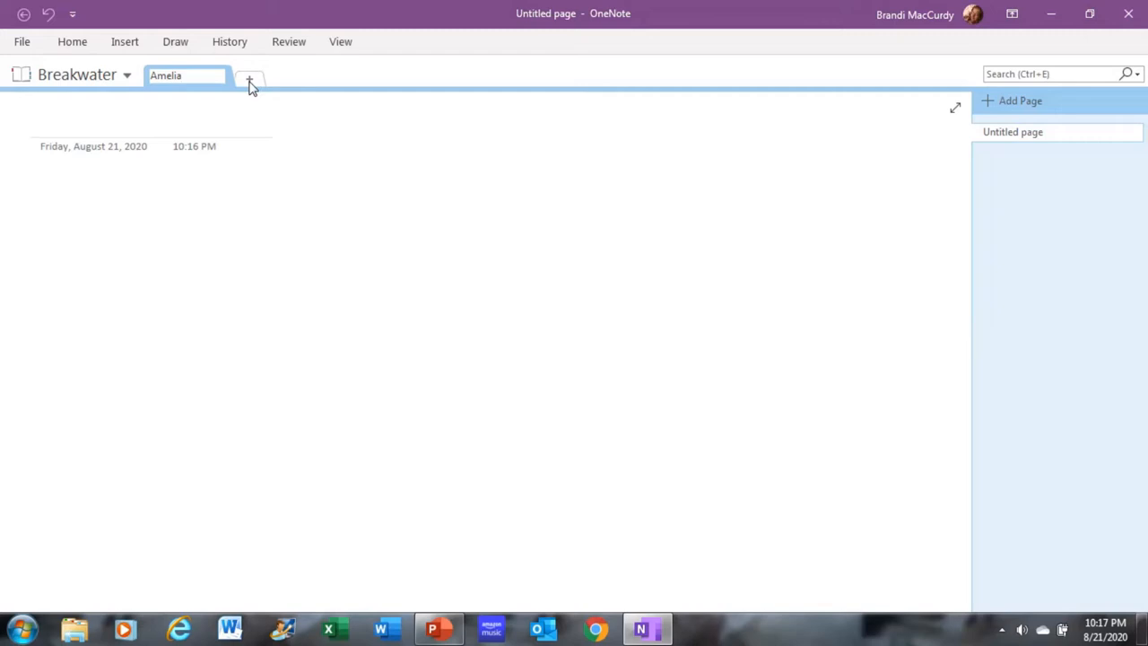
click(249, 81)
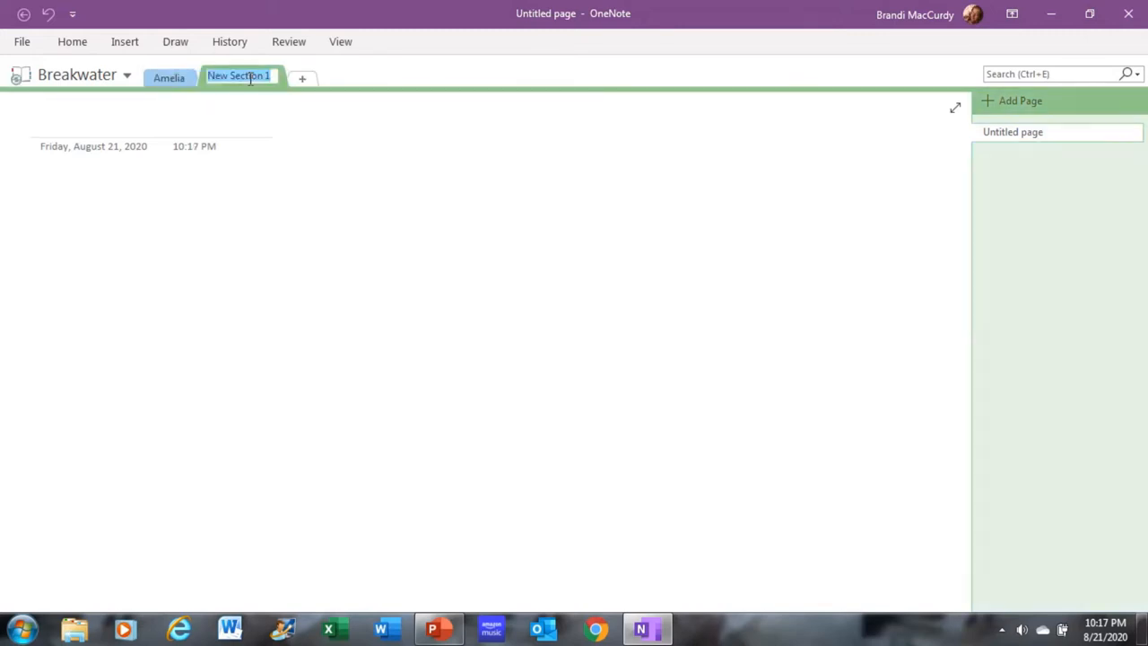
mouse_move(238, 75)
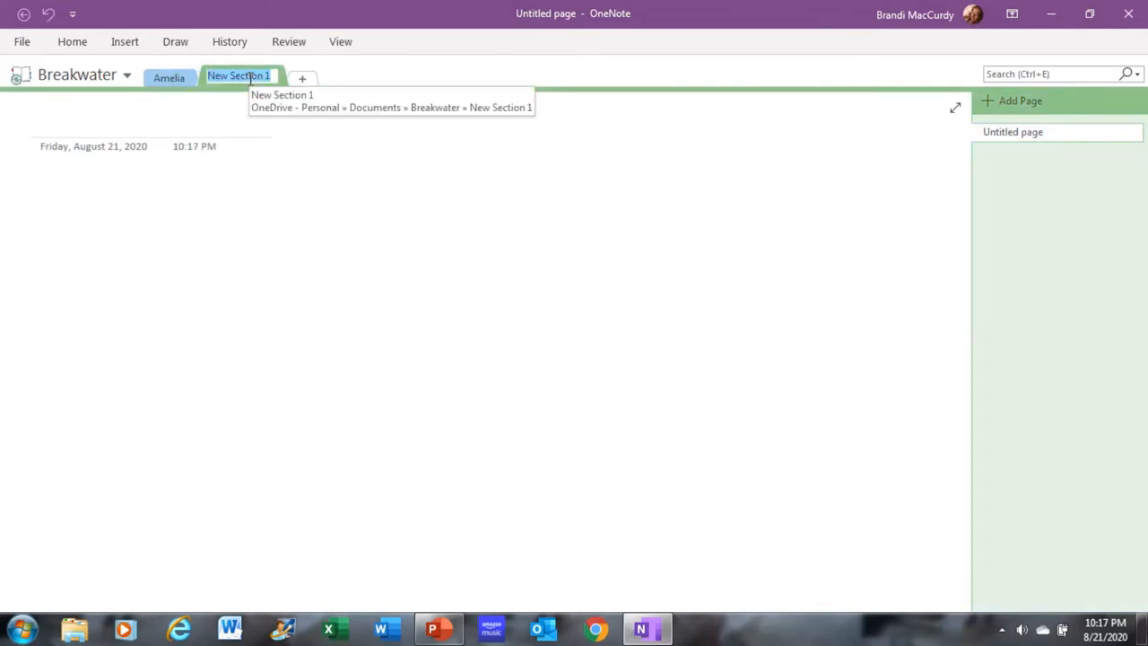
text(Tanner)
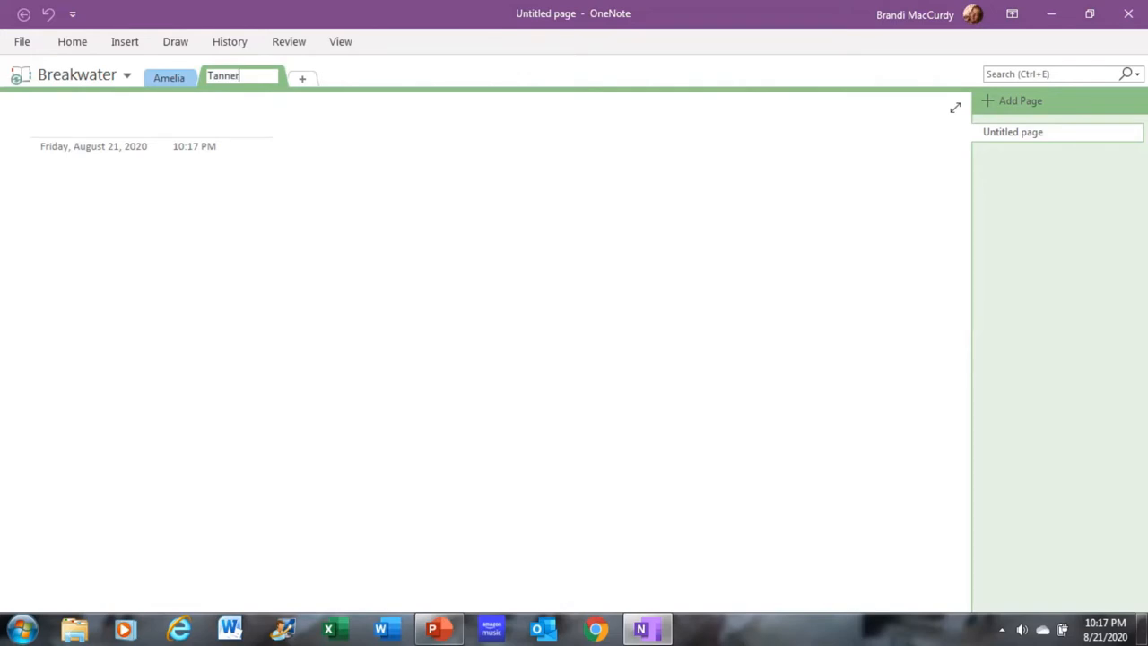
mouse_move(309, 90)
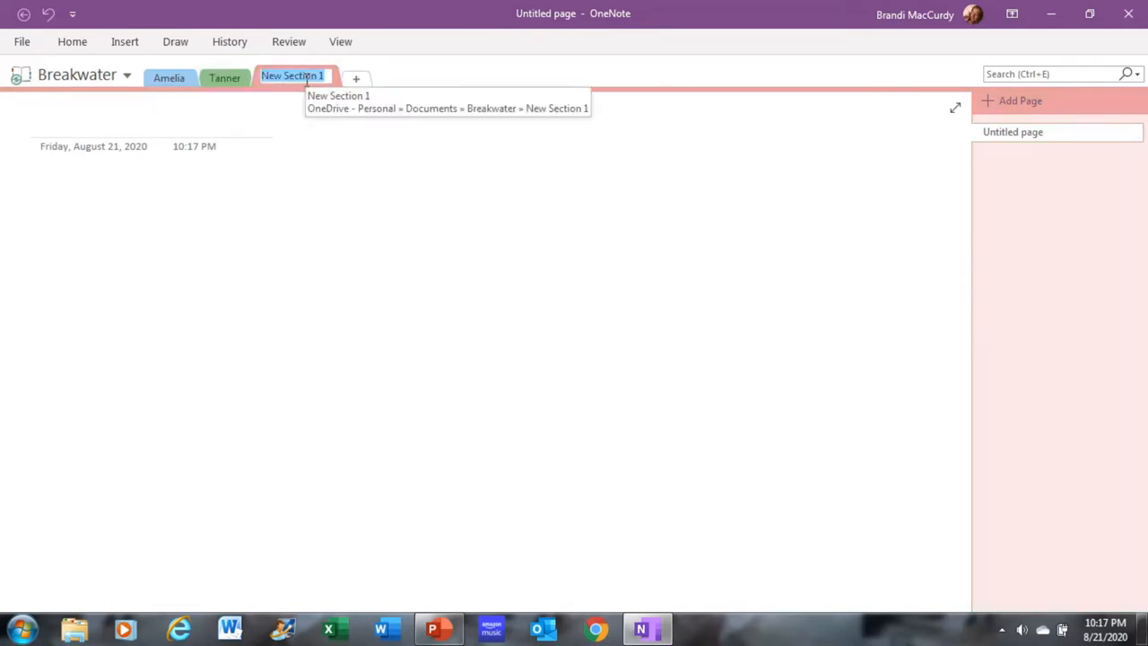
text(Shawn)
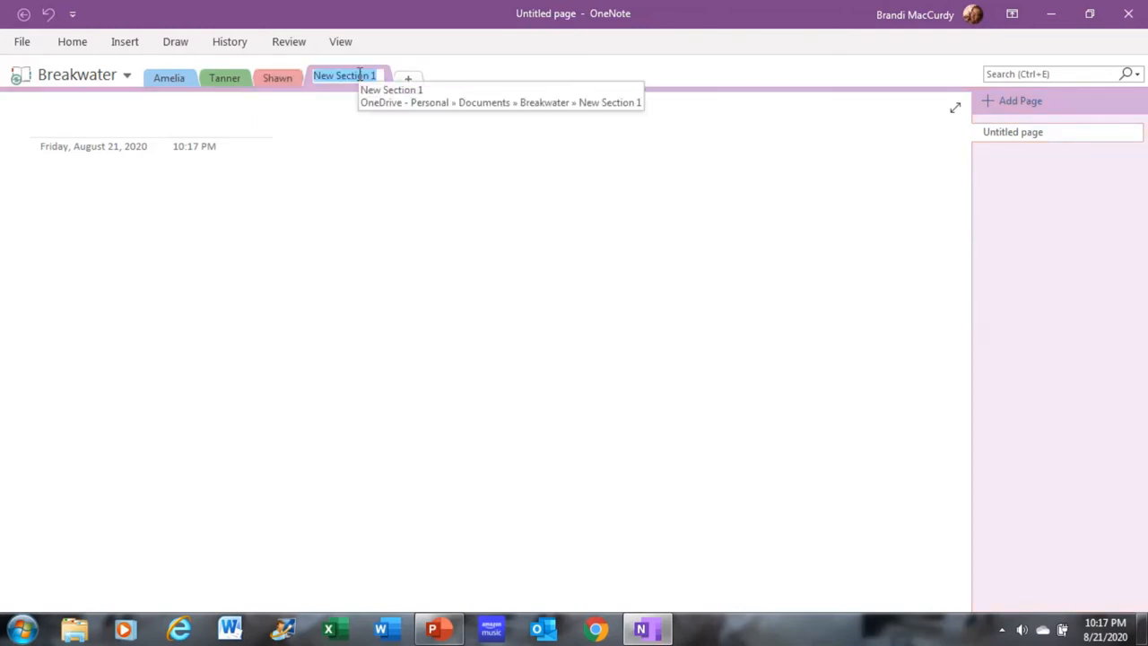
text(Nora)
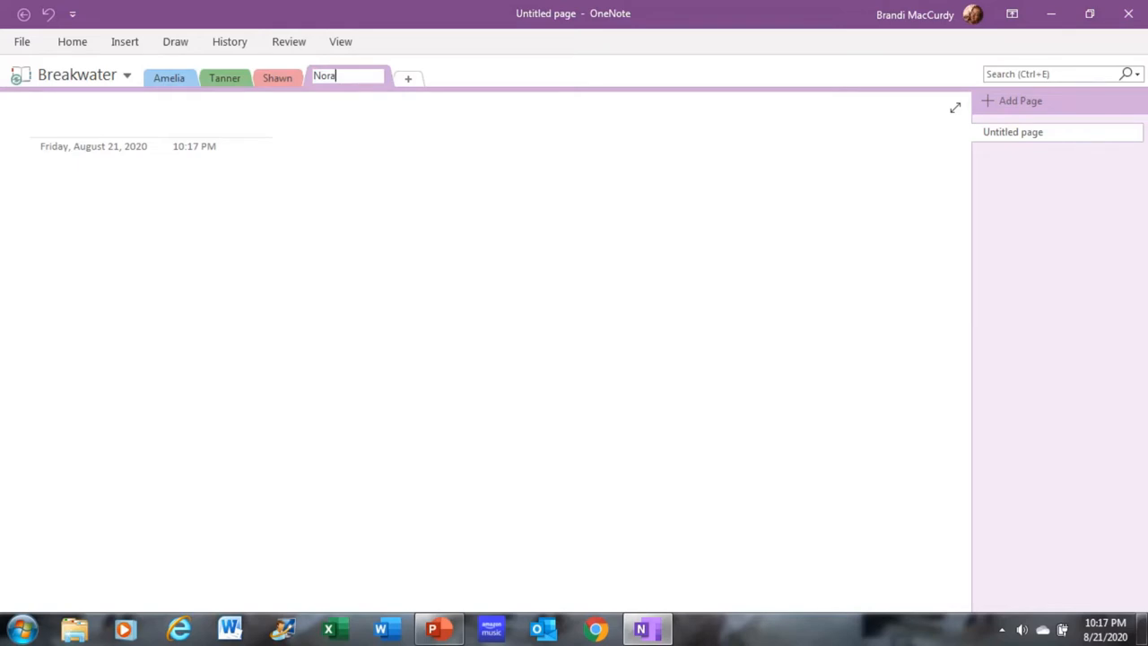
key(enter)
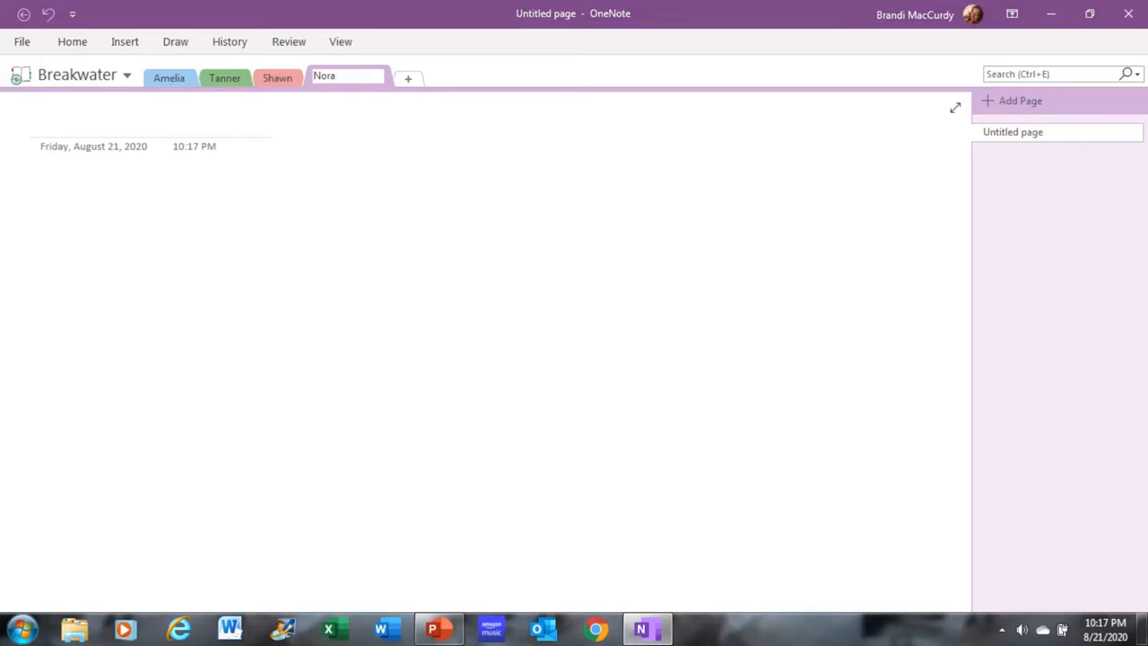
Add The Town, Plot, Chapter Summaries and Calendar section tabs after Nora.
click(409, 78)
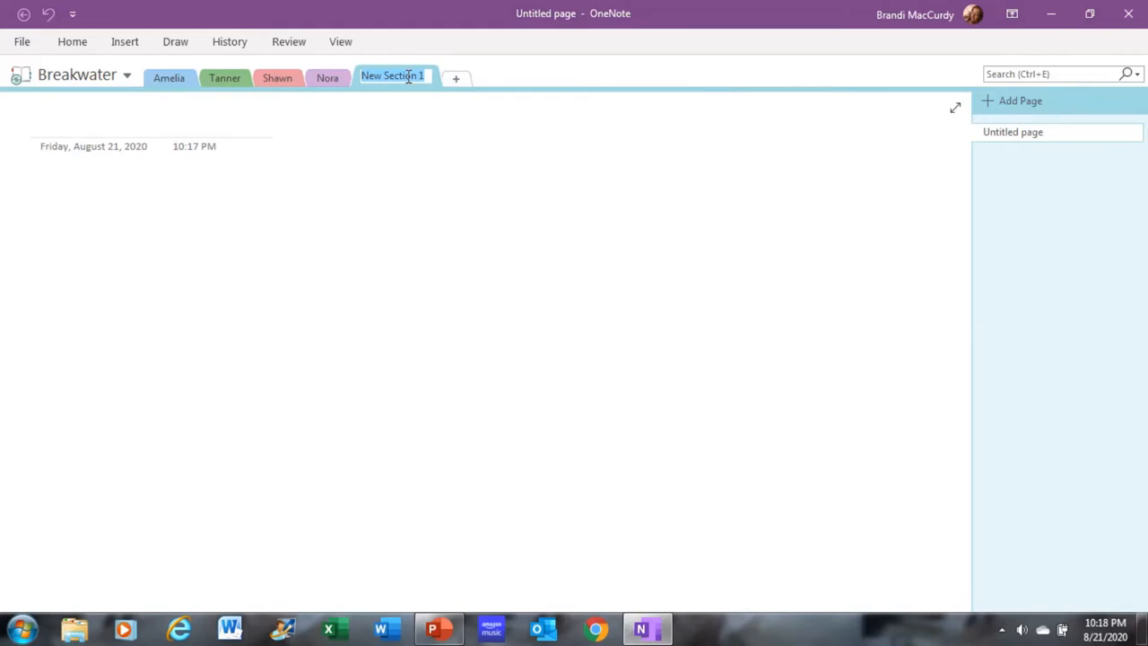
text(The Town)
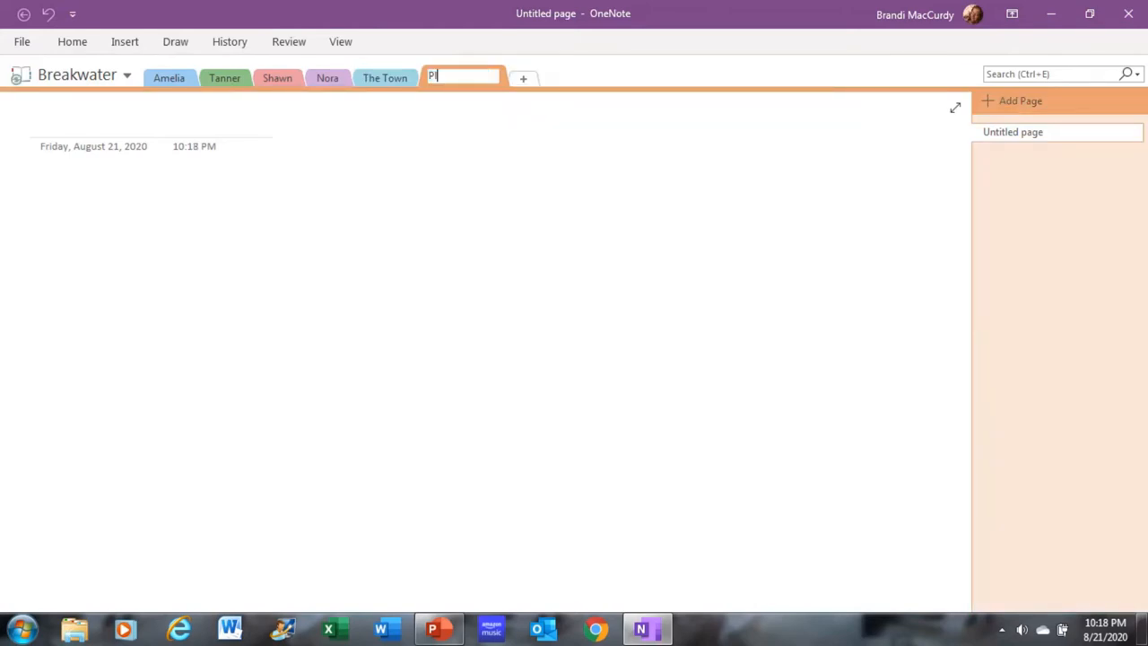
text(lot)
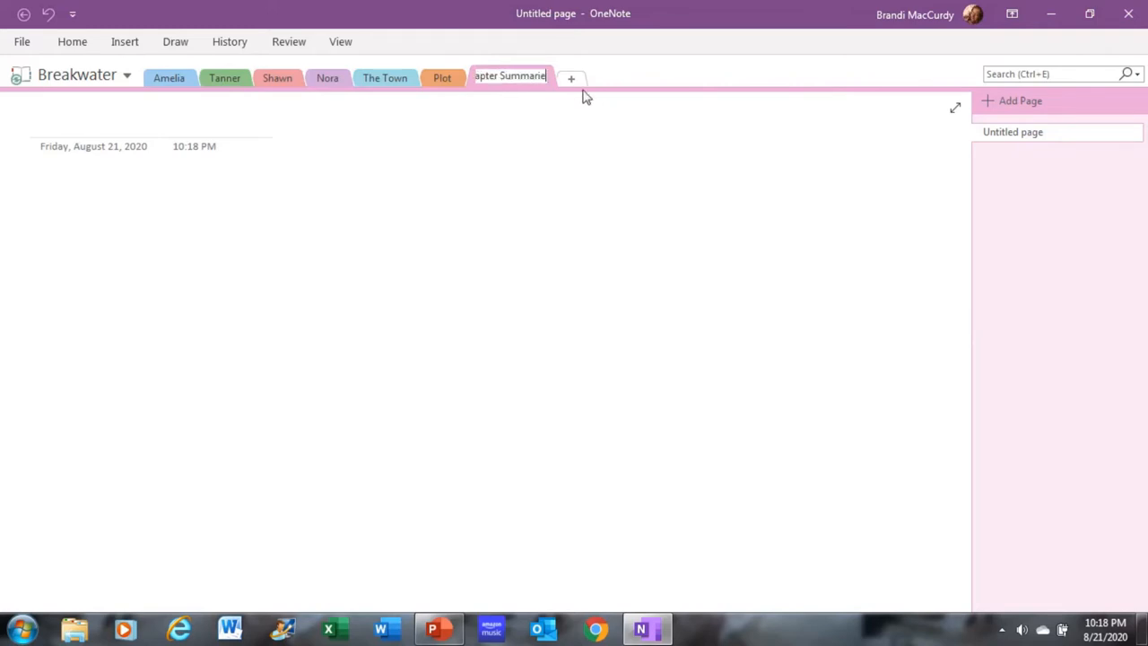
text(Calne)
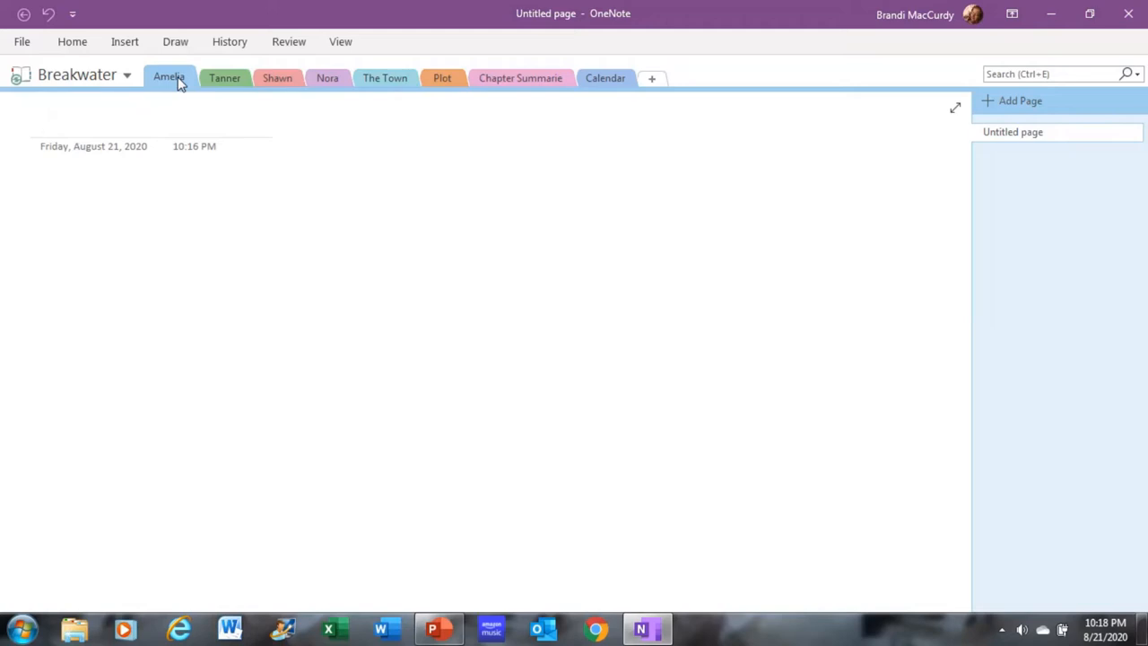
Return to the Amelia section and title its first page 'Inspiration'.
click(135, 121)
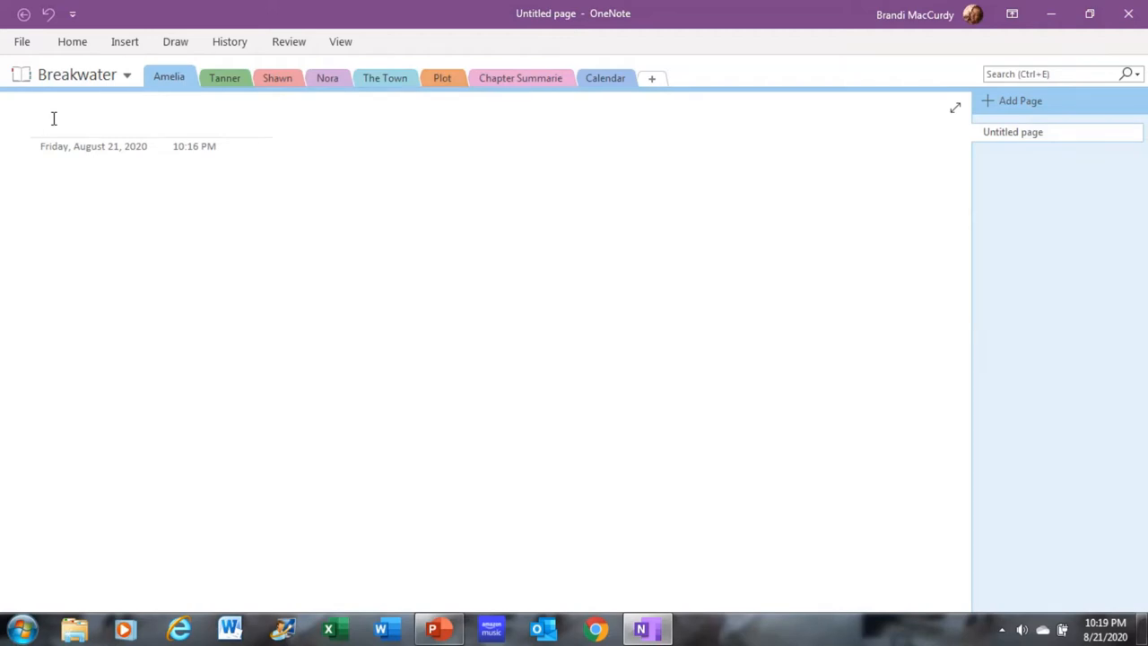
click(42, 119)
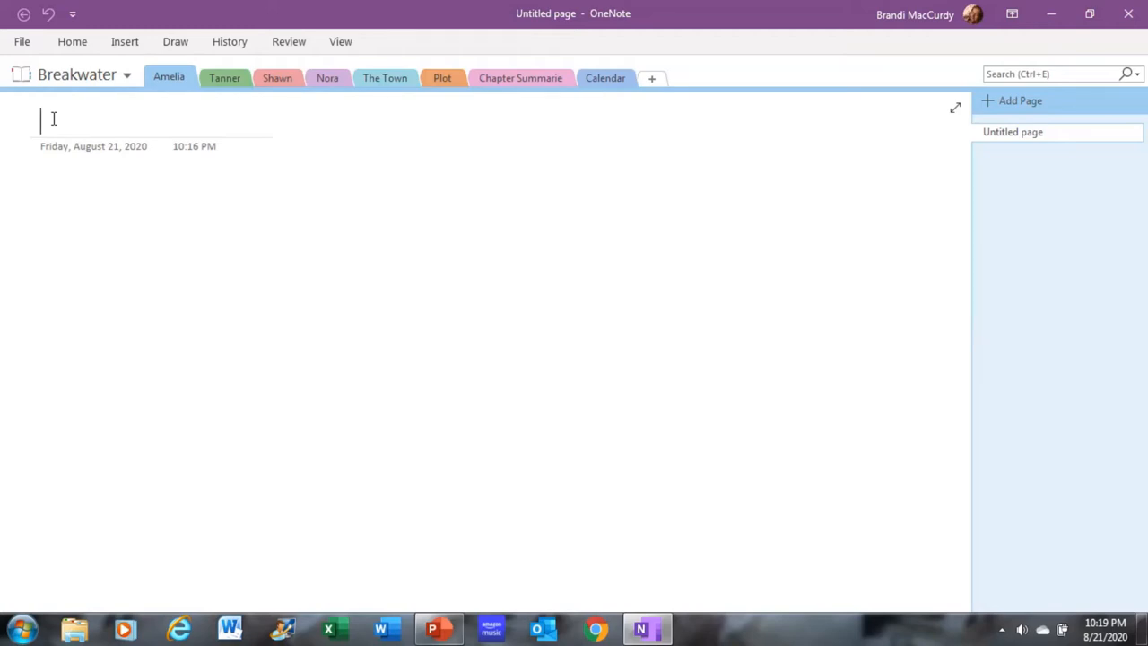
text(In)
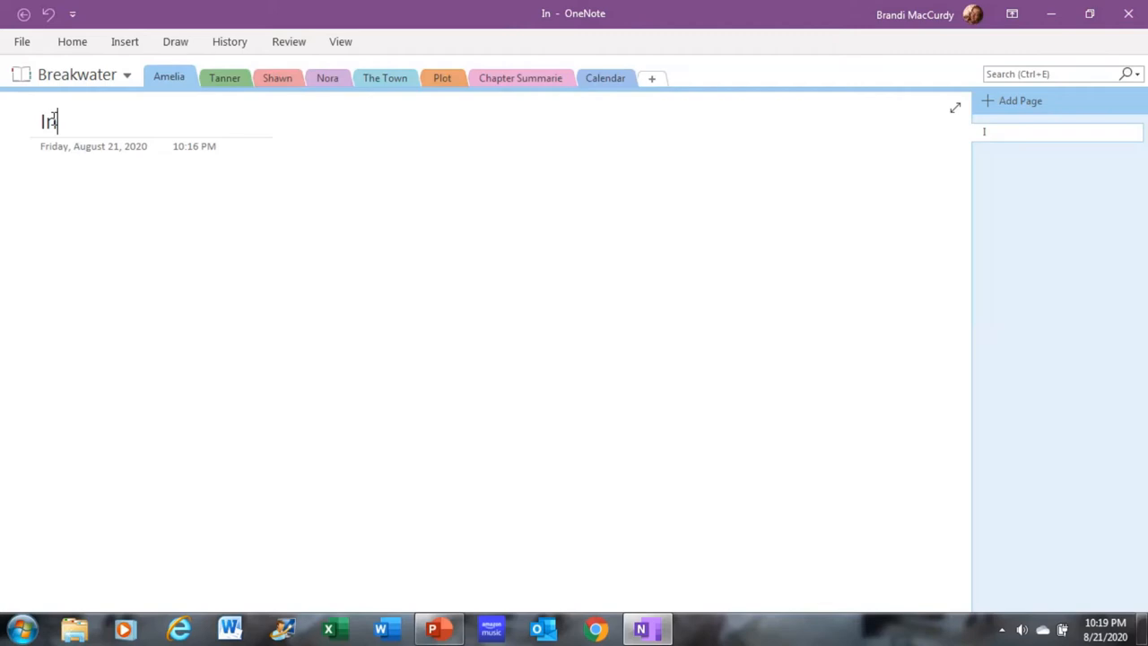
text(spirati)
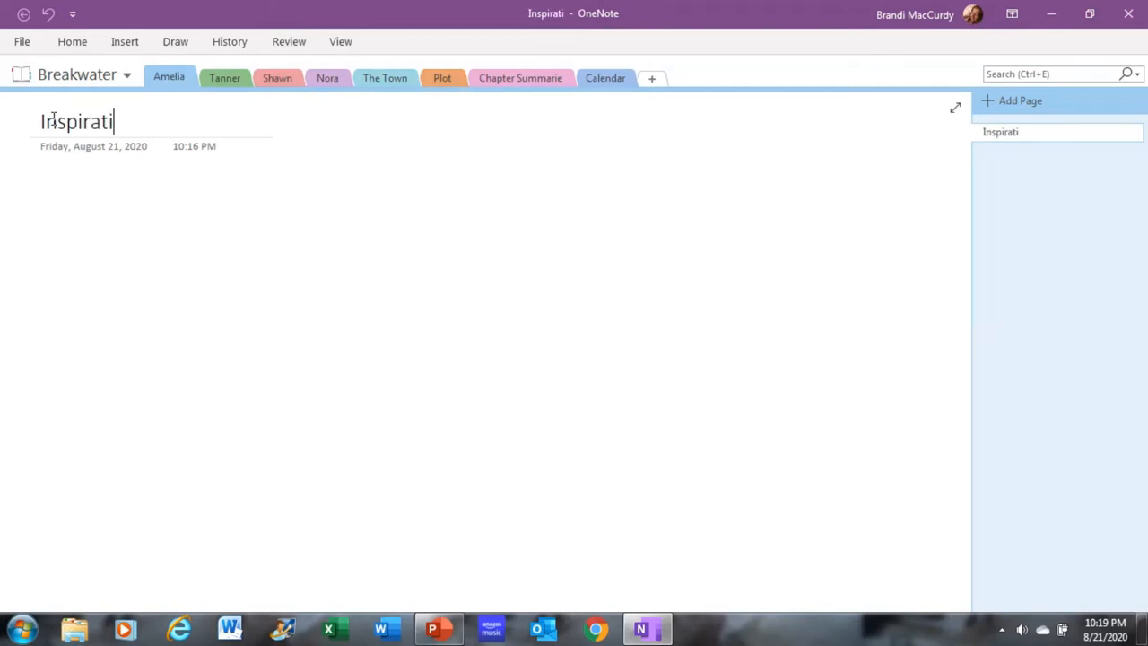
text(on)
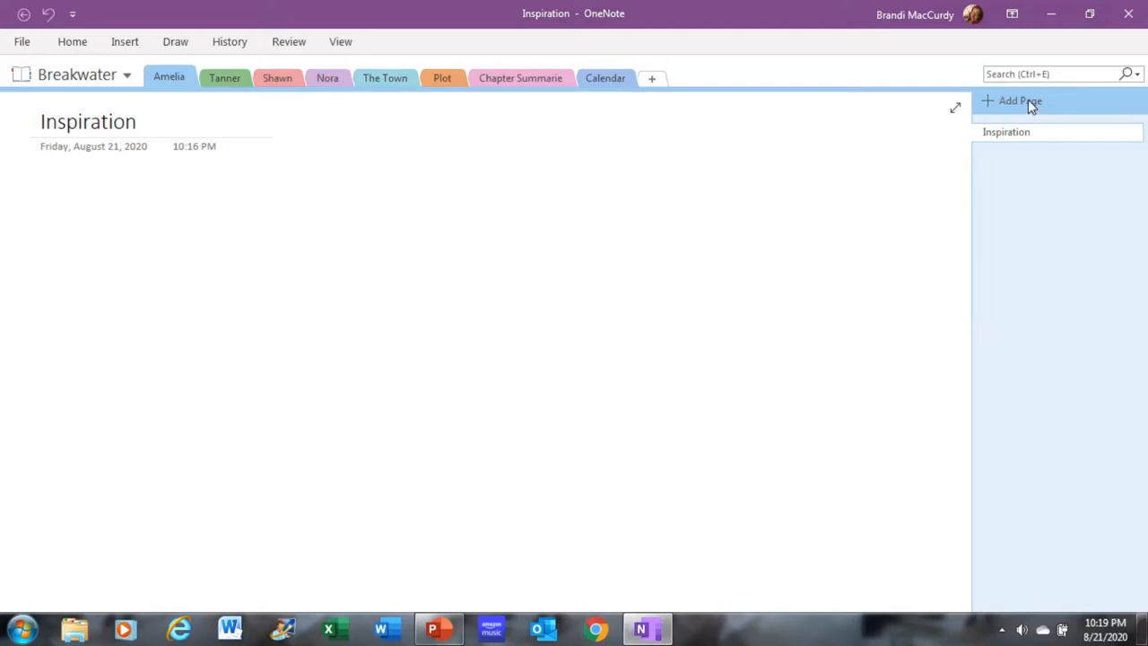
Add a 'Personal Details' page, then check Inspiration and return to it.
click(1020, 100)
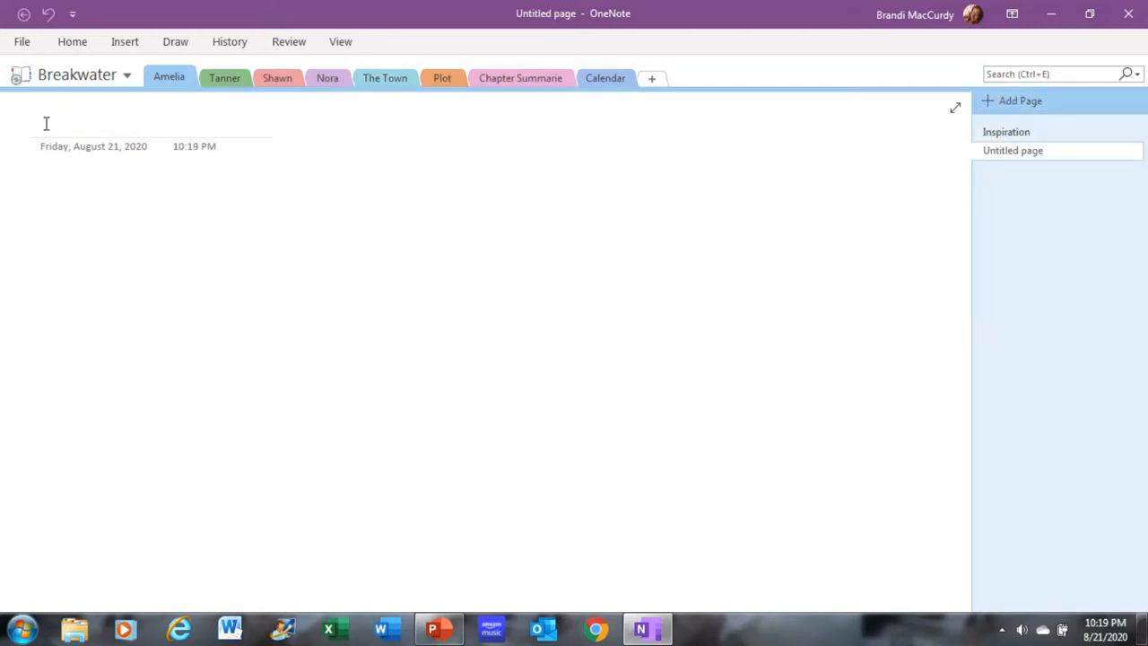
text(Pero)
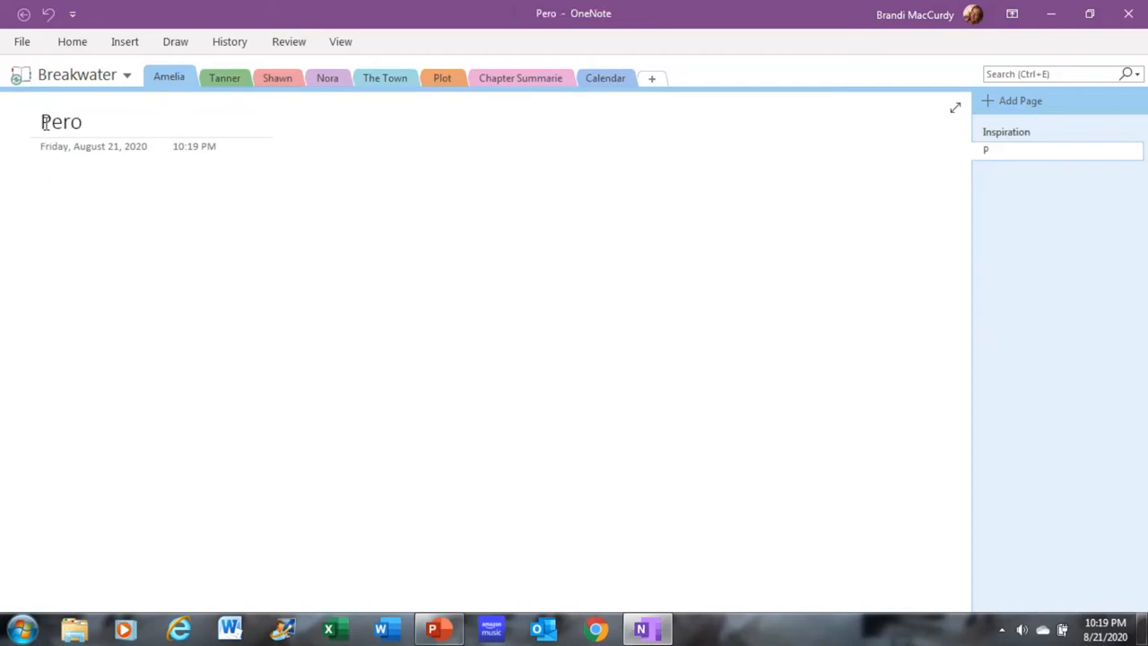
text(Personal Detail)
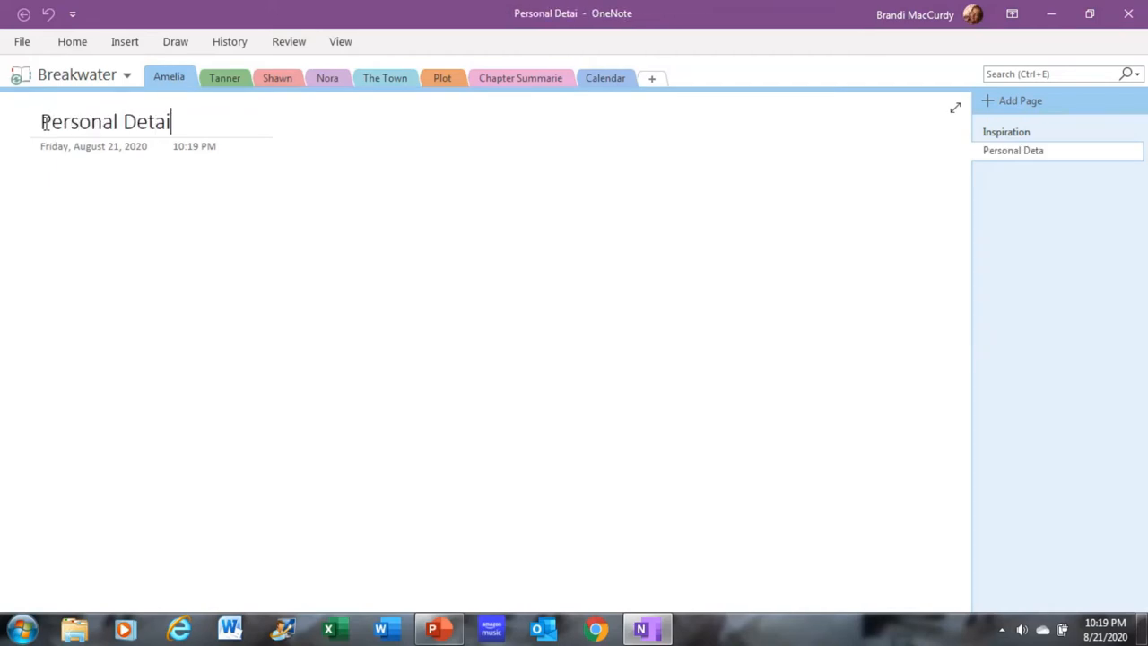
text(ls)
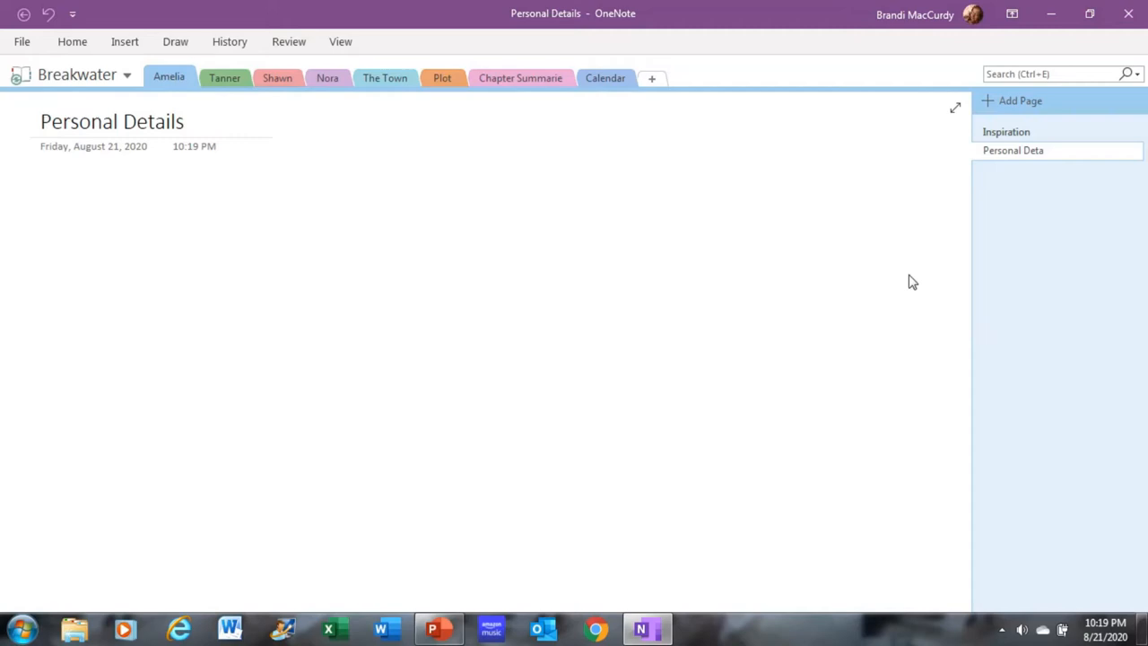
click(1013, 132)
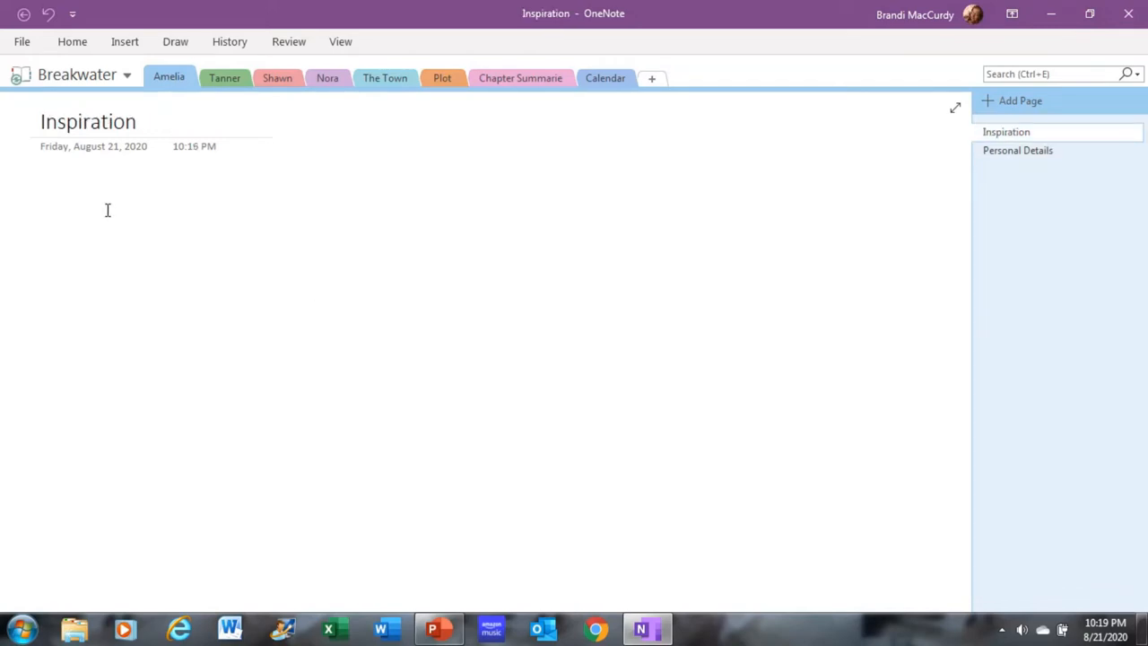
click(137, 121)
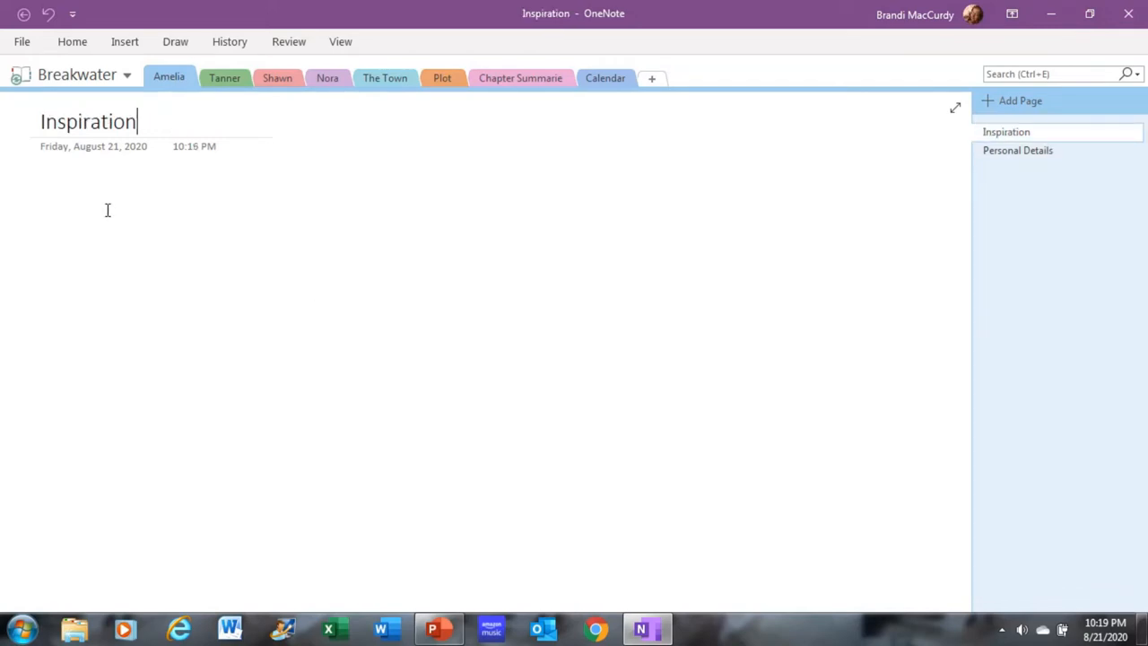
mouse_move(118, 261)
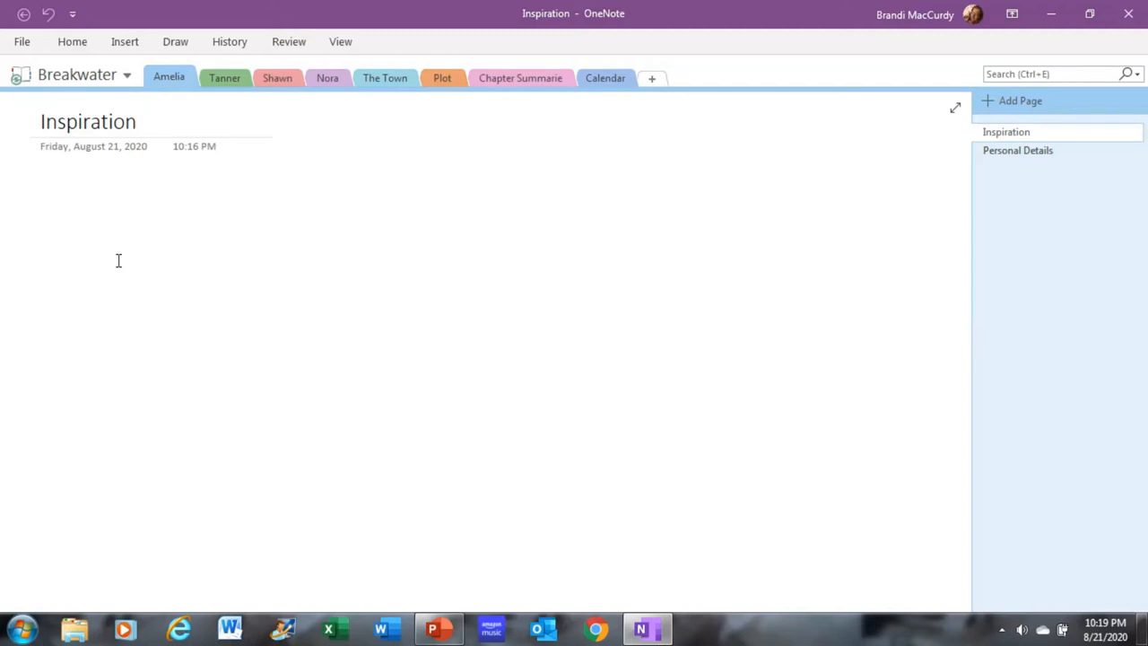
mouse_move(830, 205)
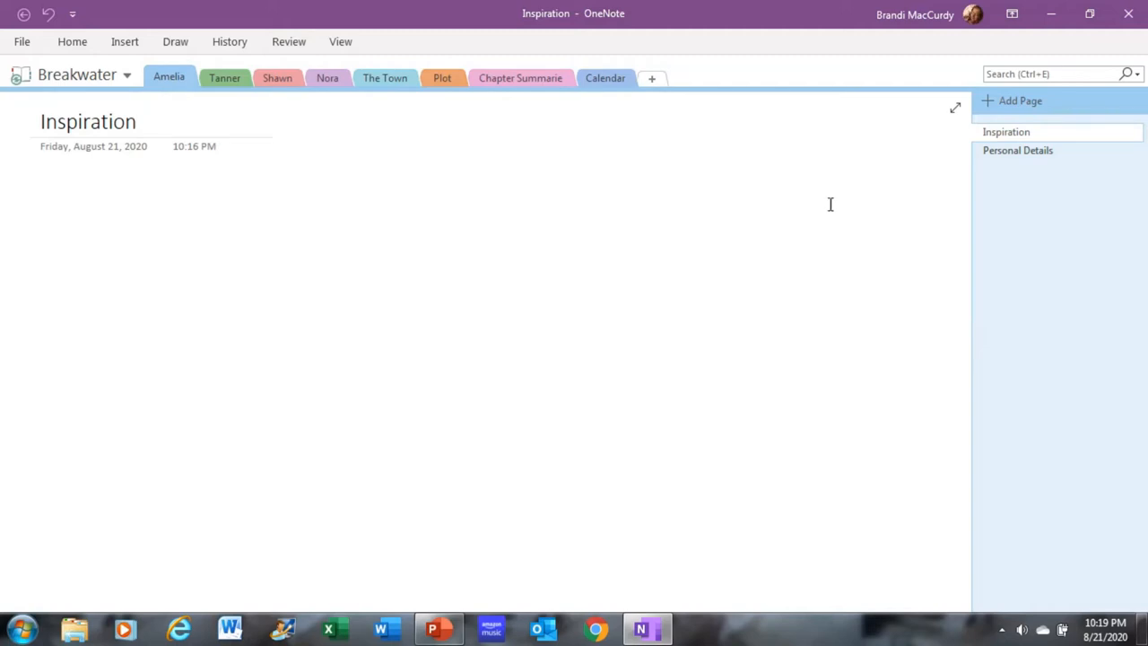
click(1018, 150)
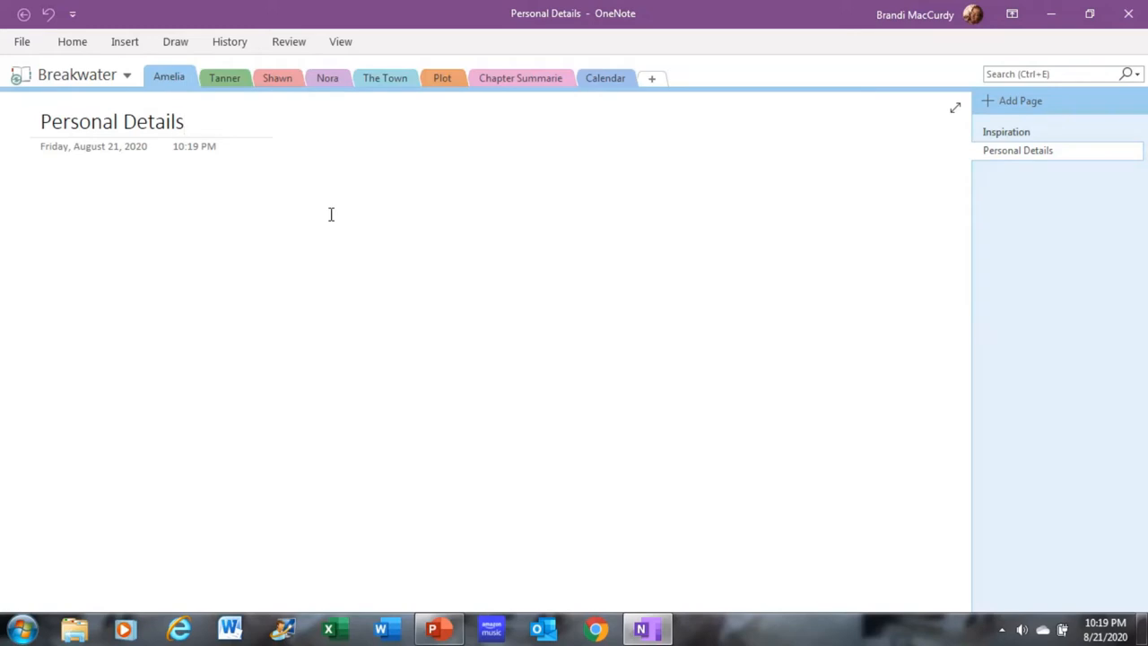
click(111, 121)
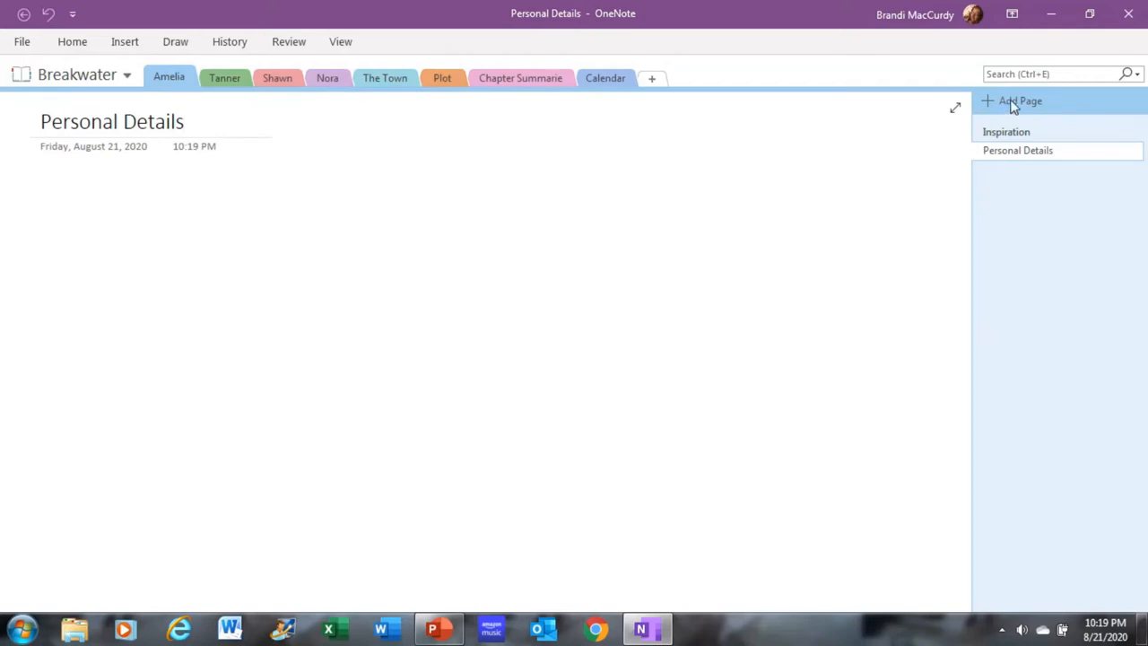
Add 'Job Details' and 'Negative Traits' pages to the Amelia section.
click(1020, 101)
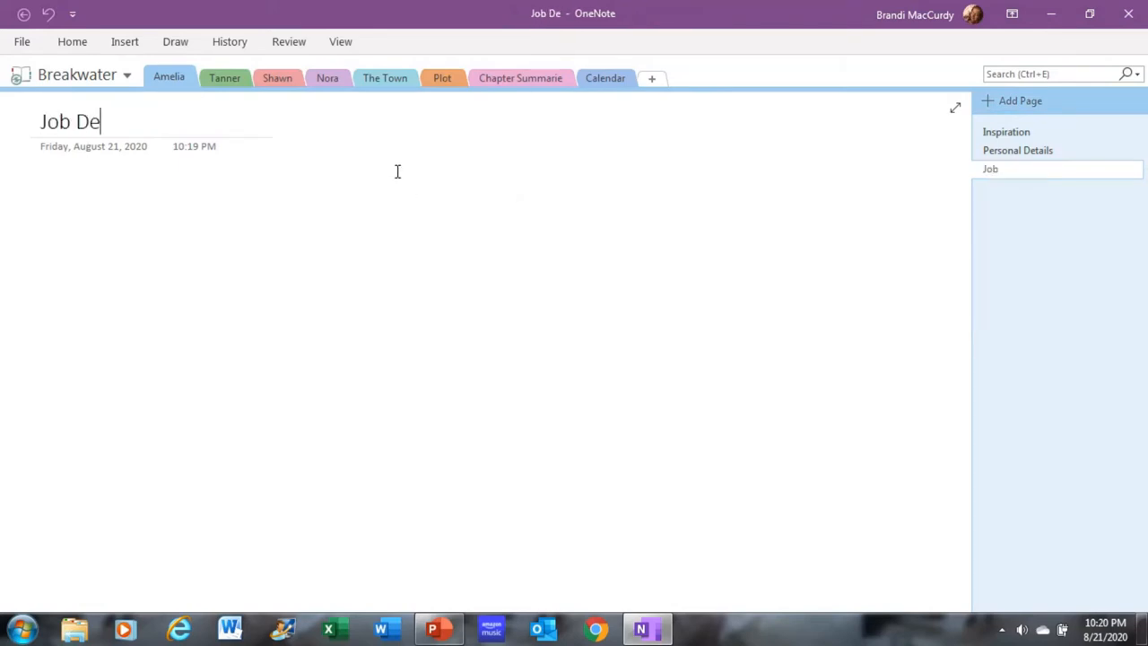
text(tails)
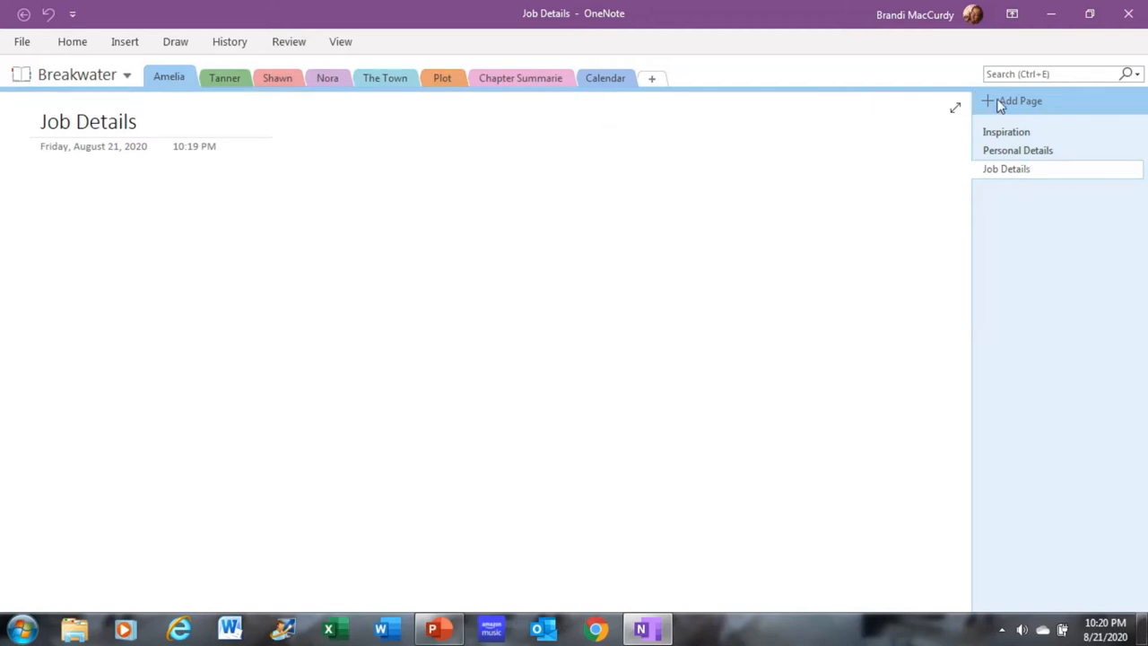
click(1020, 100)
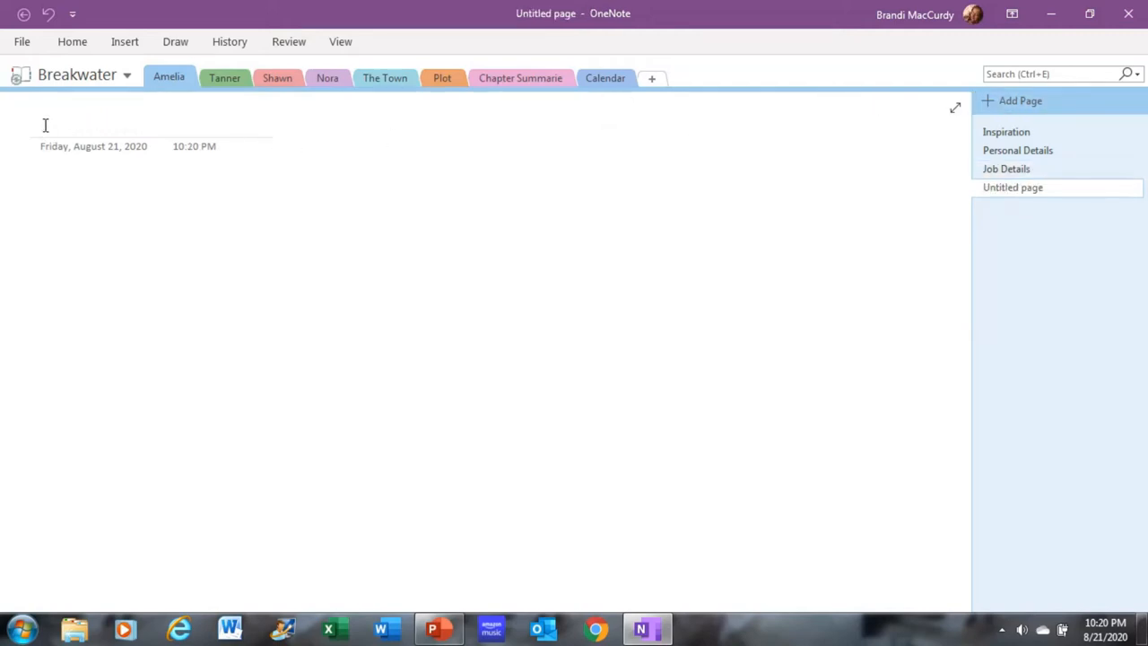
text(N)
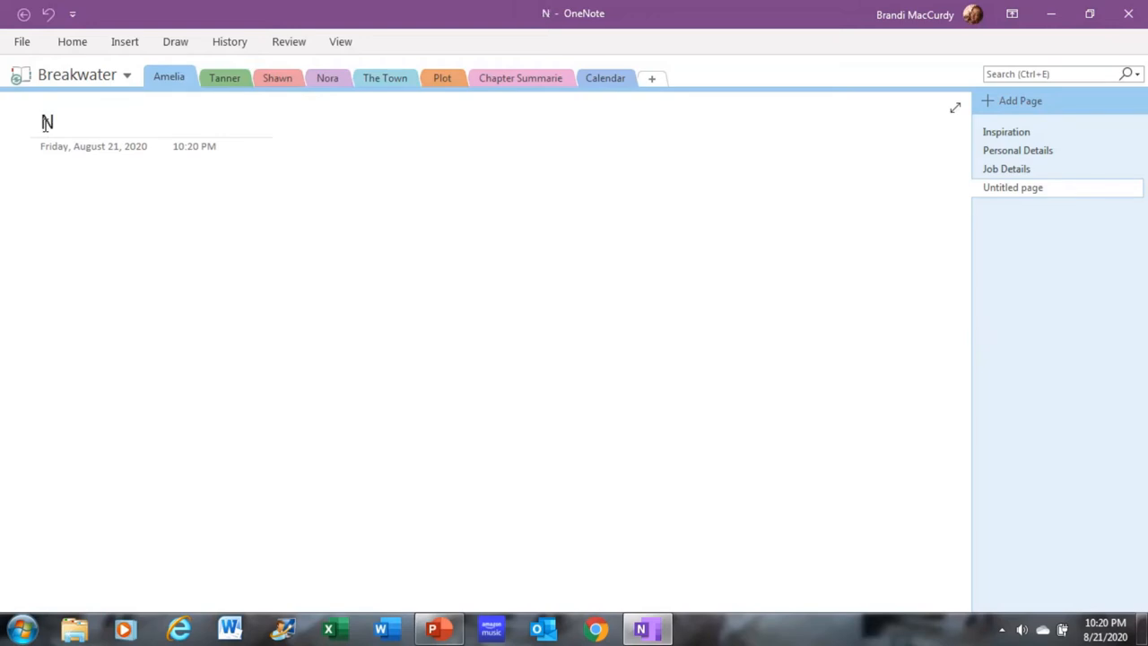
text(egative)
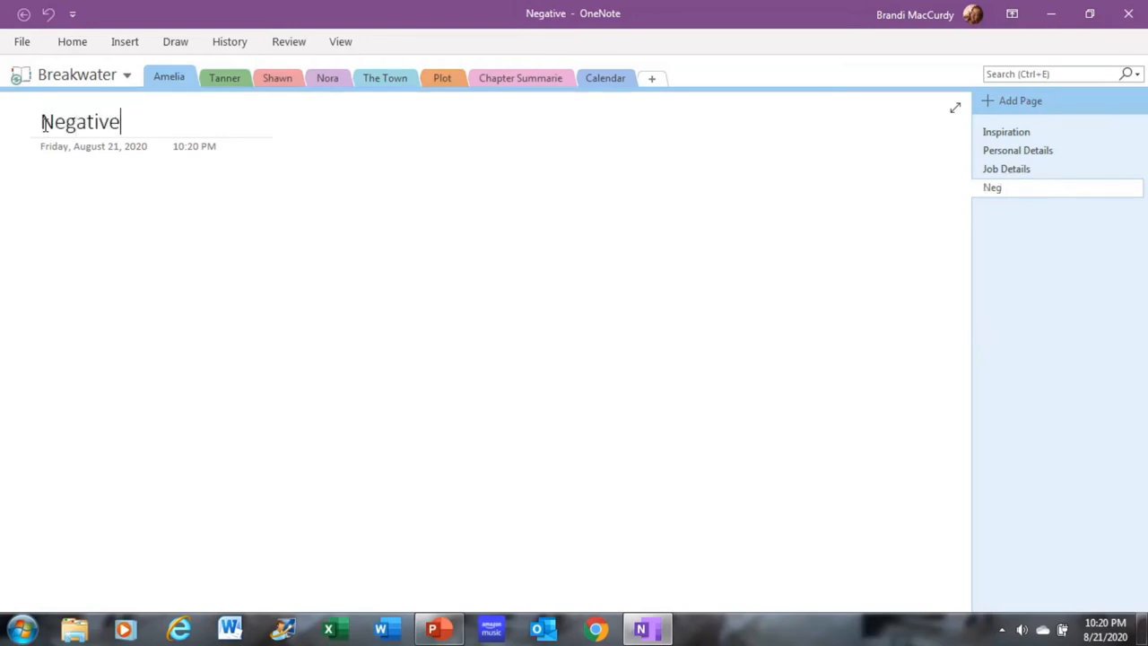
text(Trails)
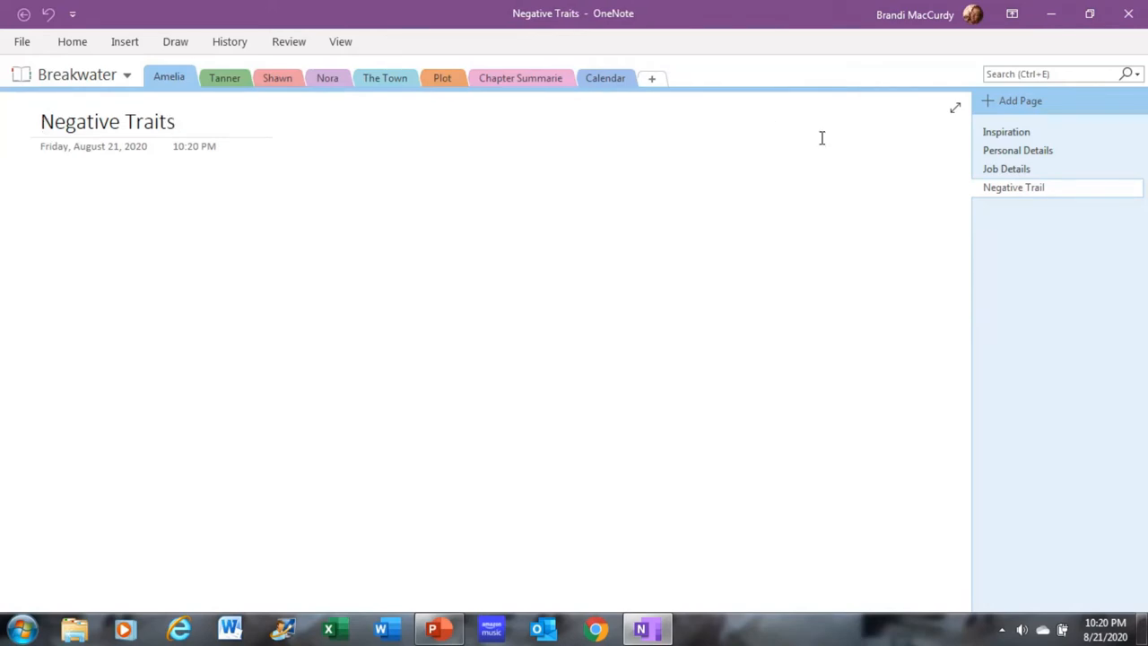
Add 'Positive Traits' and 'Emotional Wound' pages to the Amelia section.
click(1020, 101)
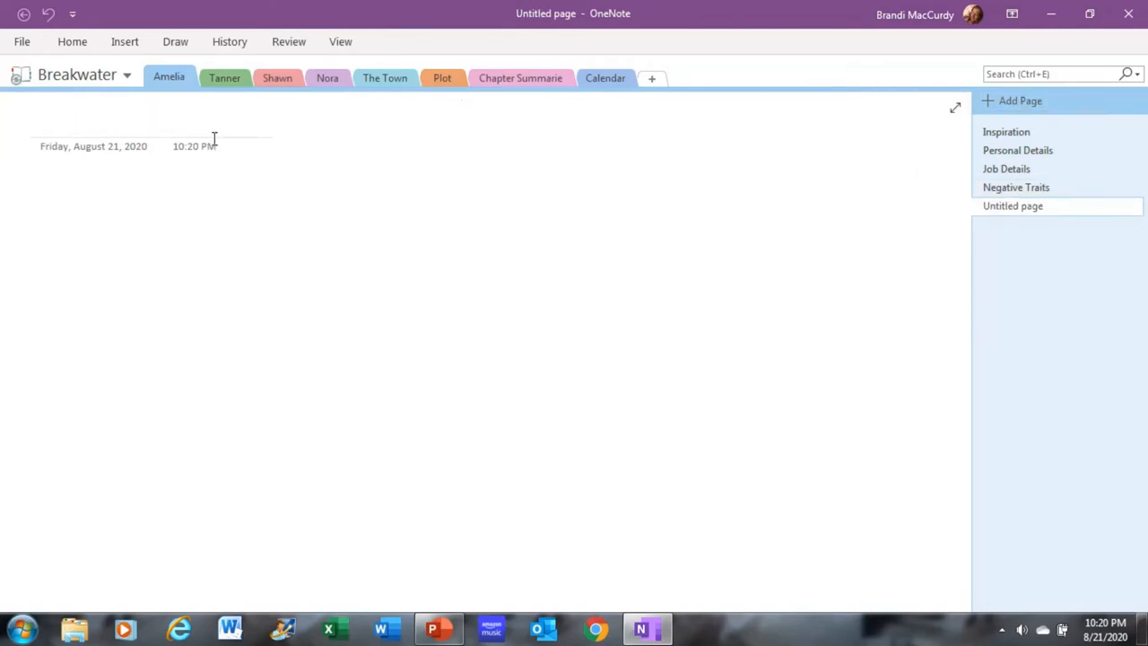
text(Posti)
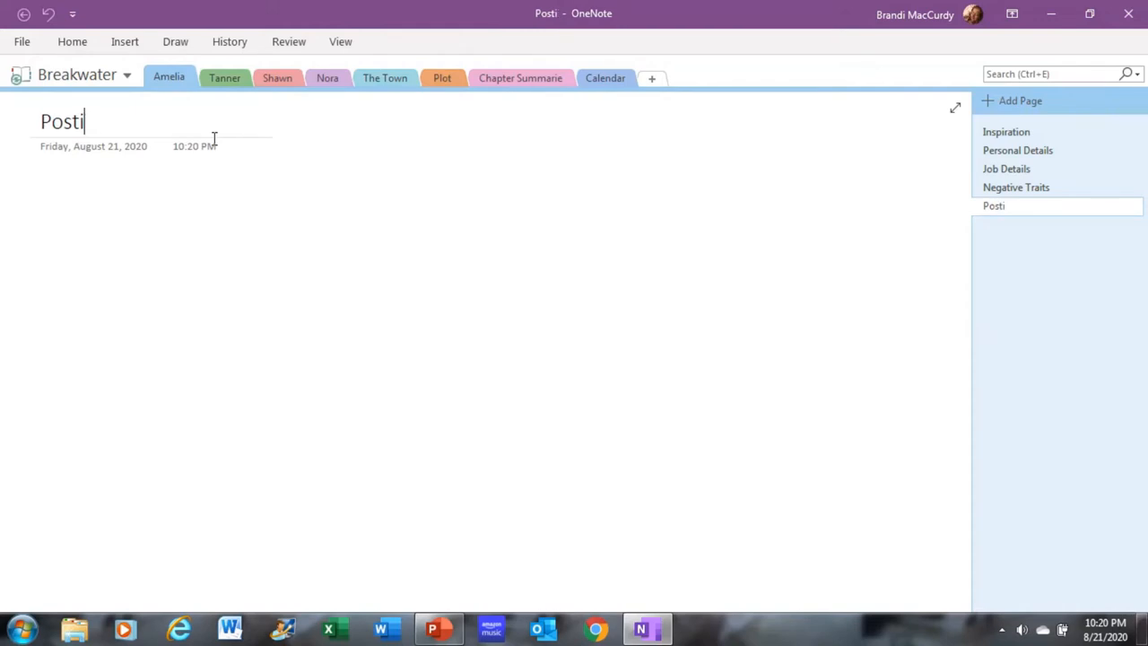
key(BackSpace)
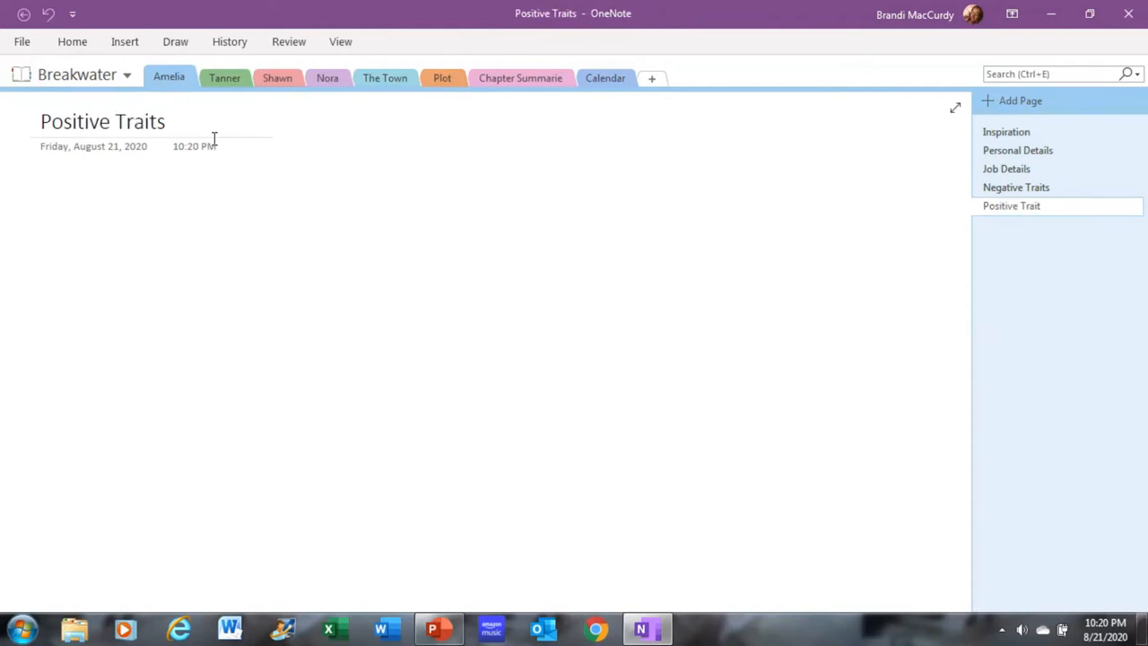
text(s)
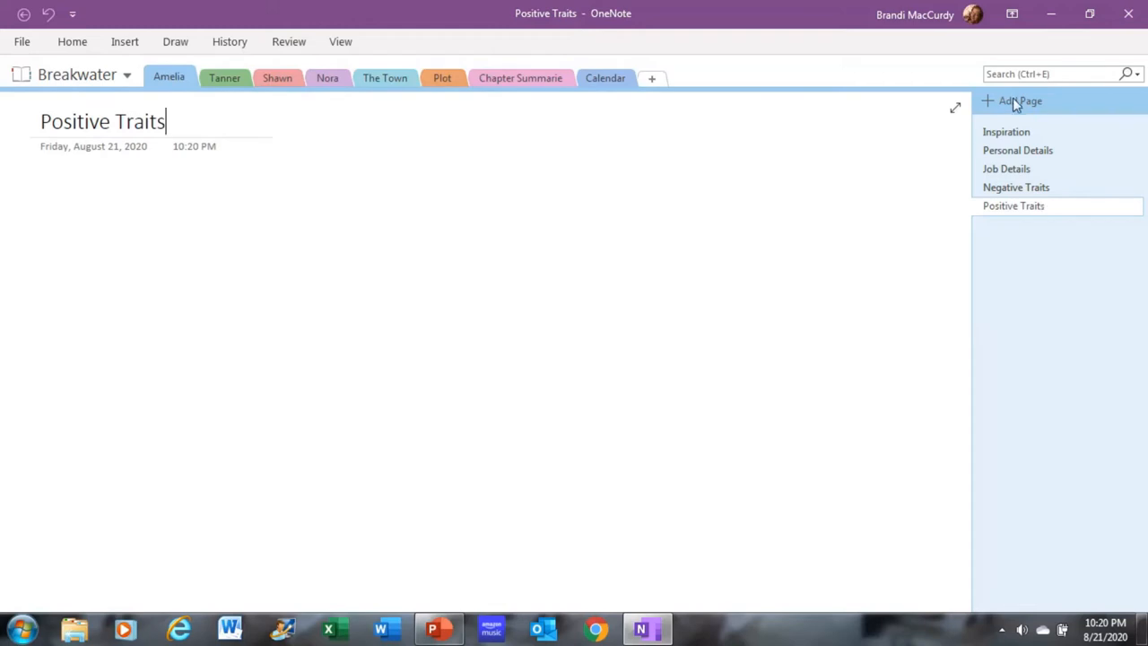
click(1020, 101)
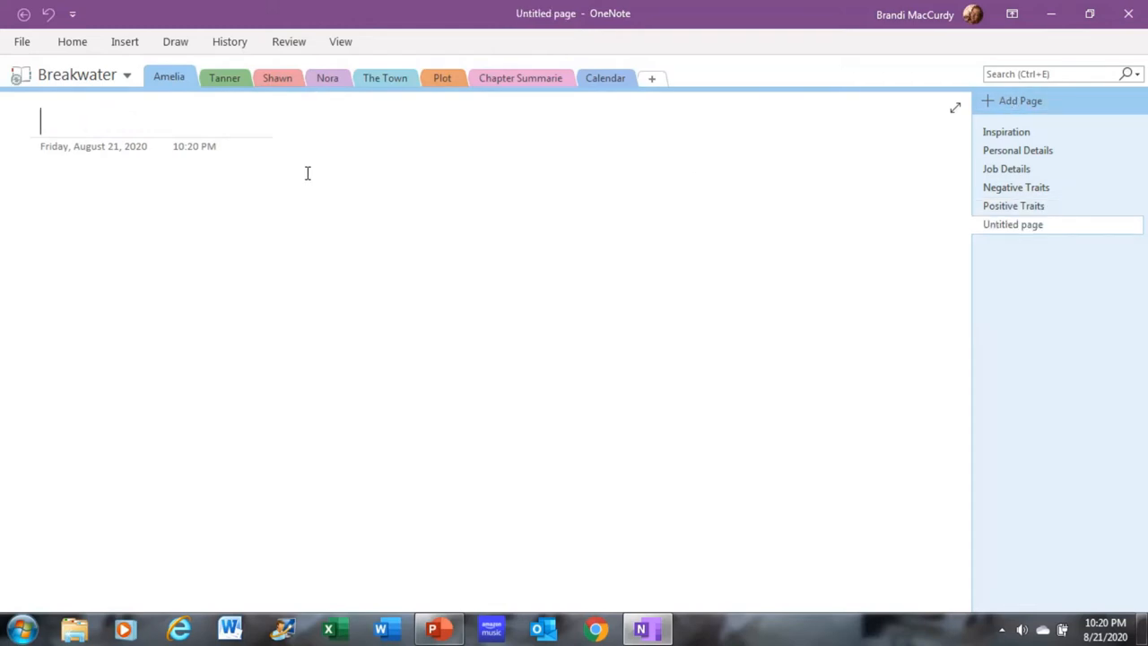
text(Emotional Wood)
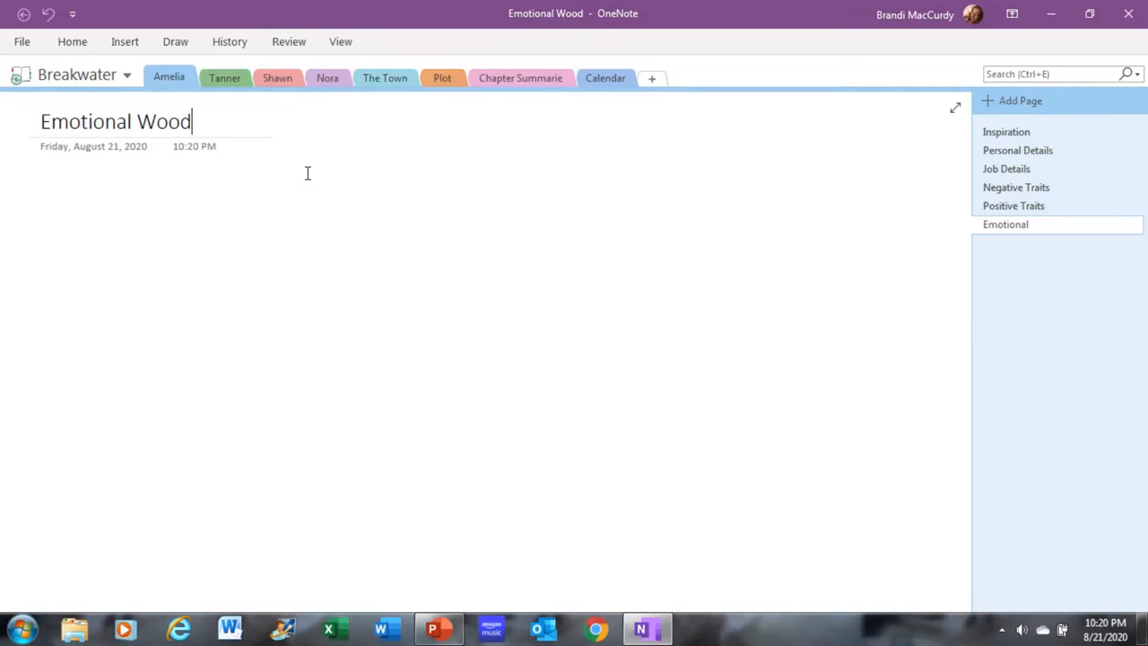
text(n)
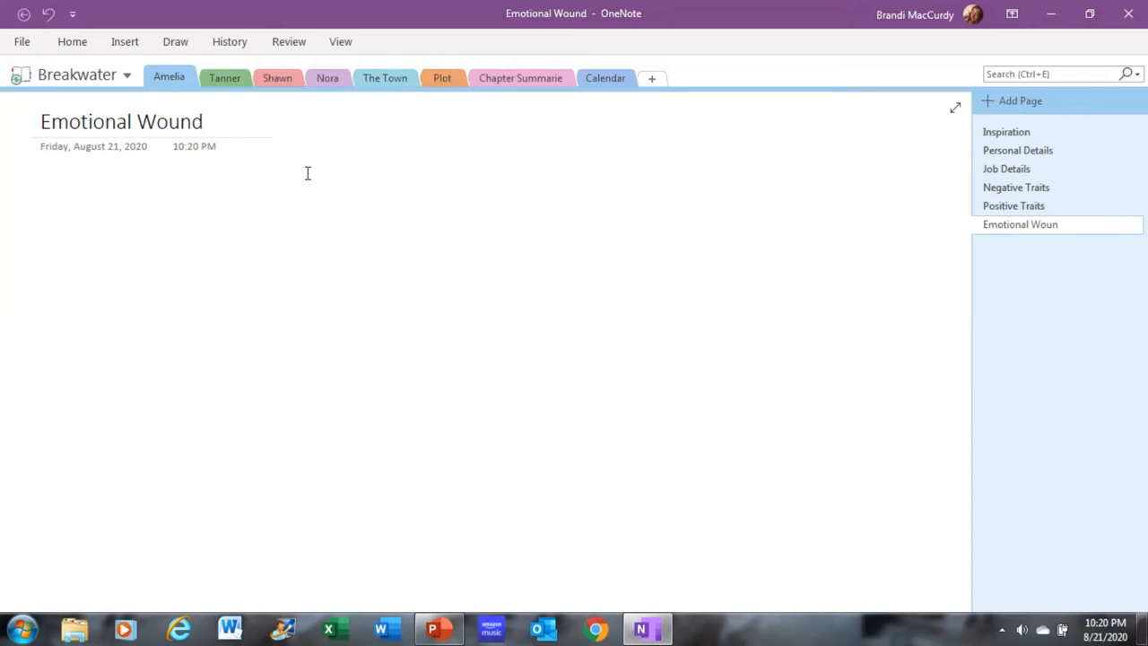
click(204, 121)
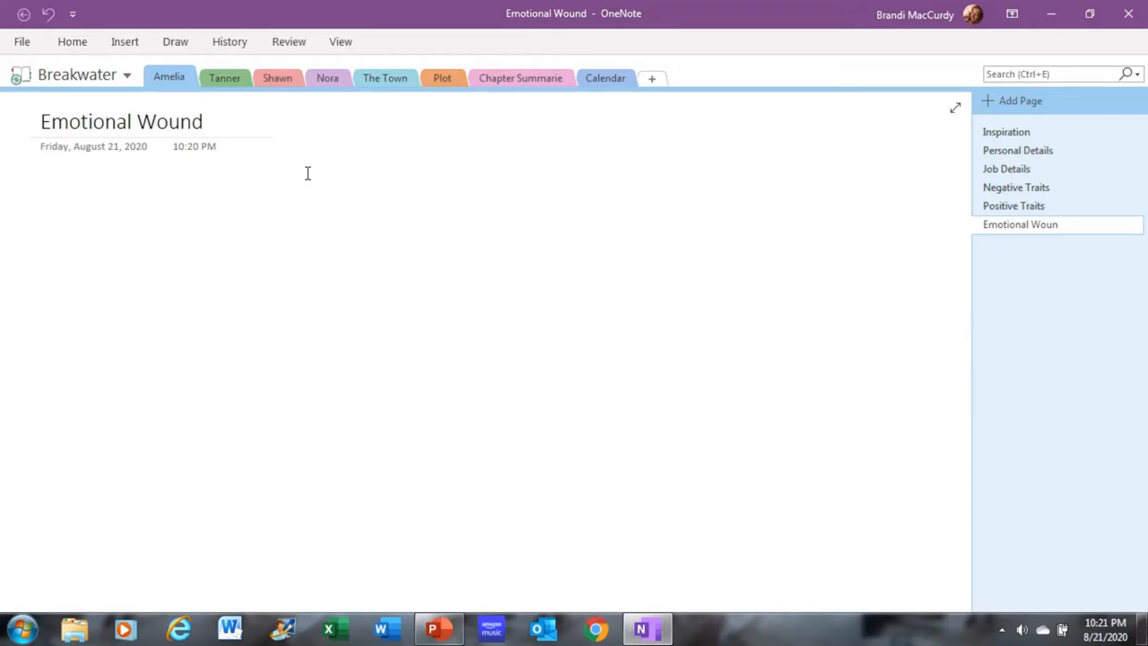
Step from Emotional Wound through the Personal Details and Job Details pages.
click(204, 121)
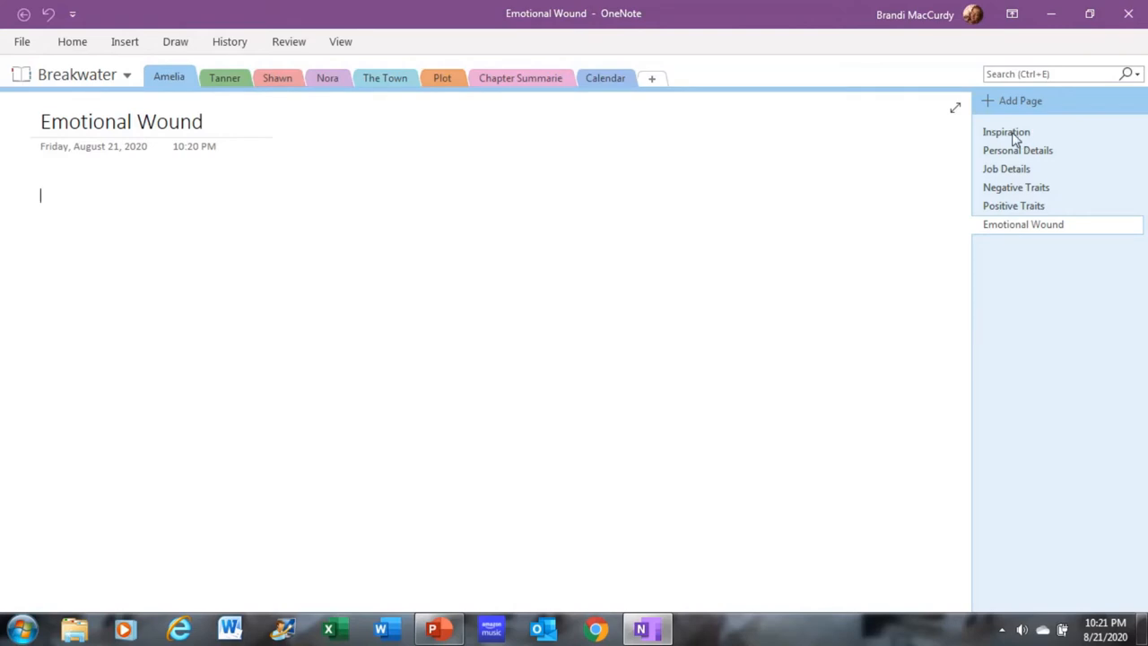
mouse_move(1011, 227)
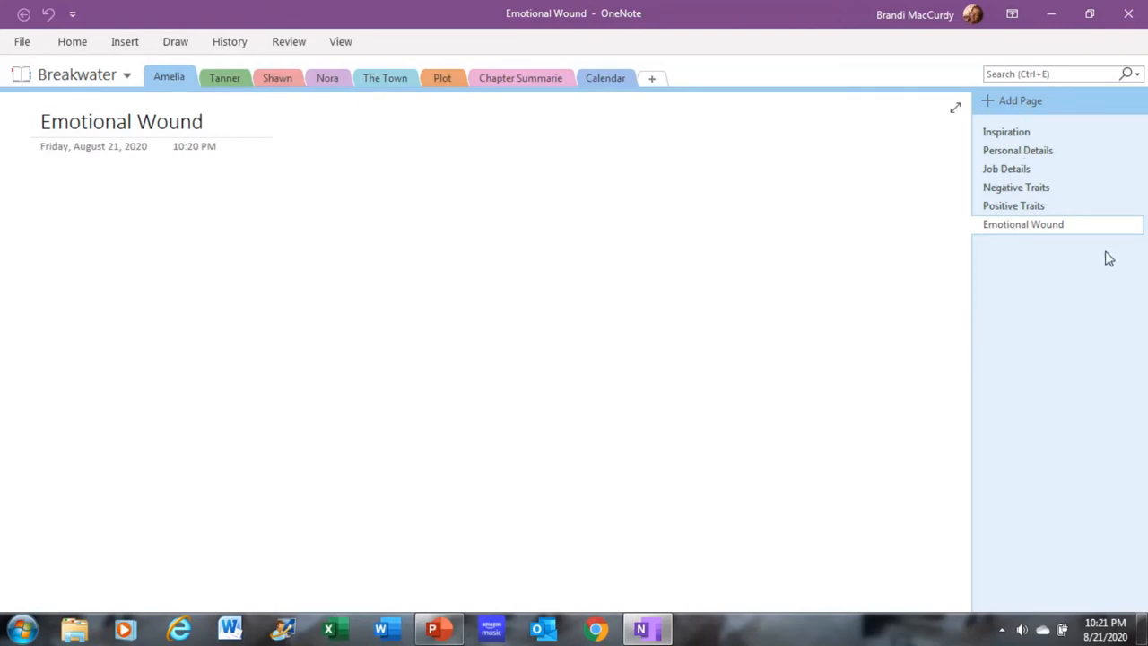
mouse_move(199, 69)
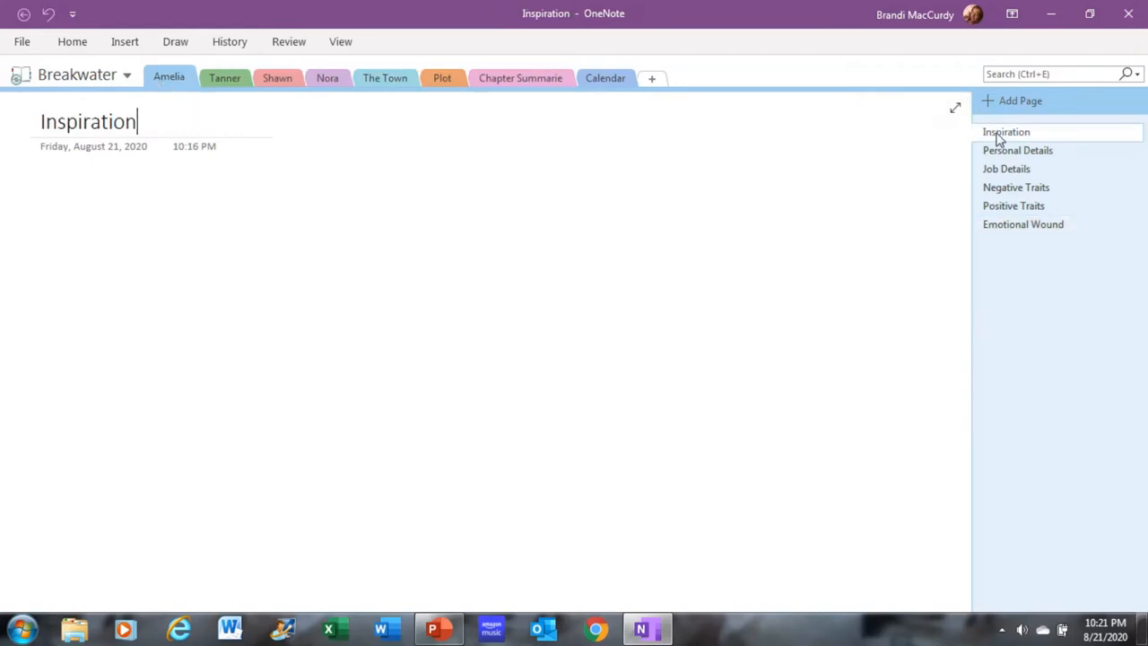
click(1018, 150)
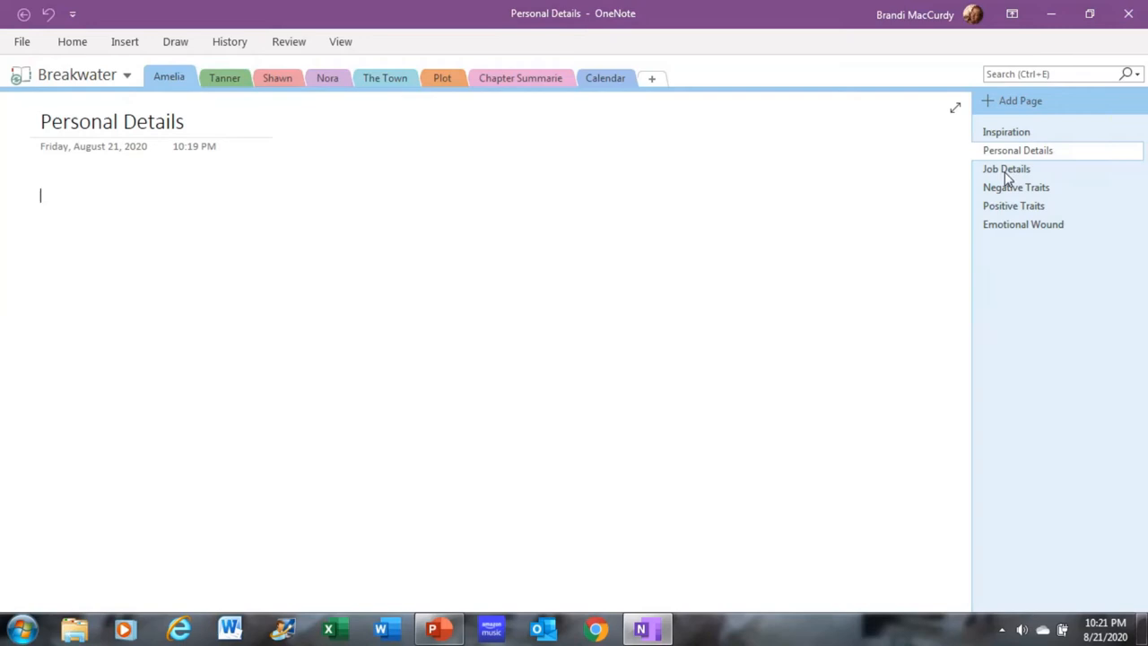
click(1006, 168)
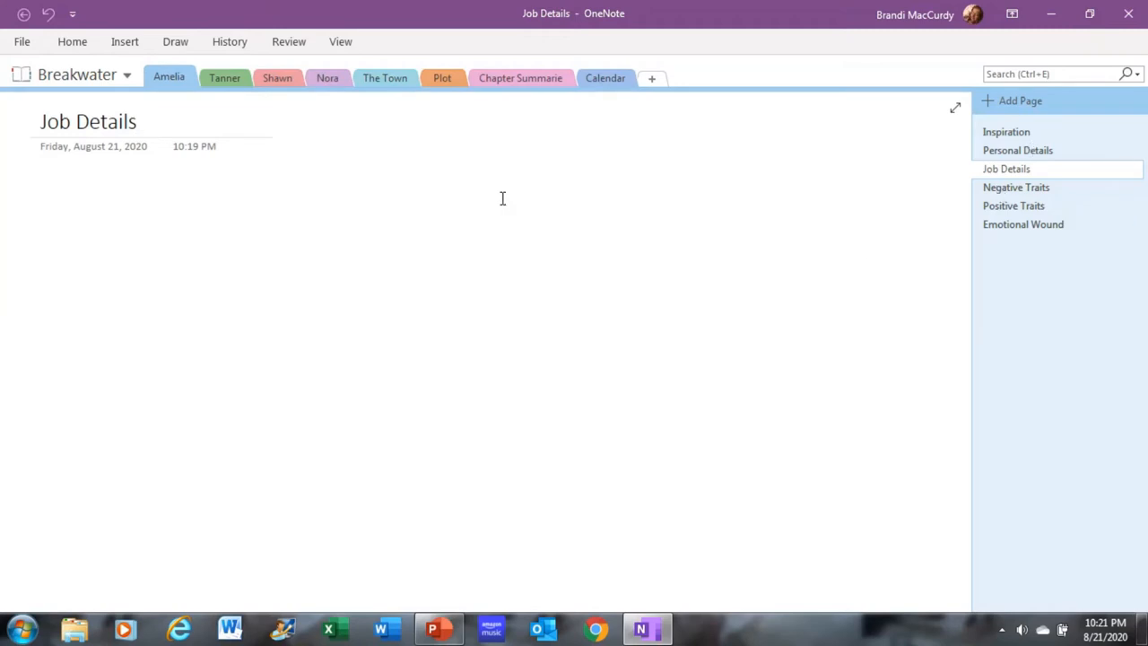
mouse_move(384, 78)
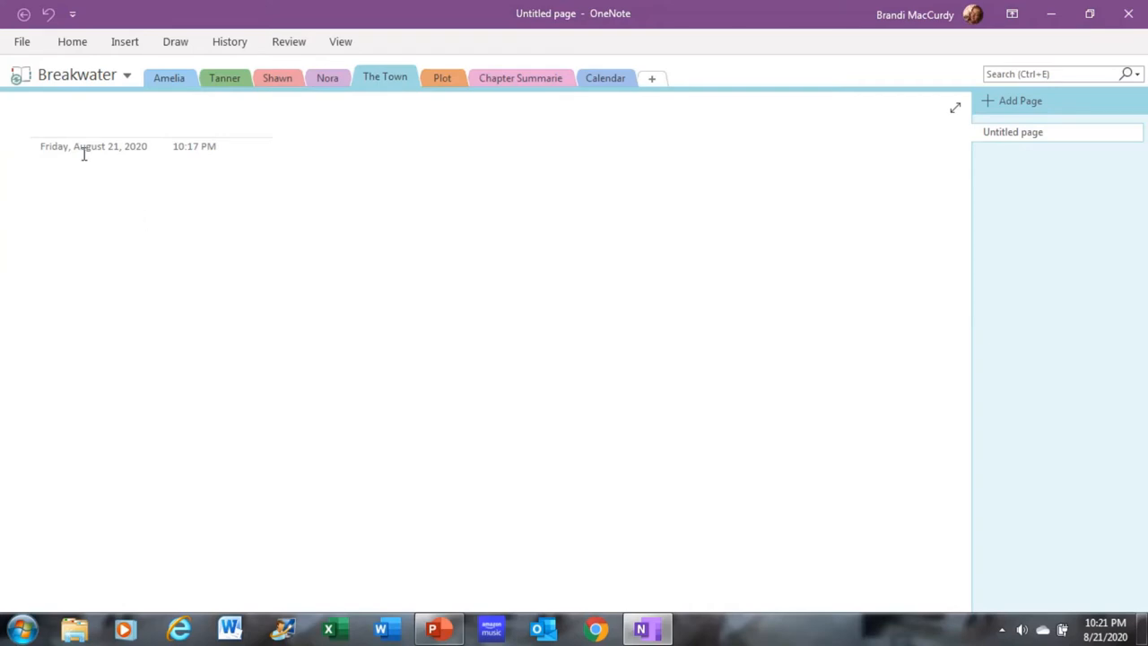
Title The Town's first page 'Inspiration' and click into its body.
text(Inspir)
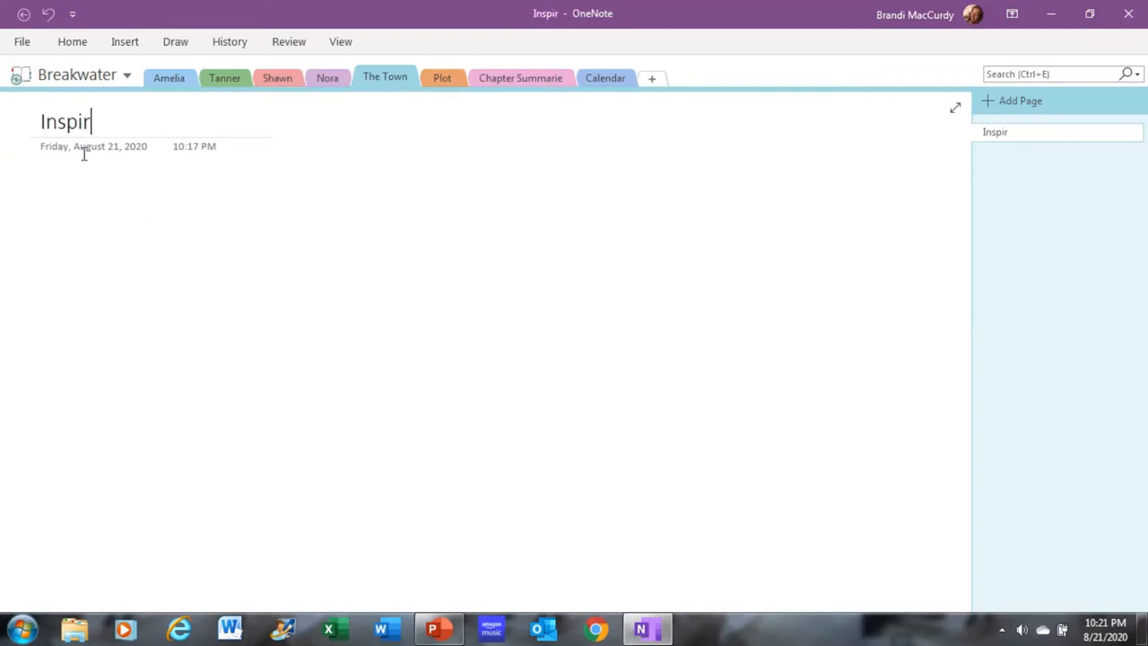
text(ation)
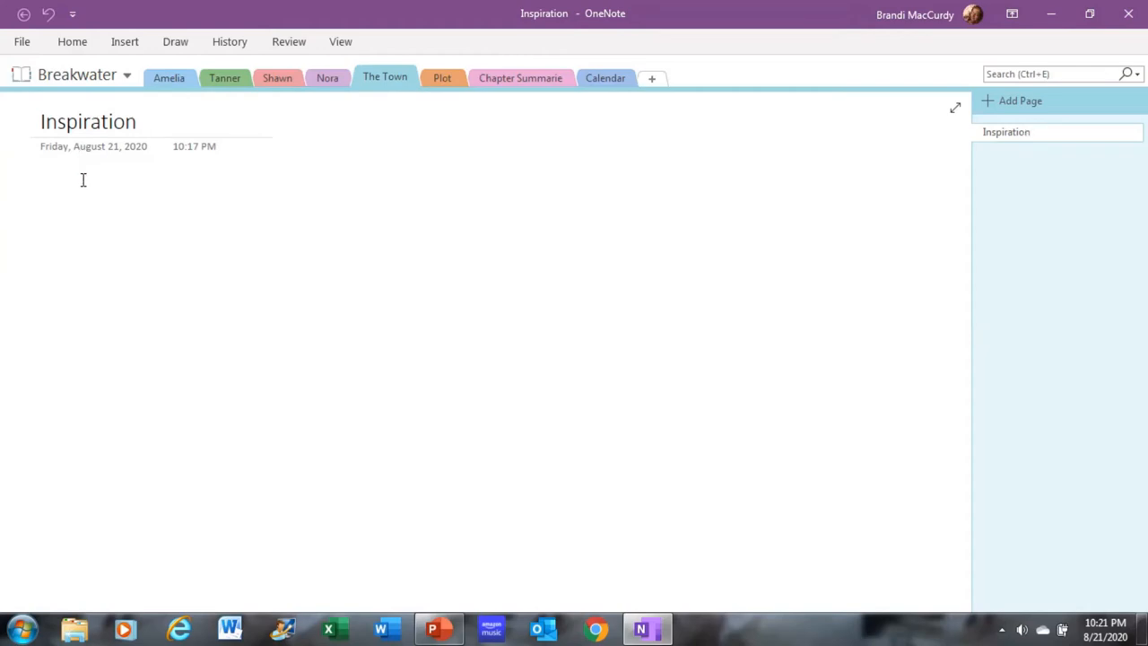
click(84, 179)
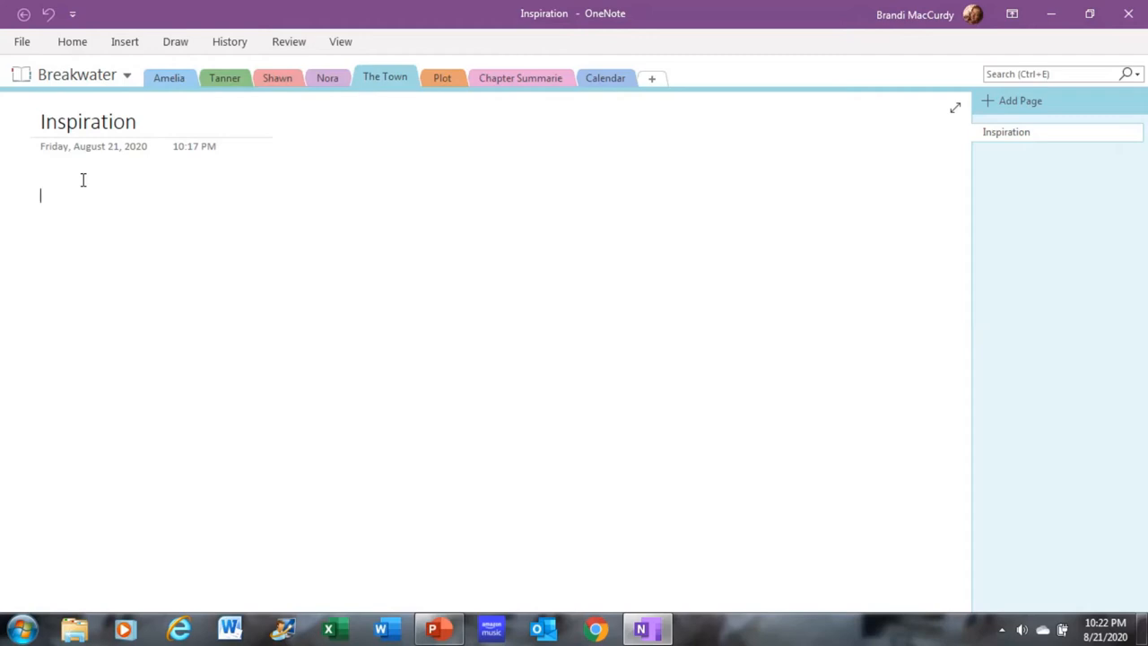
mouse_move(601, 191)
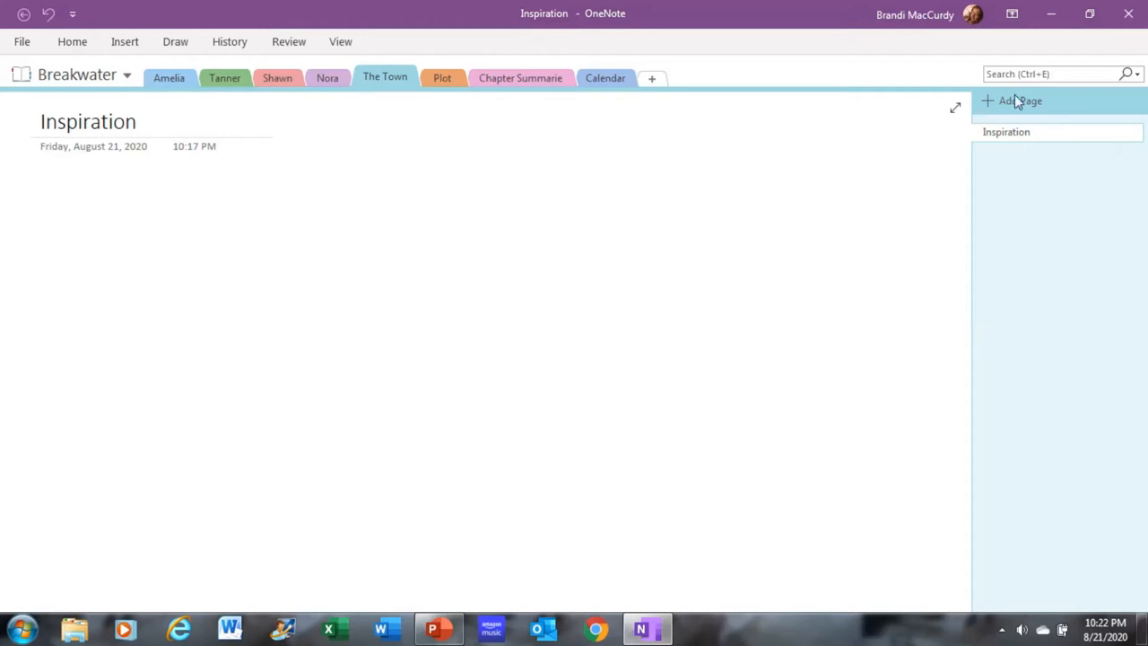
Add a 'Work Areas' page, then move to the Plot section.
click(1021, 101)
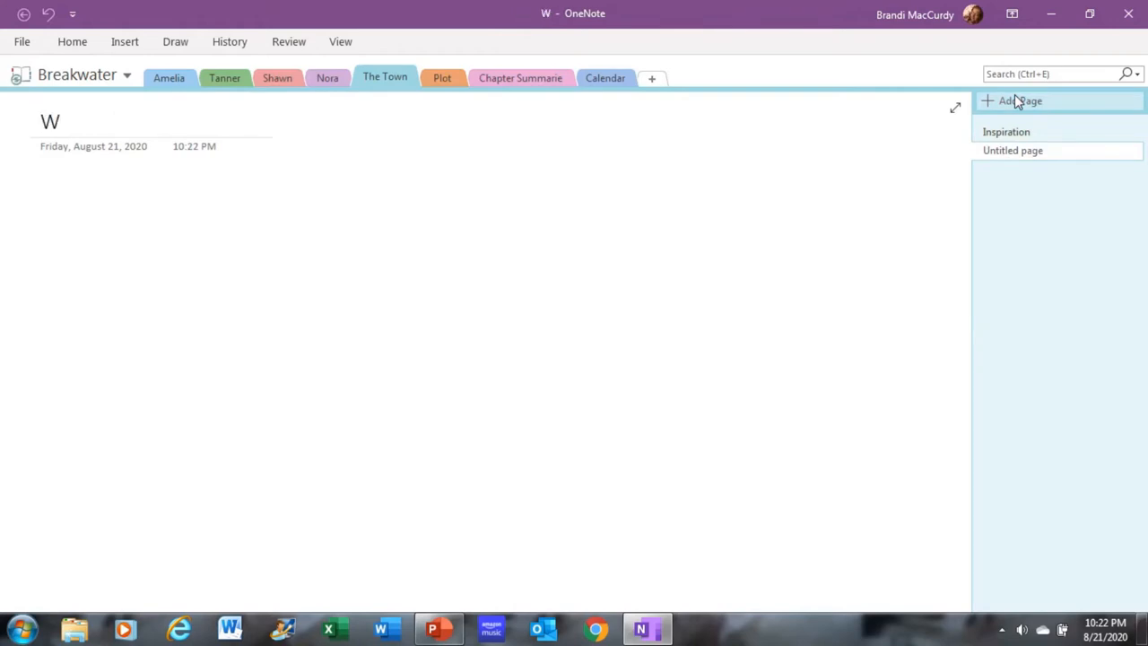
text(Work Areas)
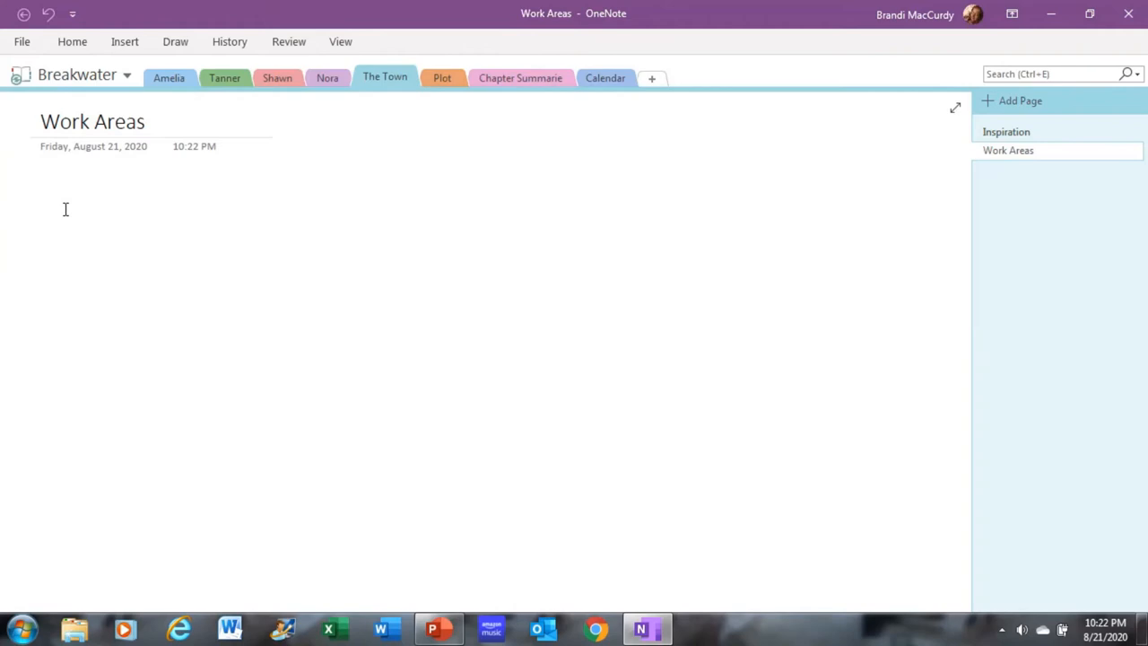
click(65, 195)
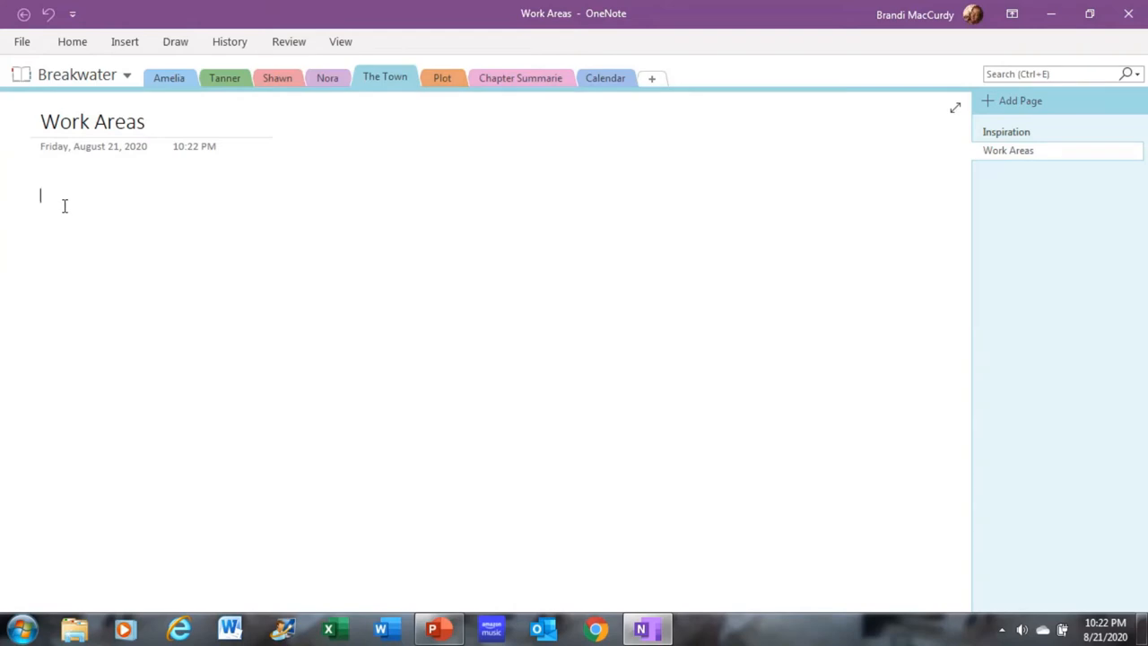
click(441, 78)
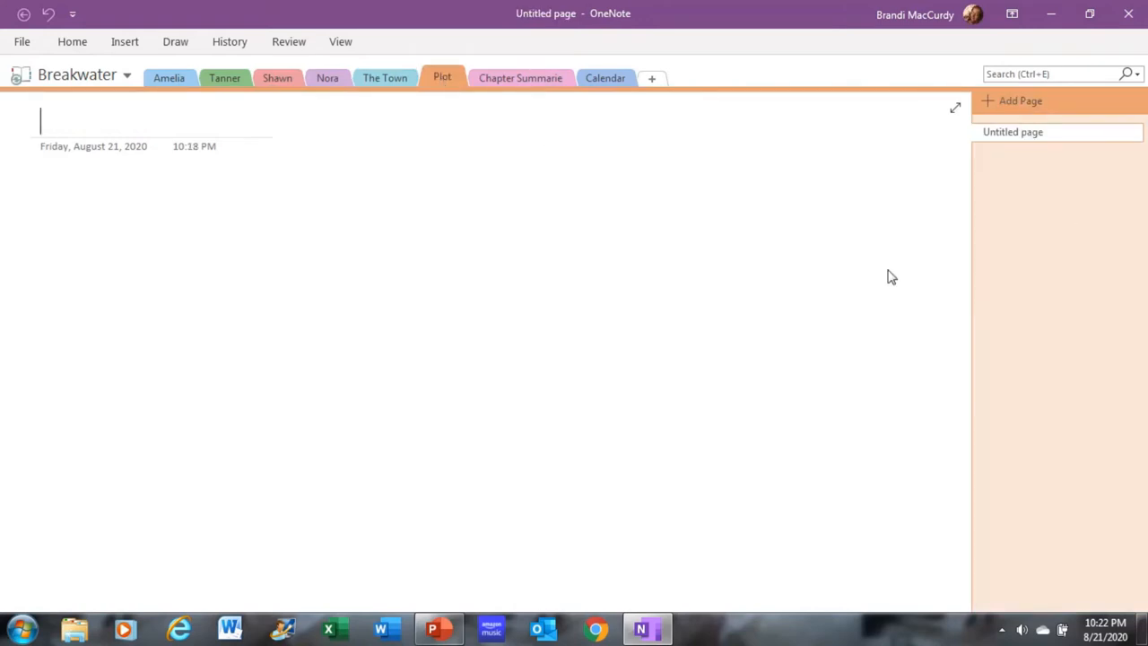
Title the Plot page 'General' and add a 'Soundtrack' page.
text(Genra)
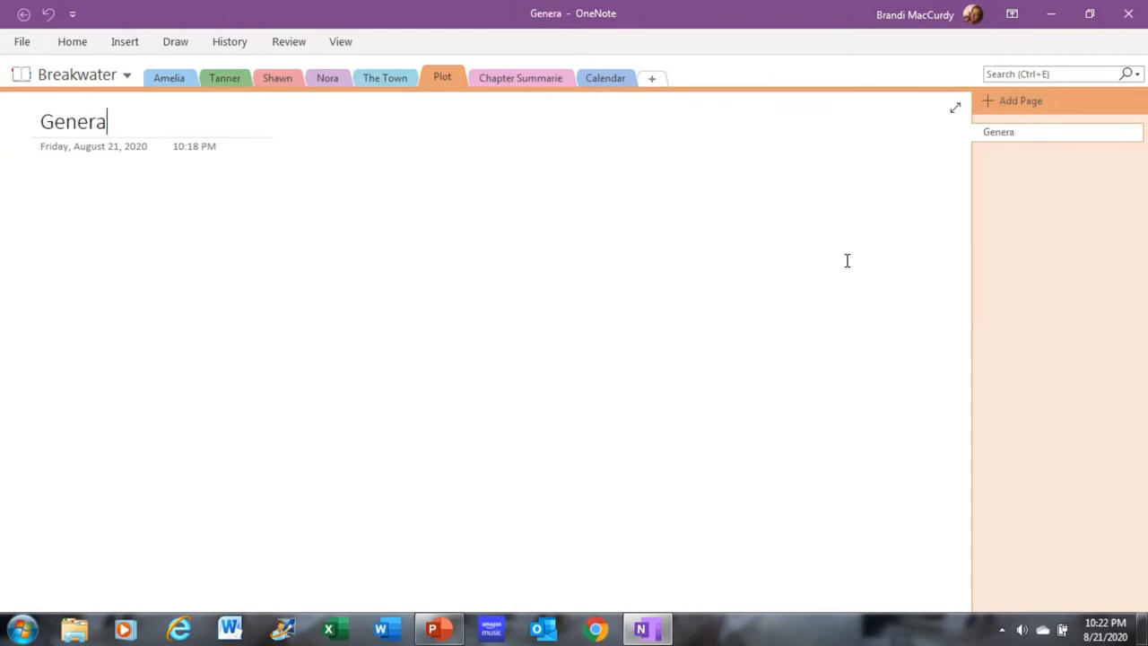
text(l)
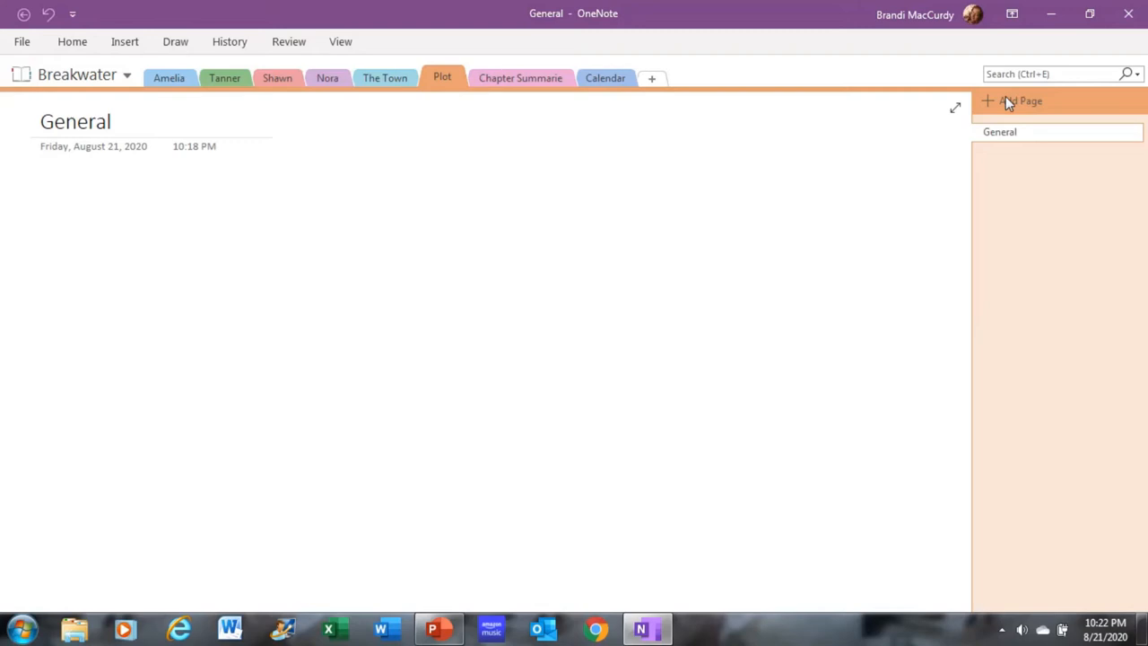
click(1020, 100)
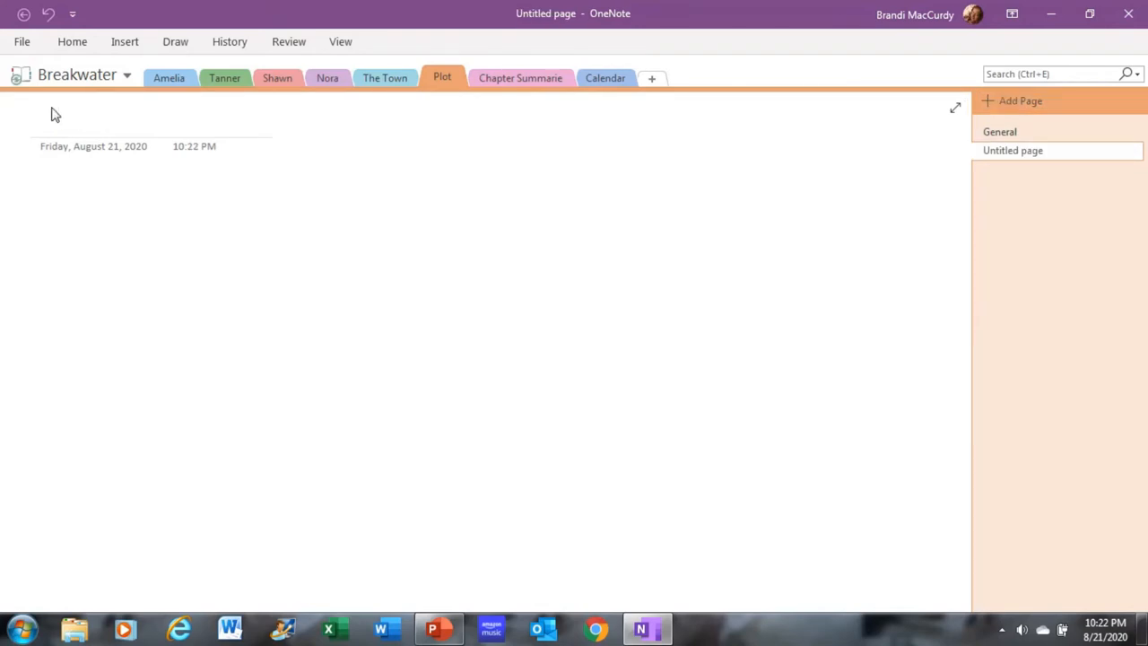
text(Sound)
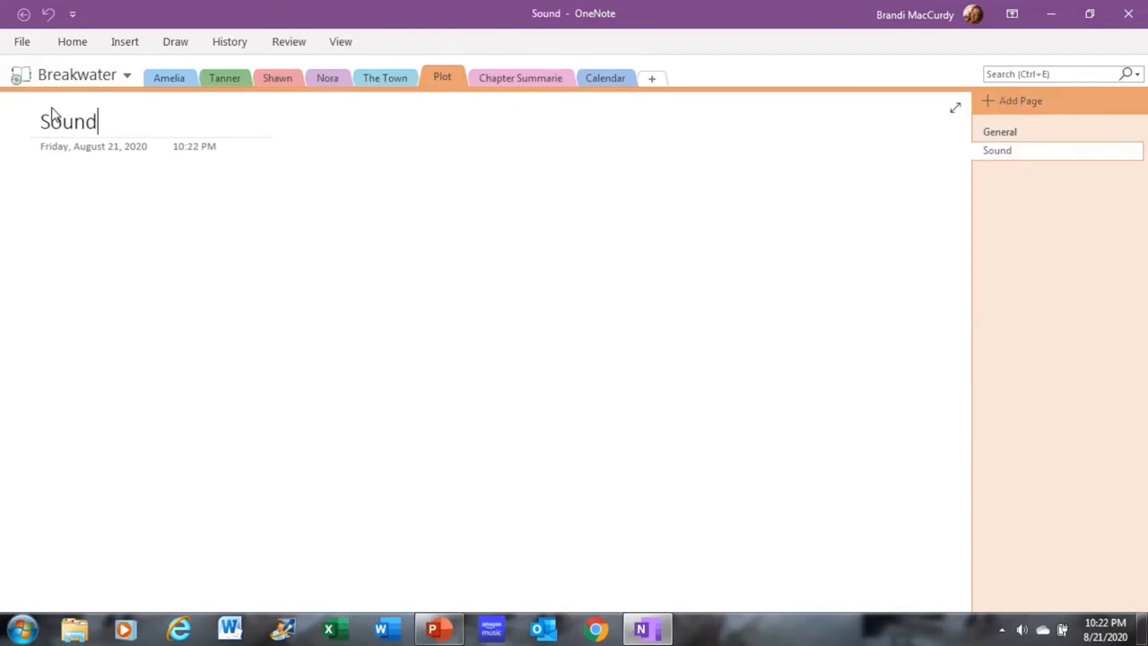
text(track)
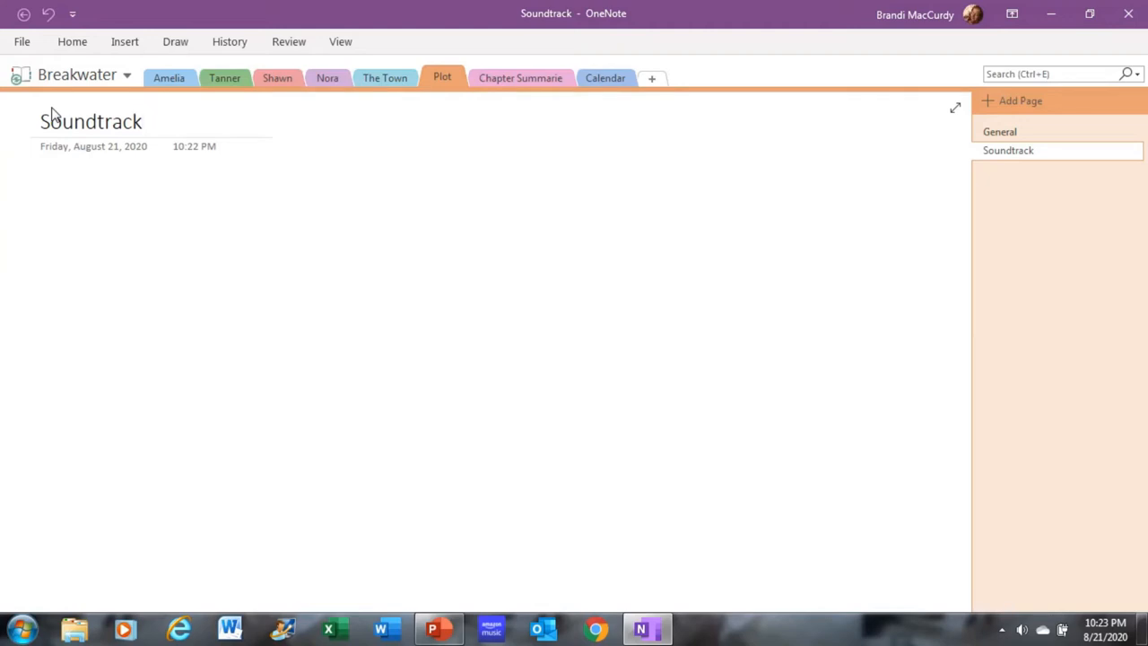
click(144, 121)
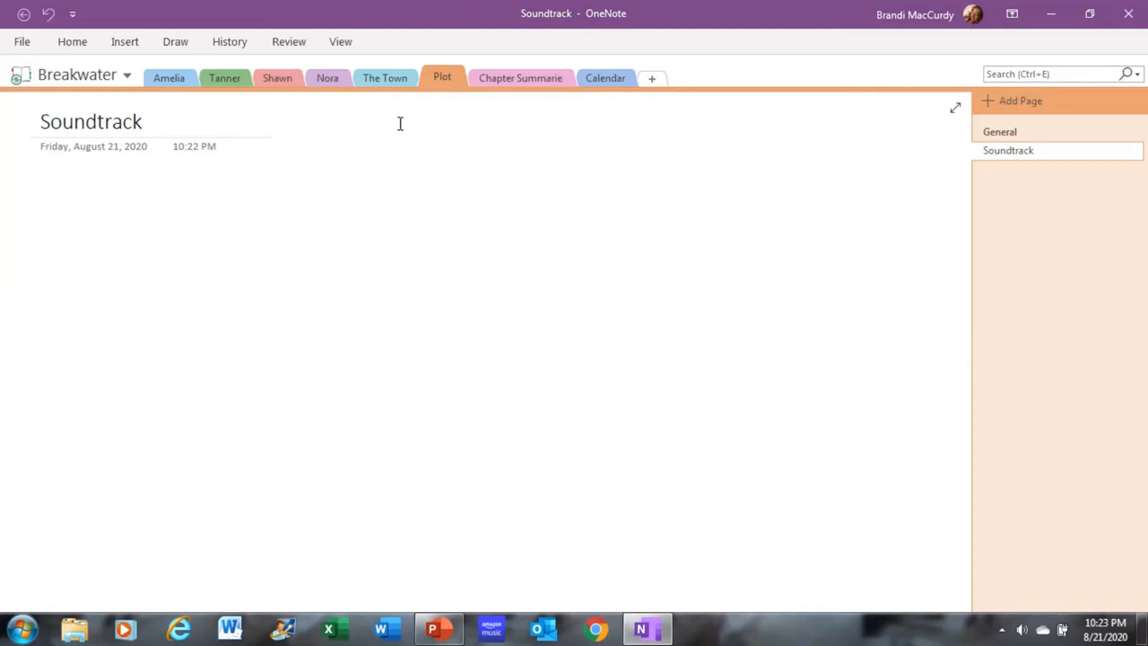
mouse_move(1032, 107)
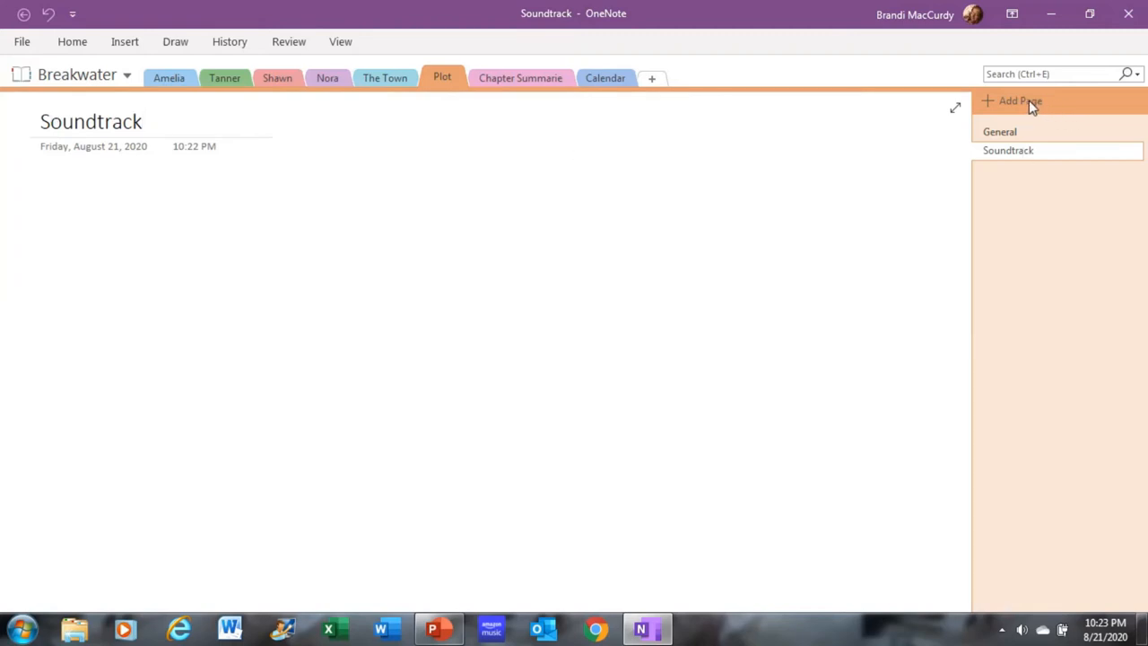
Add a third Plot page titled 'Other Characters'.
click(1020, 101)
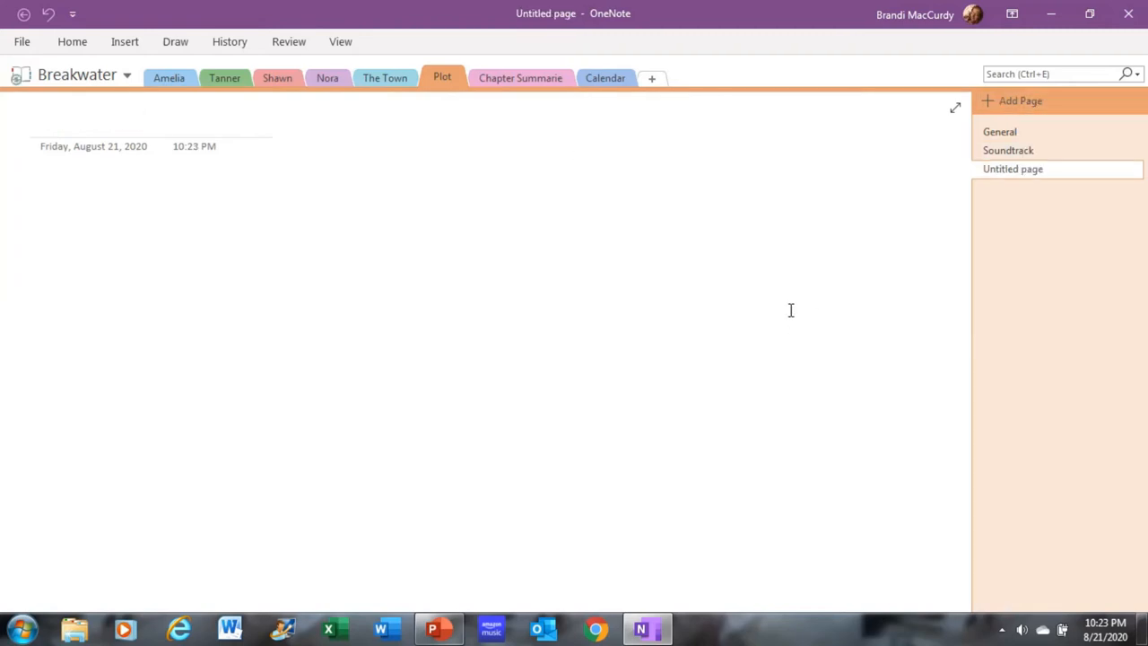
text(Other Chara)
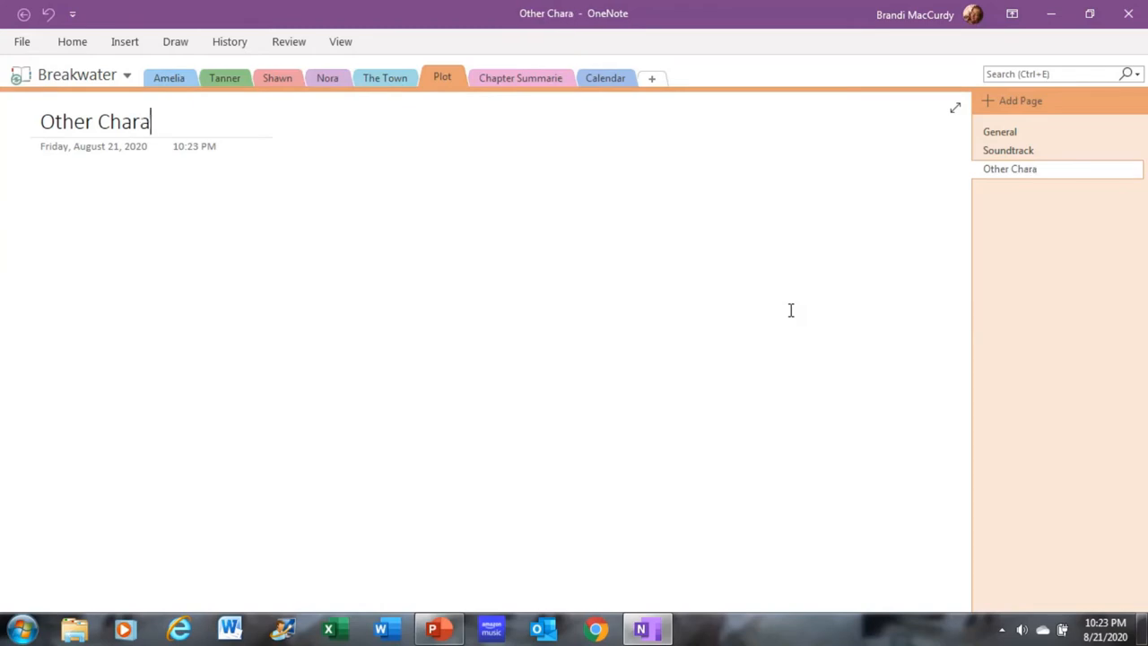
text(cters)
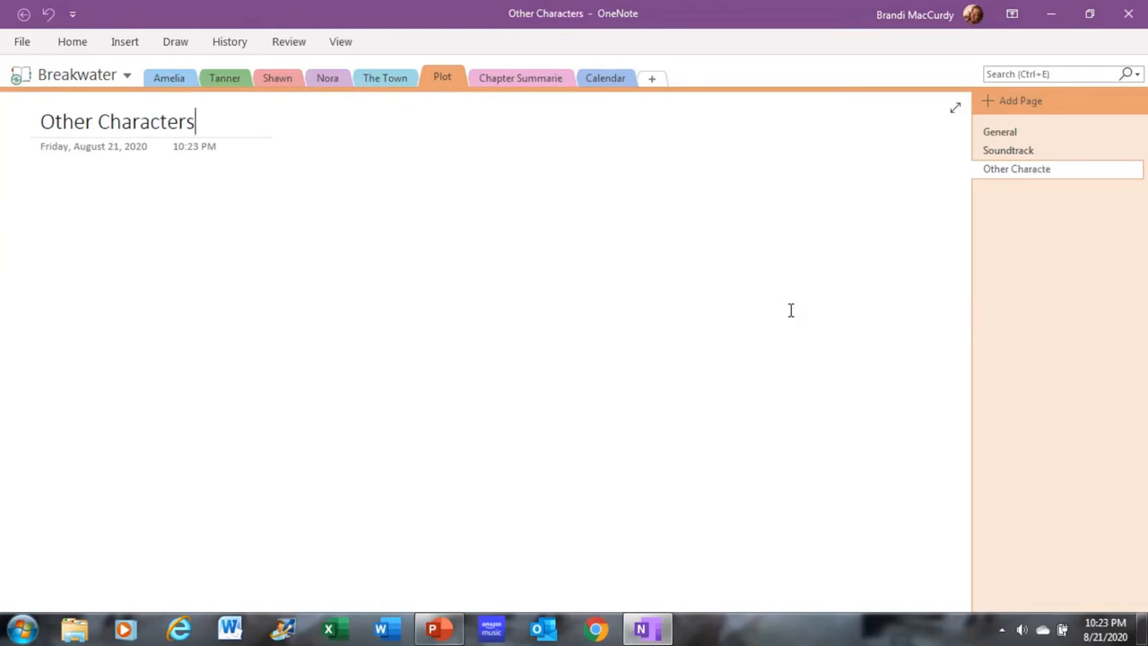
mouse_move(703, 362)
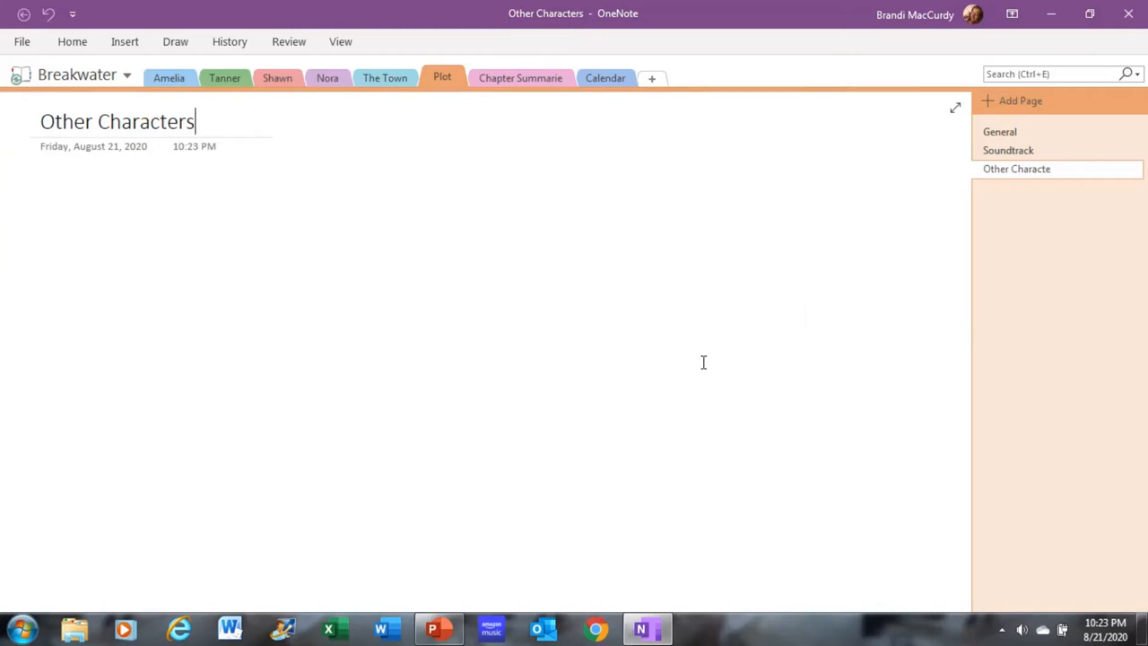
mouse_move(640, 409)
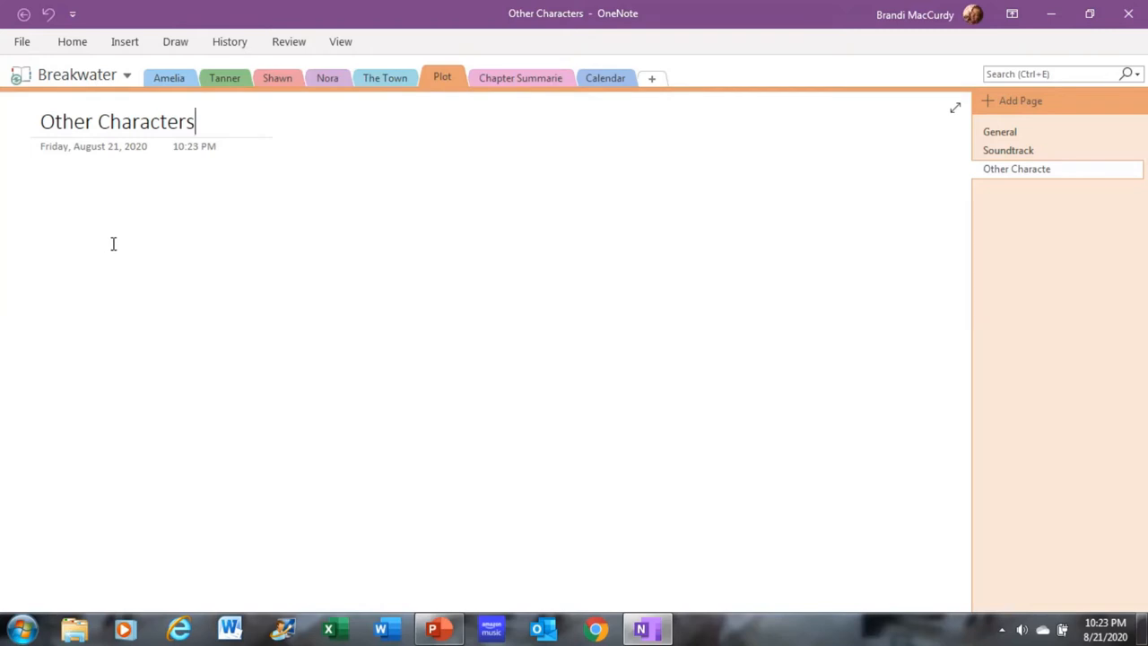
mouse_move(410, 232)
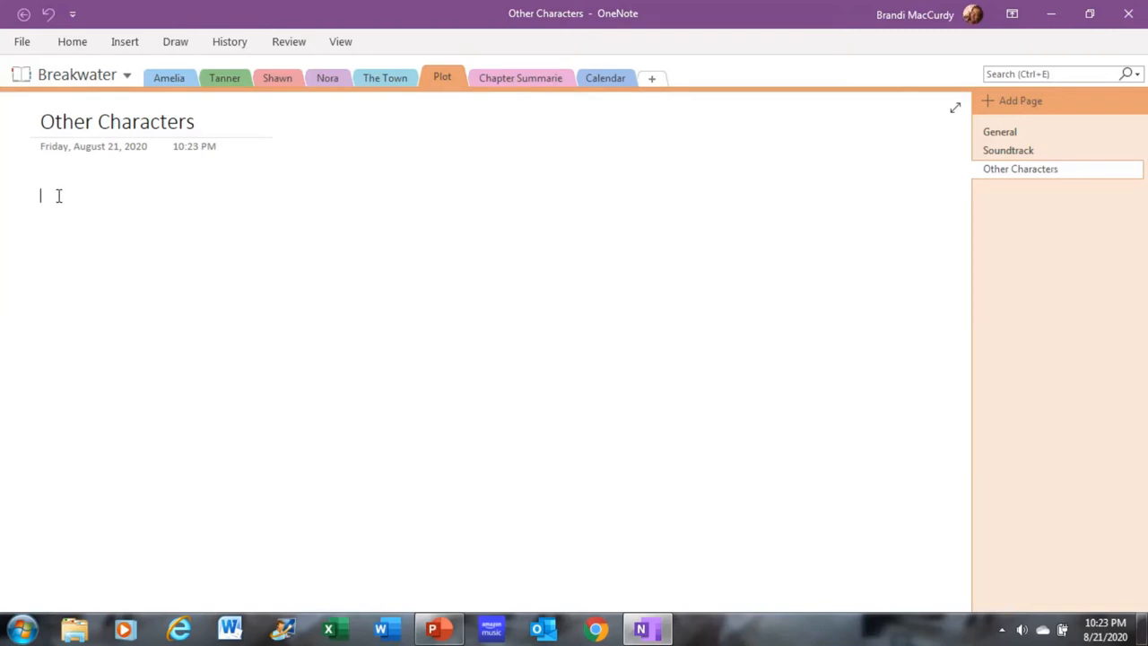
Write that Mr Peabody is Amelia's neighbour, he's nosy and likes small dogs.
text(Mr)
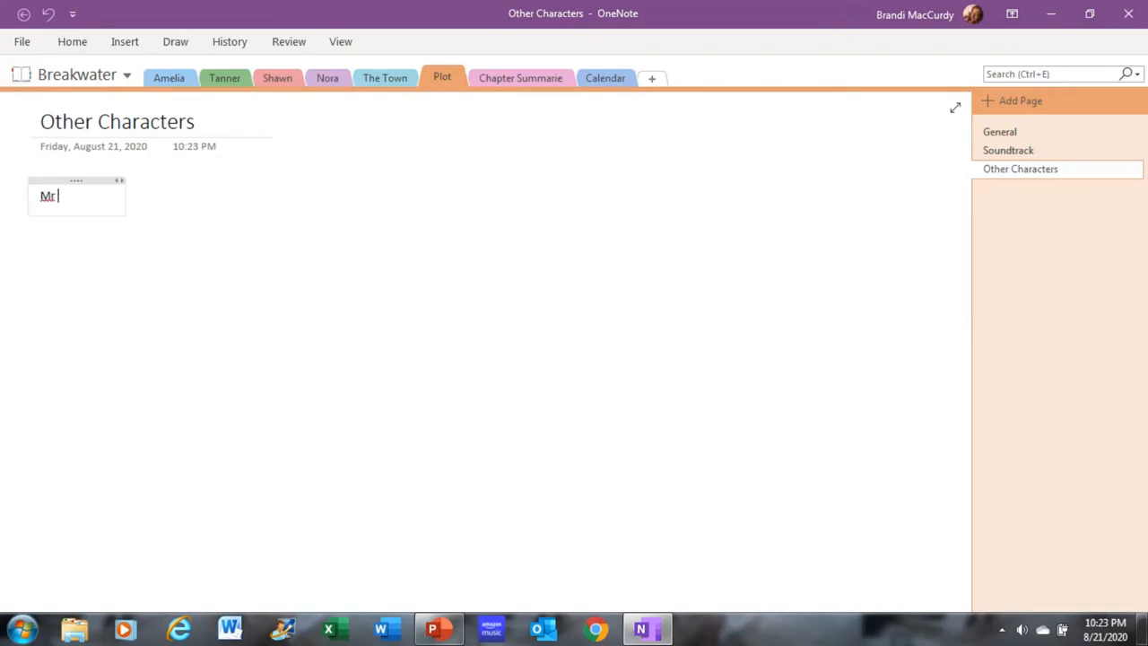
text(Peaboy)
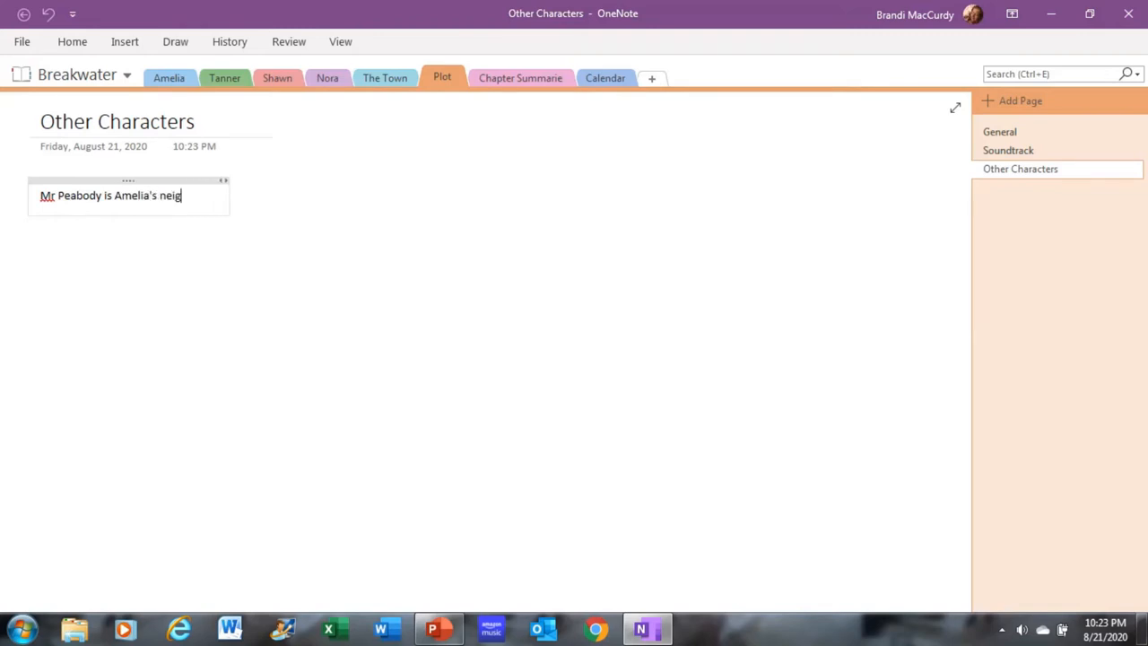
text(hbor)
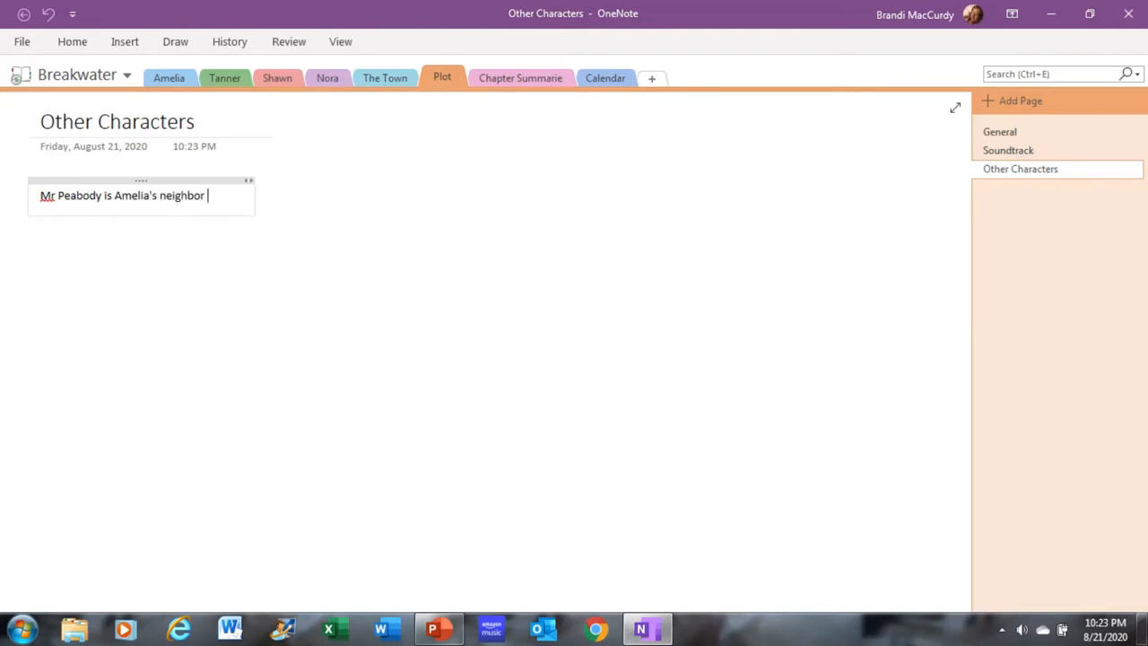
text(- he's nosy and lieks)
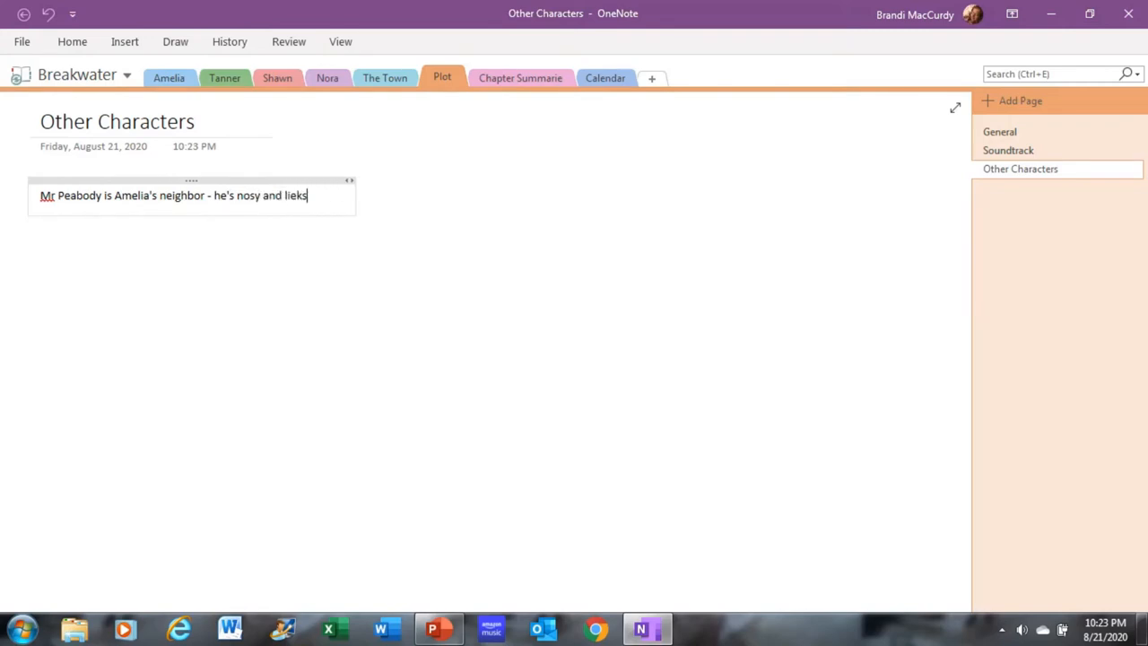
text(likes)
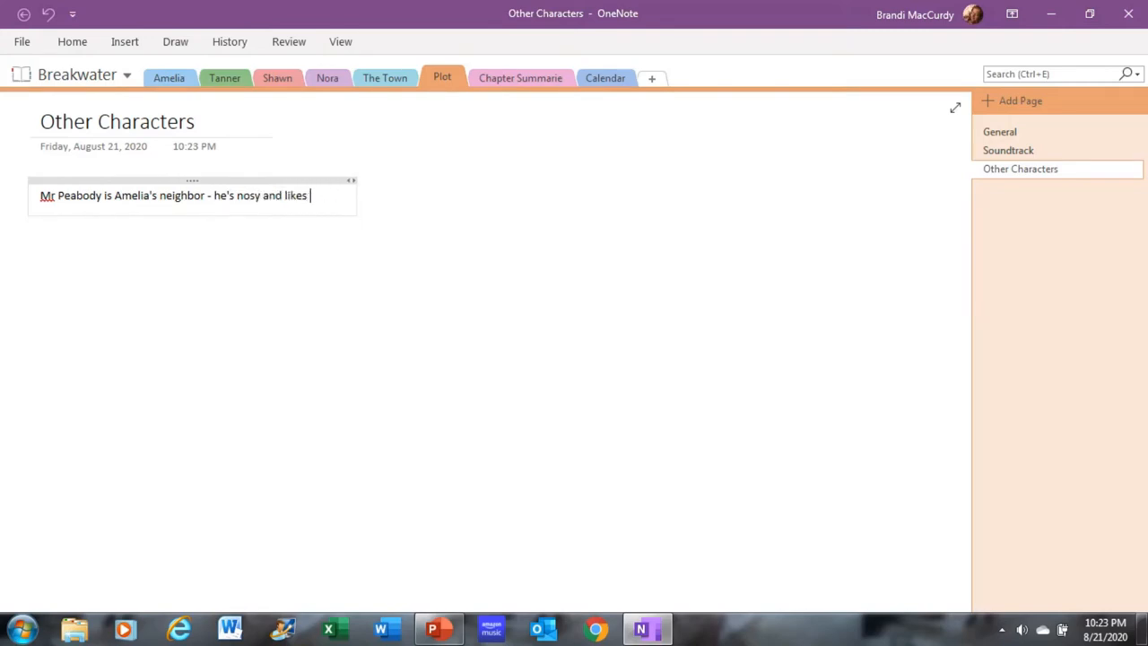
text(small do)
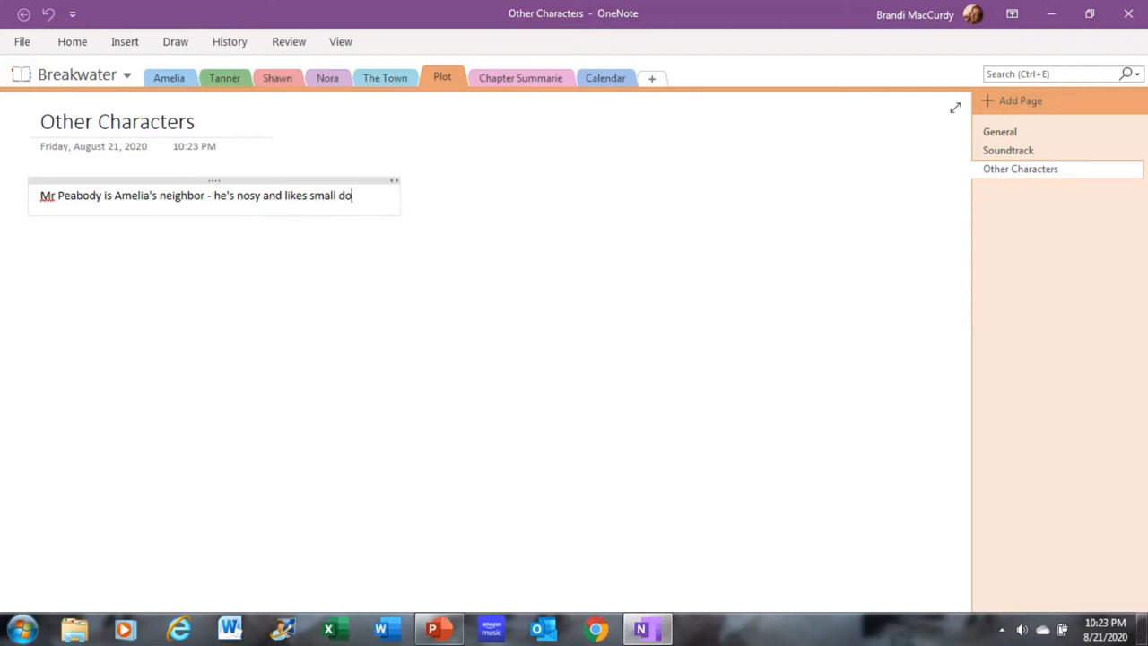
text(gs)
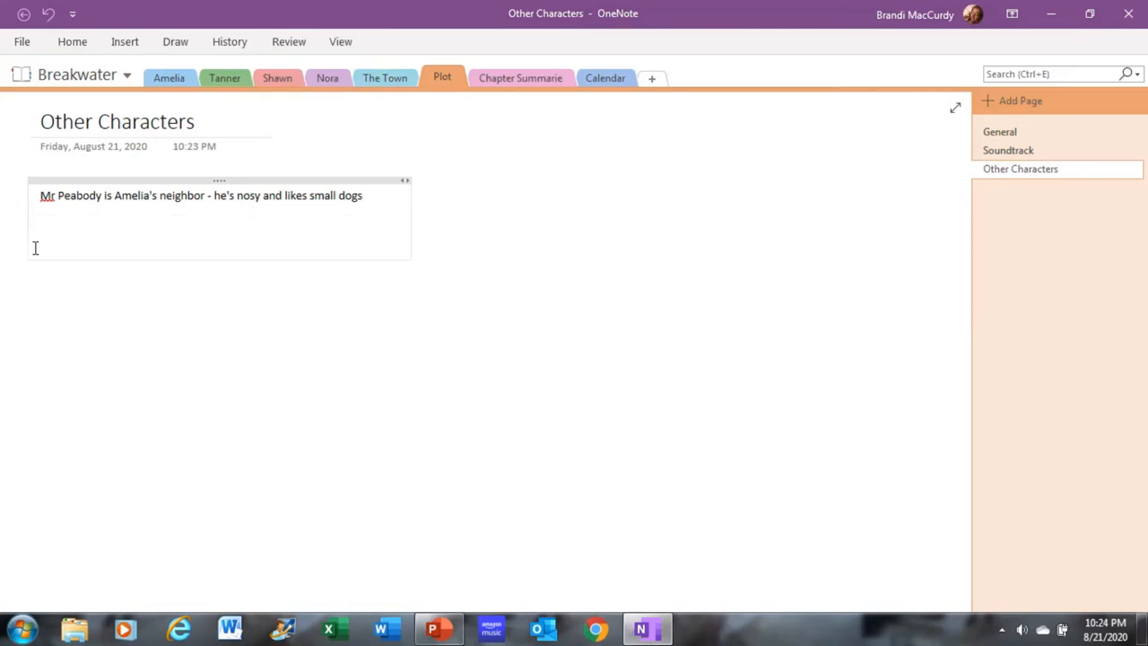
click(125, 41)
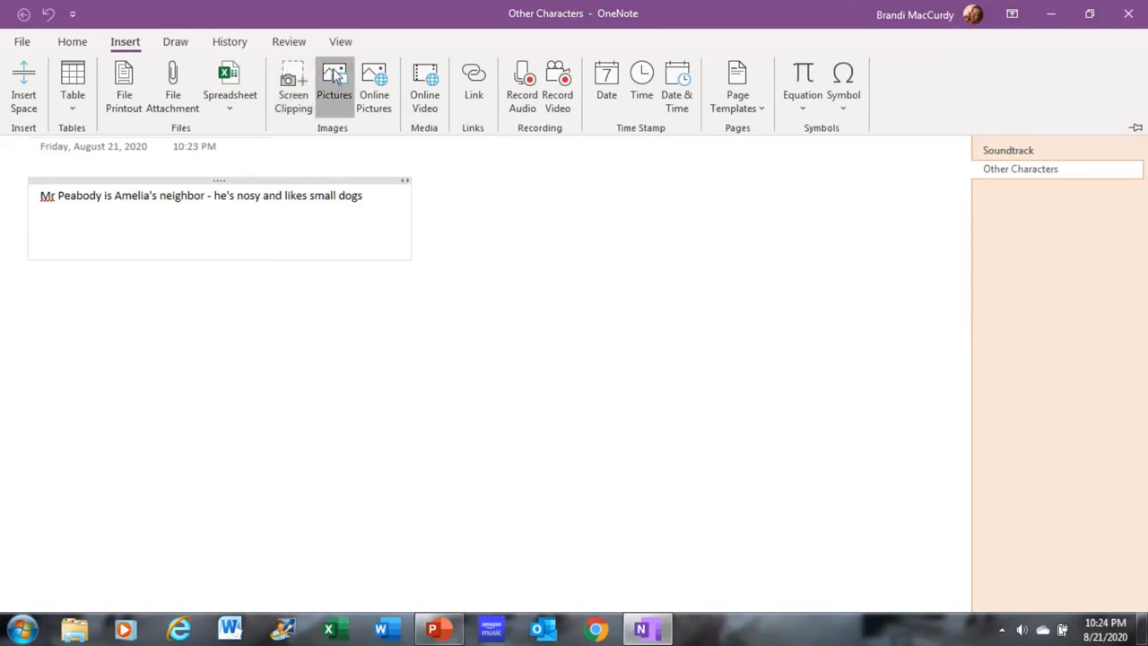
Insert photo IMG_1999 from the JMP pictures folder below the Mr Peabody note.
click(334, 81)
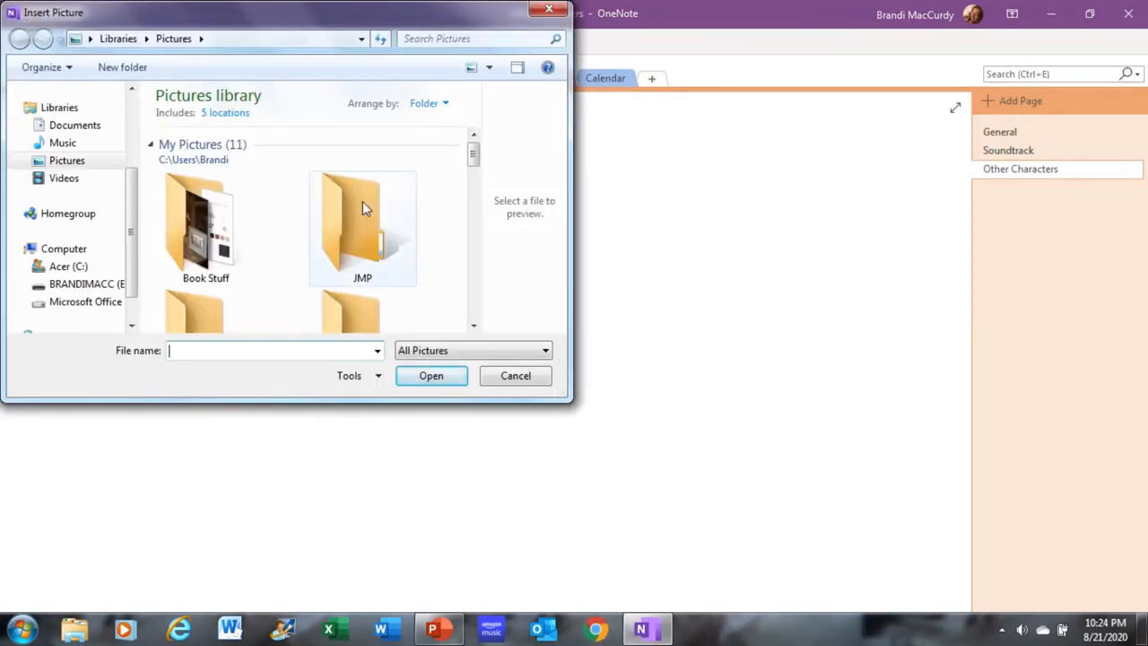
double_click(362, 224)
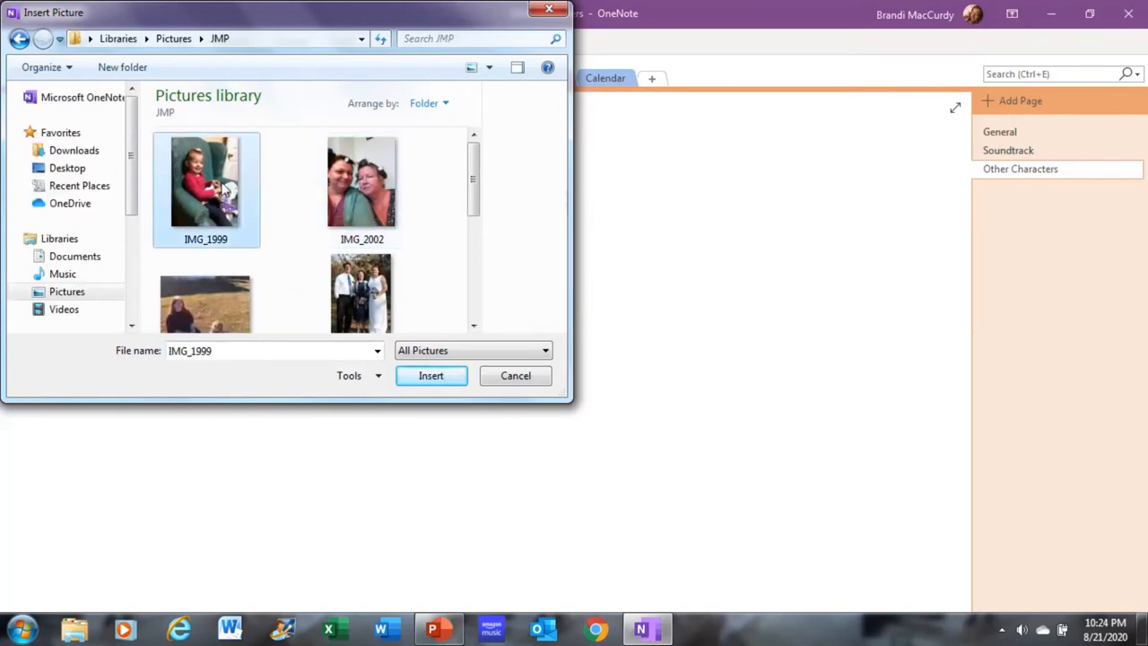
click(431, 375)
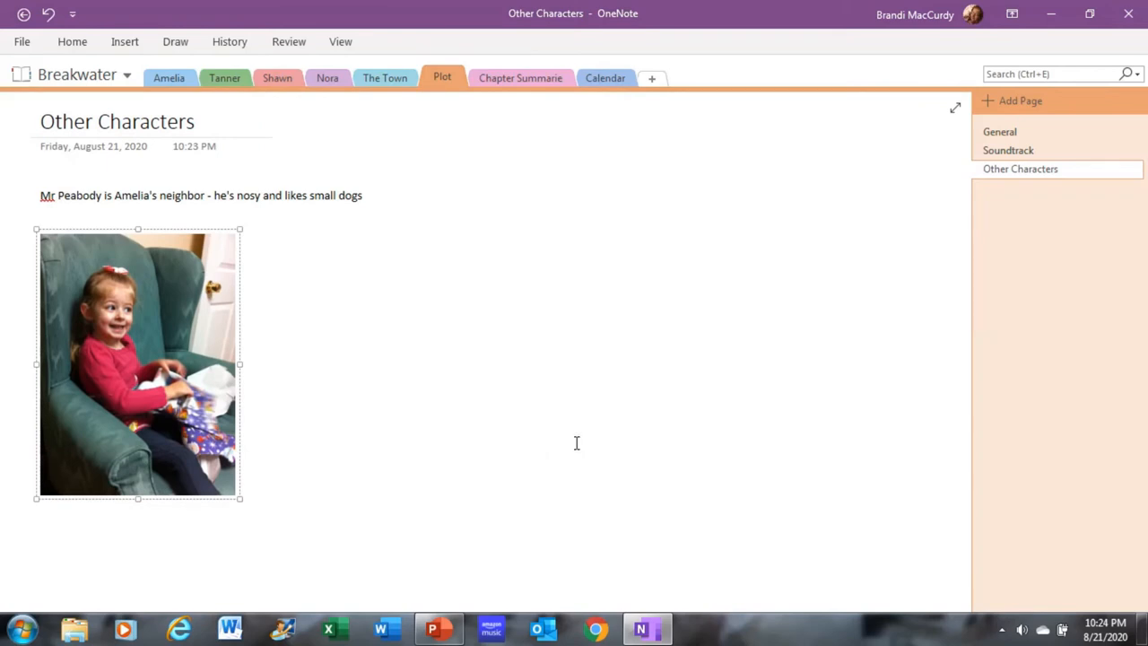
mouse_move(1020, 101)
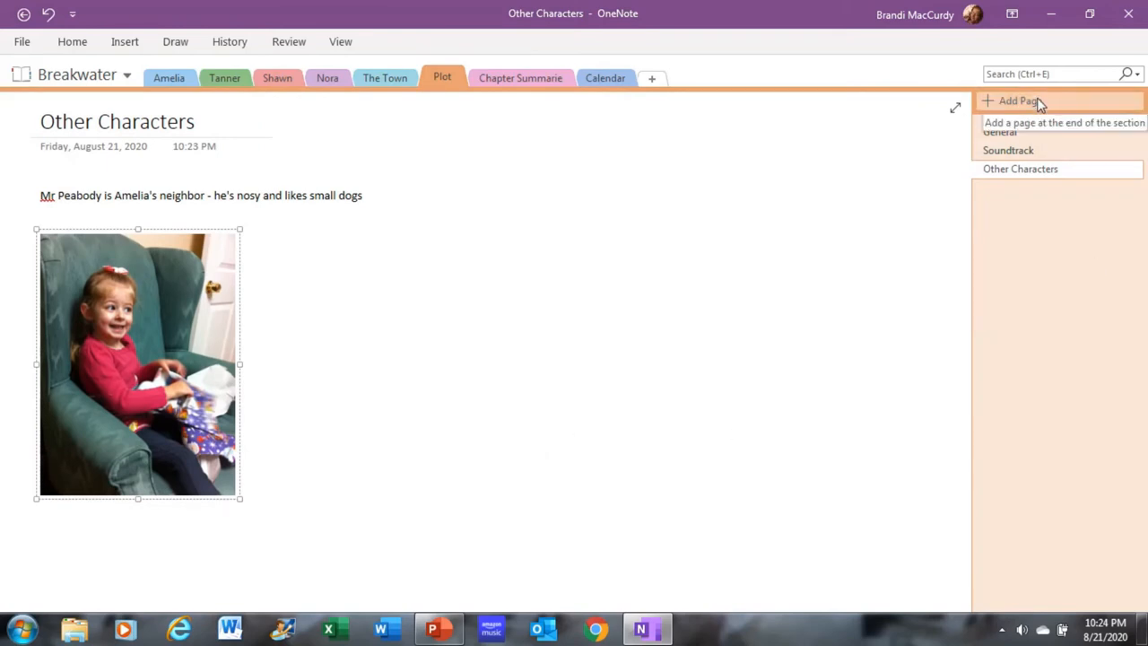
Create four Plot pages titled Interaction Points, Main, Subplot A and Subplot B.
click(1021, 100)
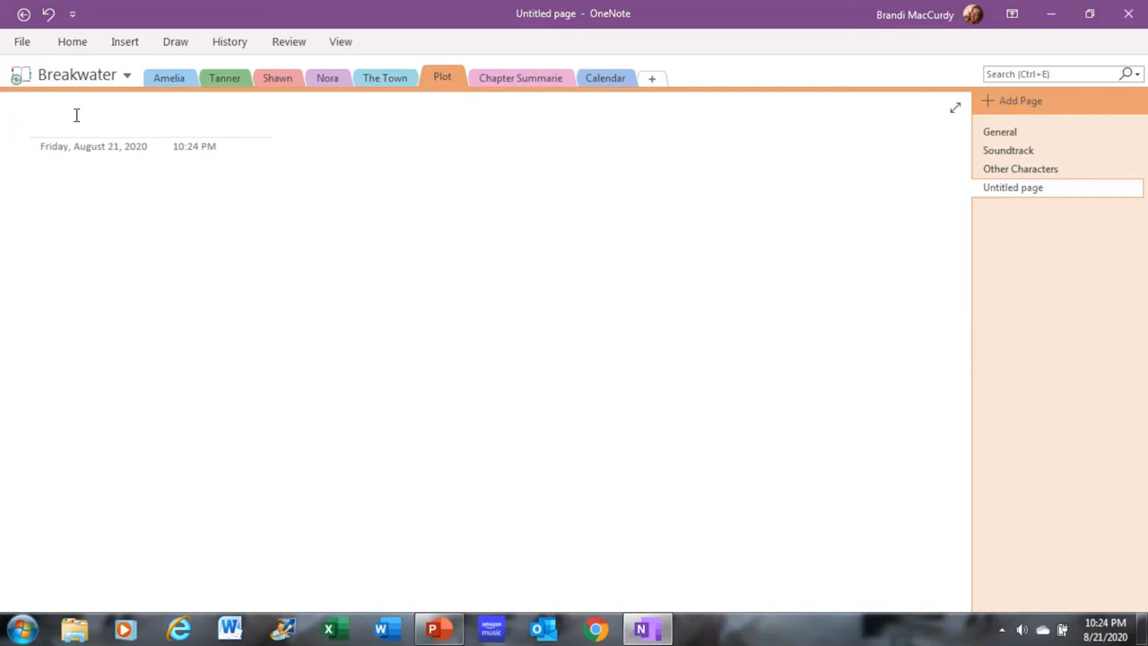
text(Intera)
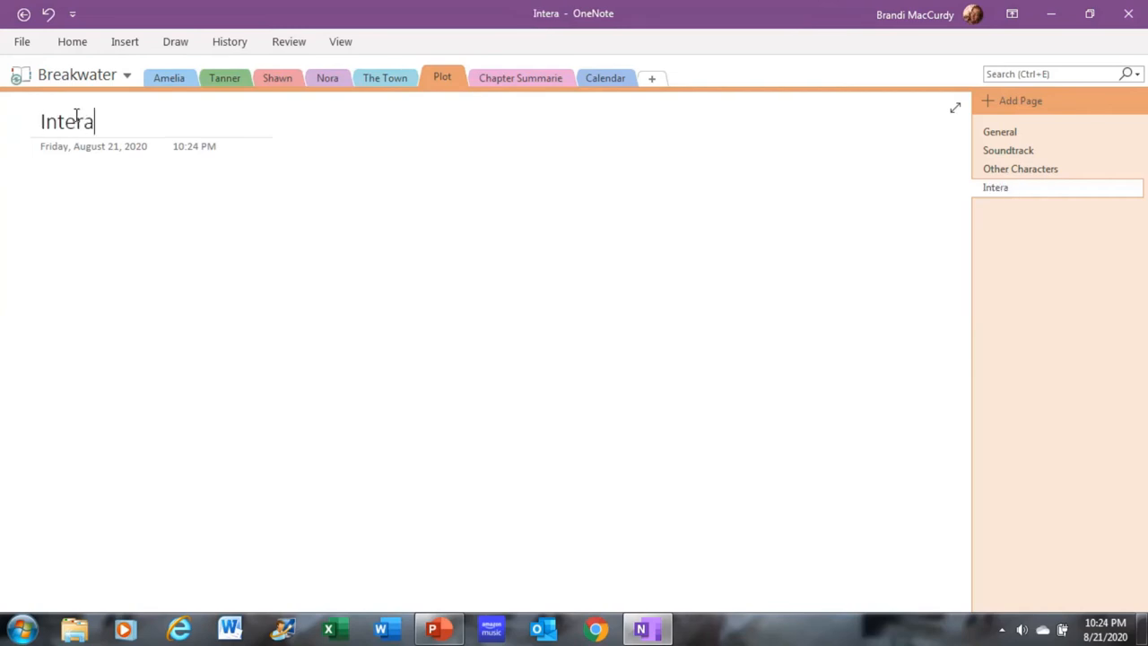
text(ction Pi)
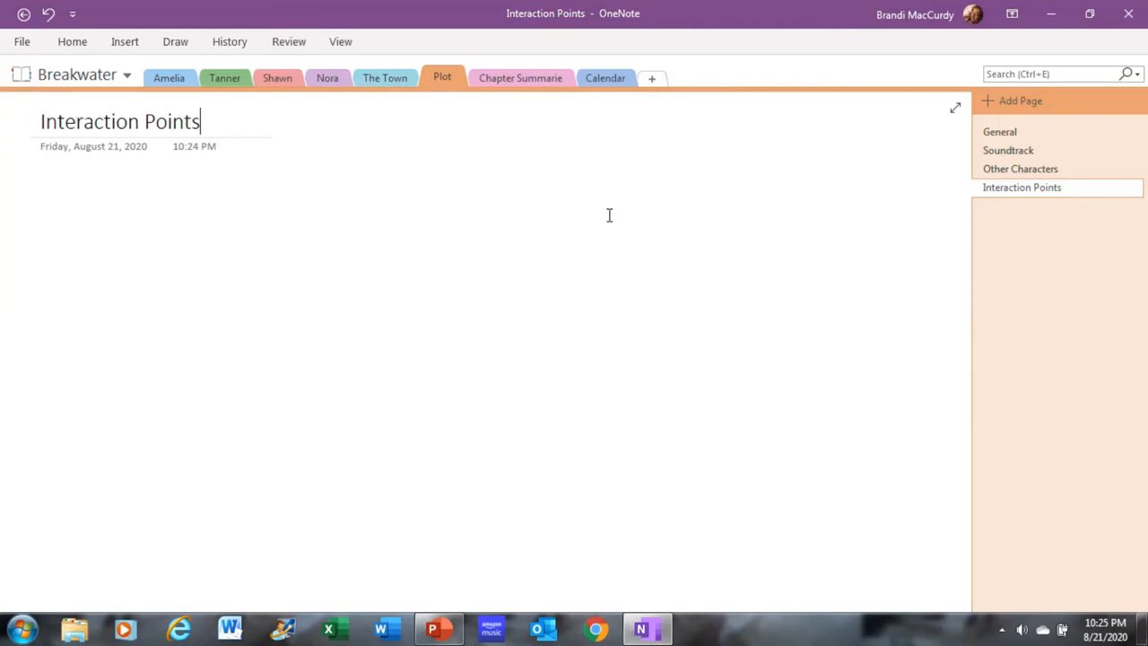
mouse_move(1019, 100)
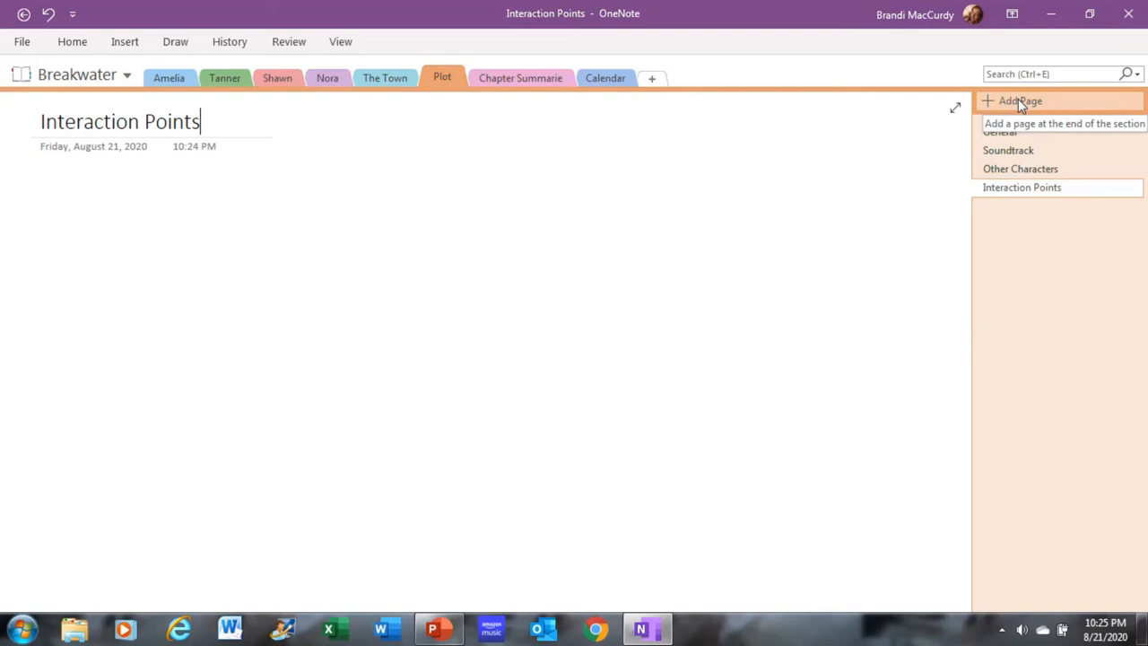
click(1020, 100)
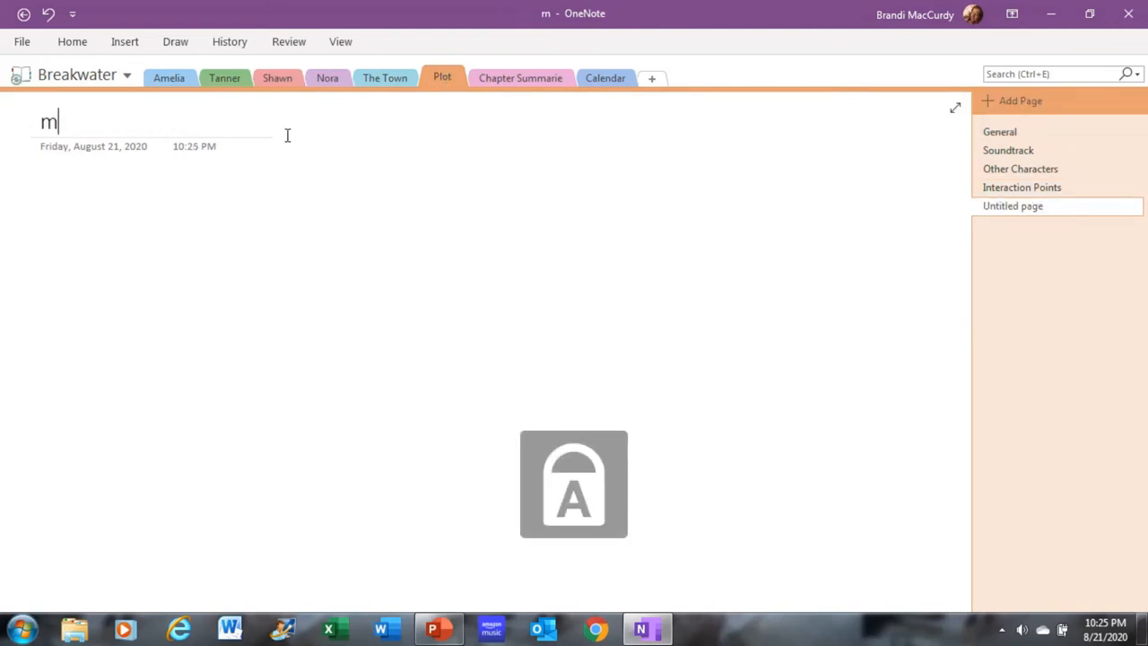
text(Main)
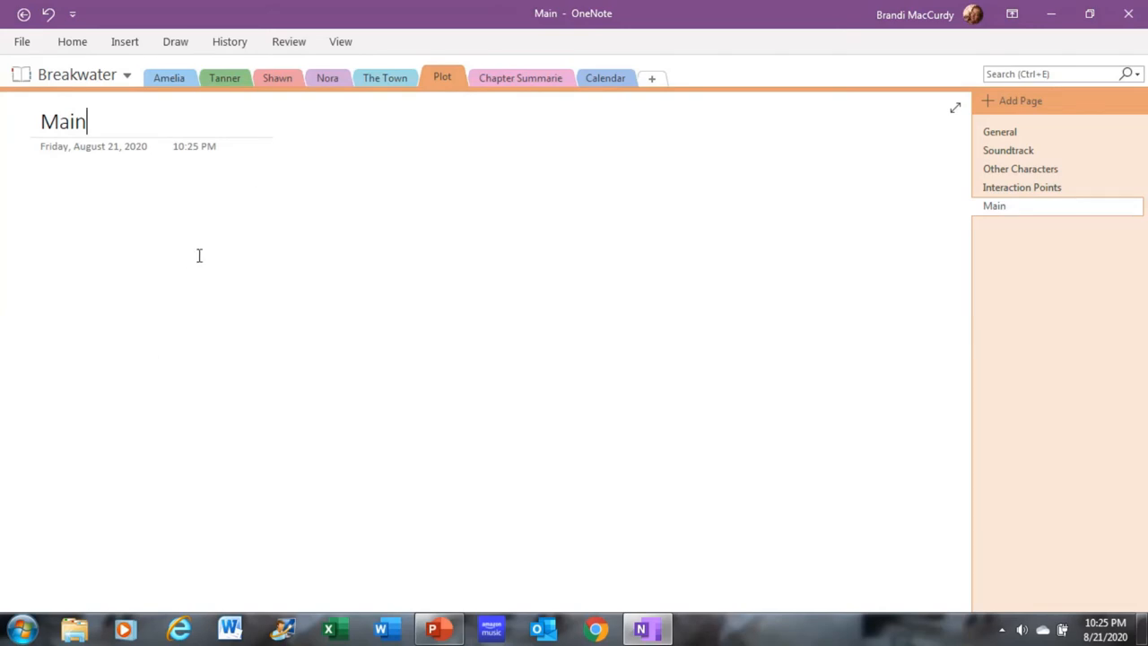
mouse_move(1019, 100)
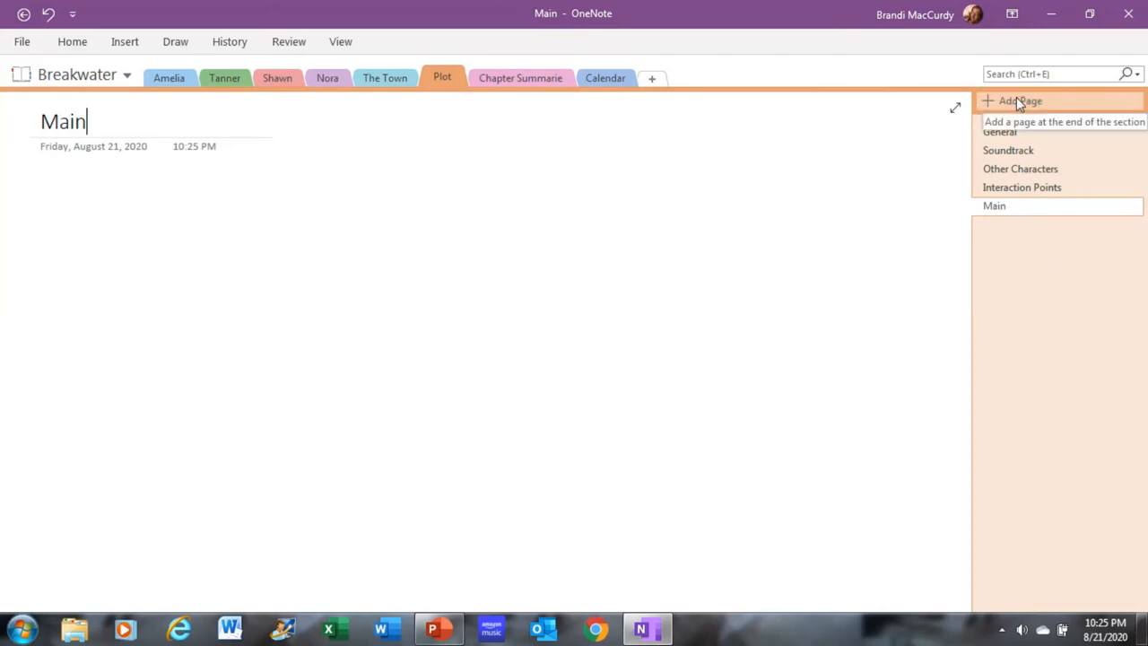
click(1020, 100)
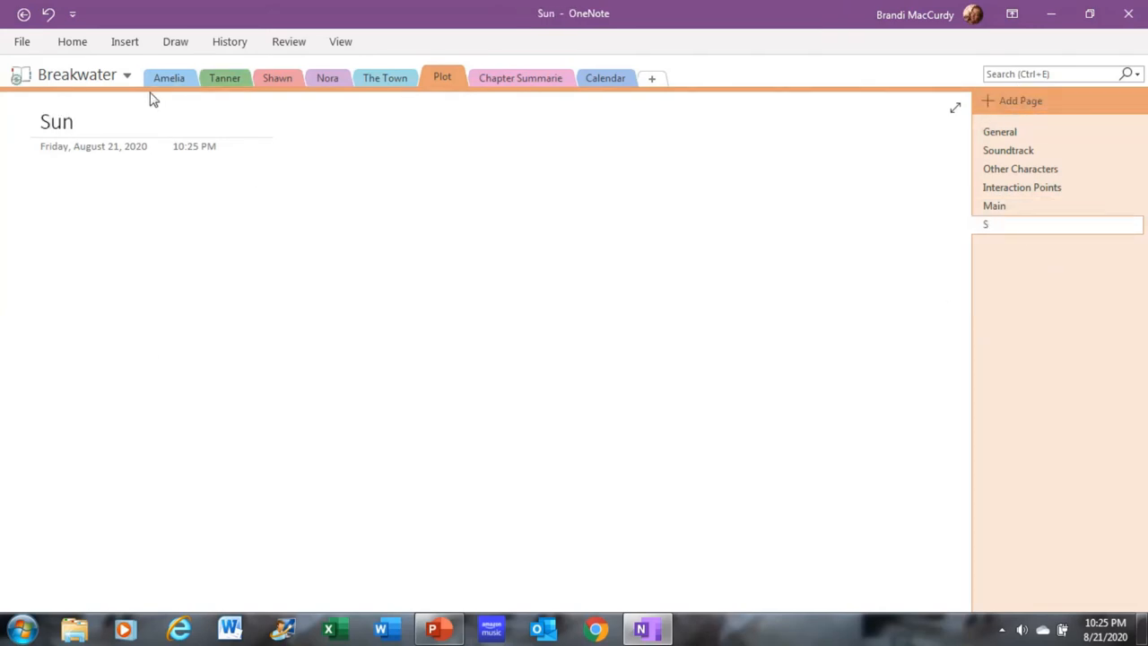
text(Subplot)
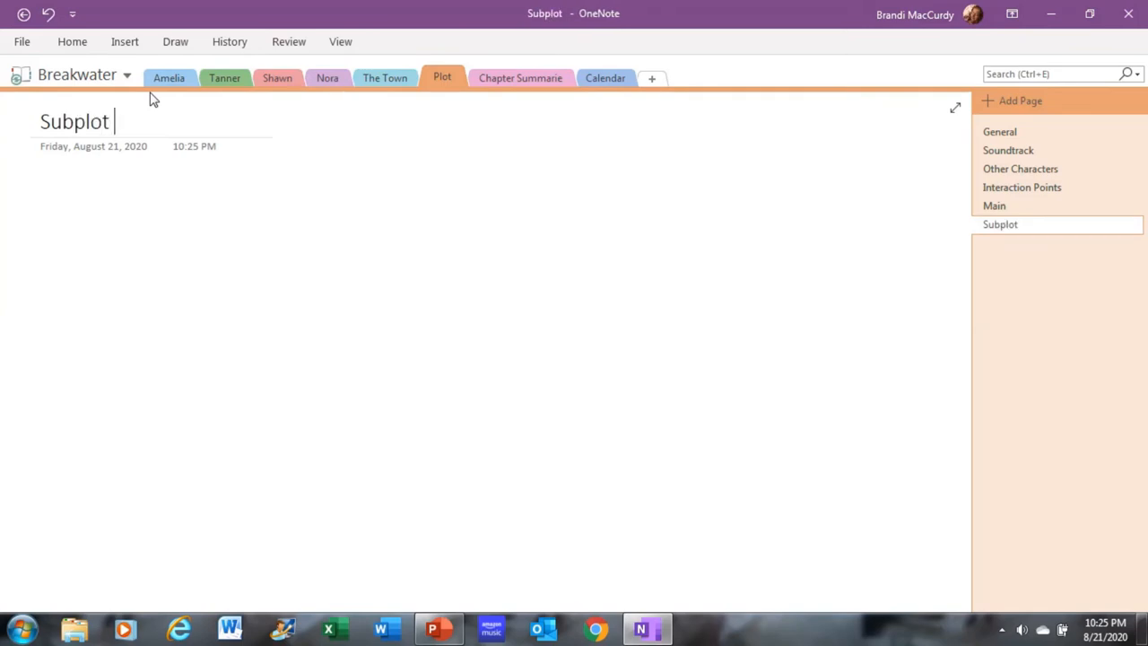
text(A)
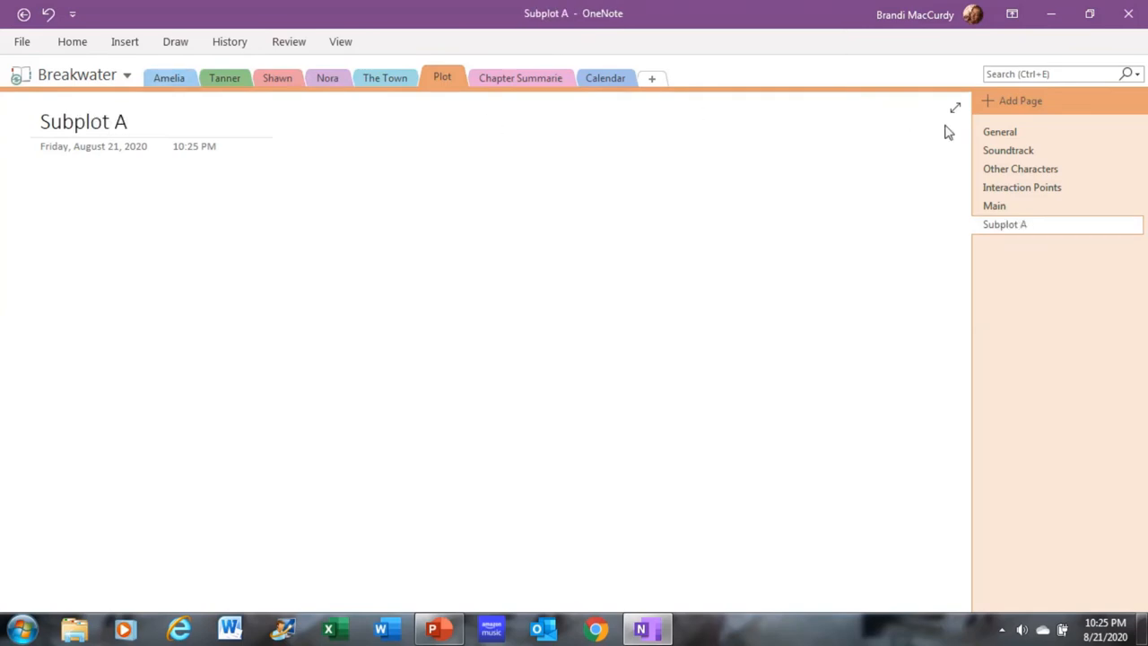
click(1020, 100)
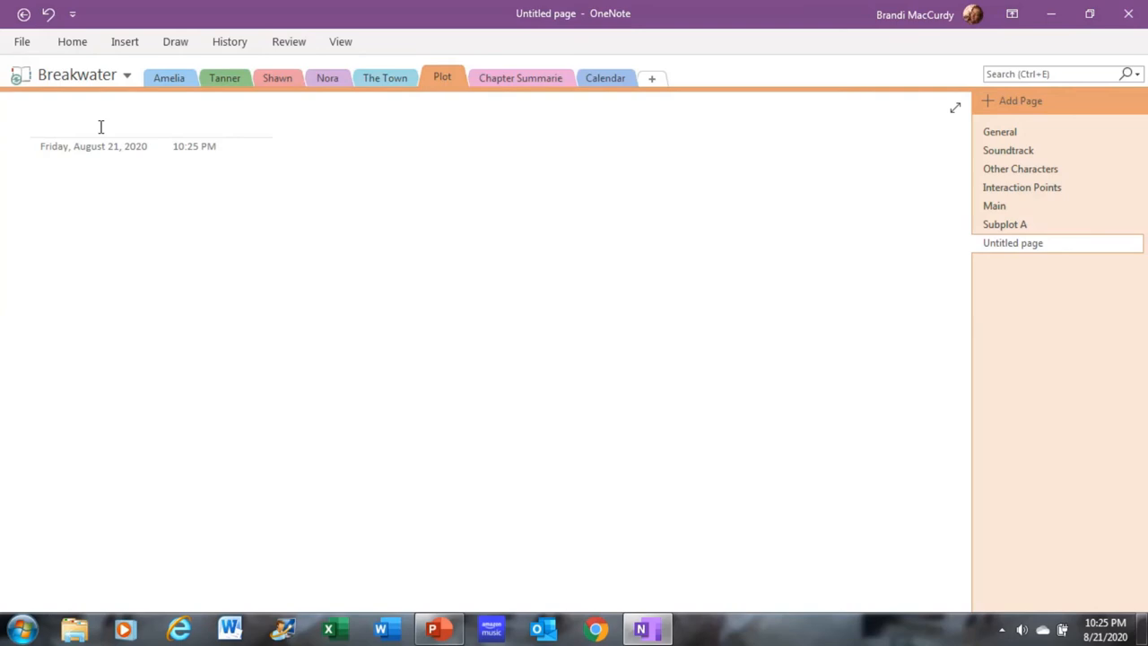
text(Subplot B)
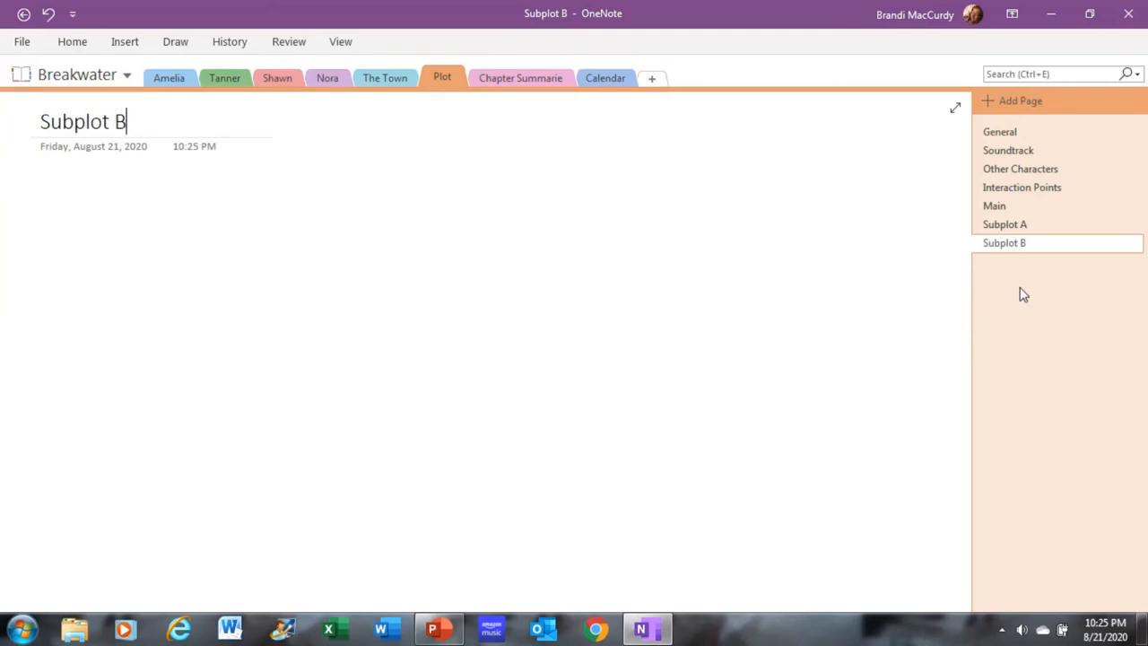
mouse_move(1002, 277)
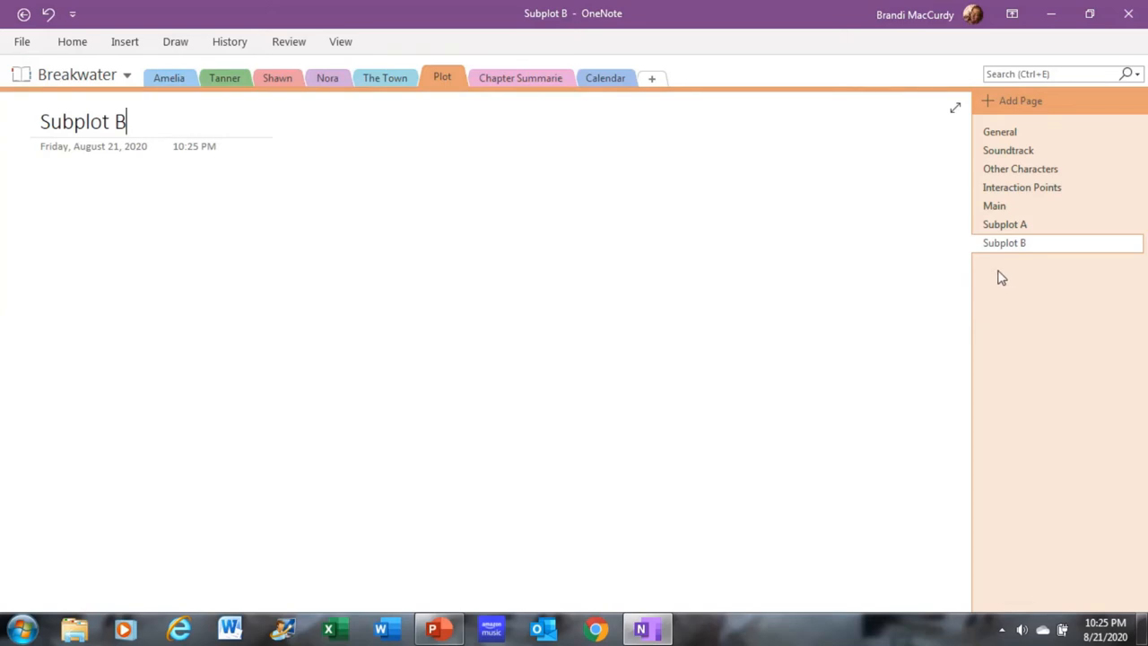
In Chapter Summaries, title the page Chapter 1 and add Page Count and Word Count labels.
click(521, 77)
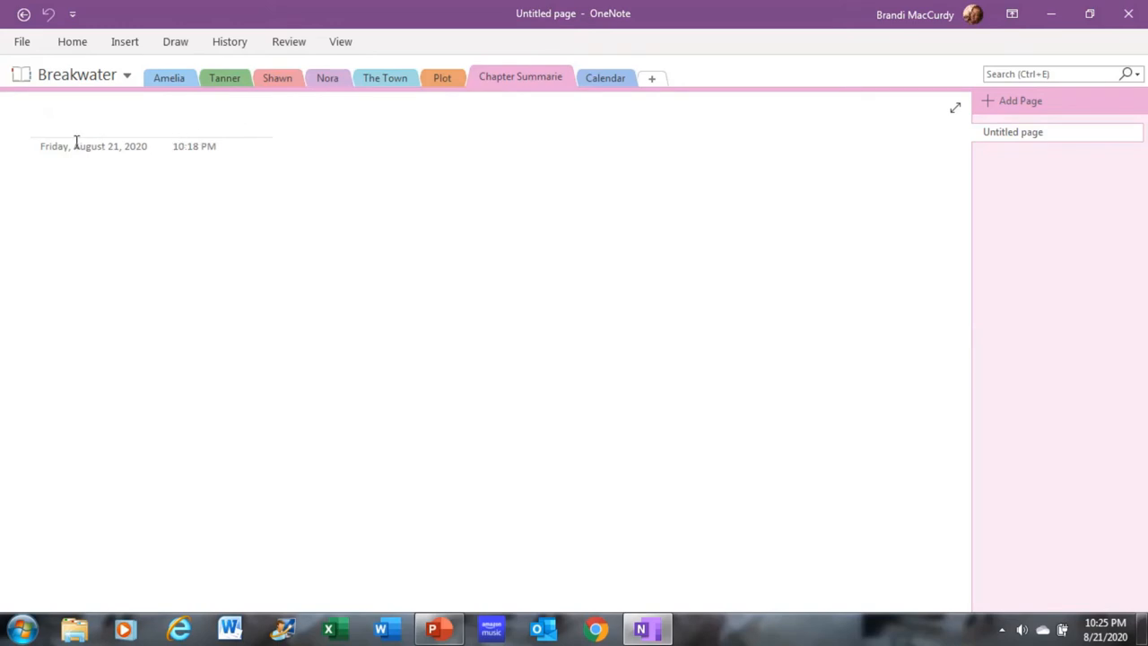
text(Chapter!)
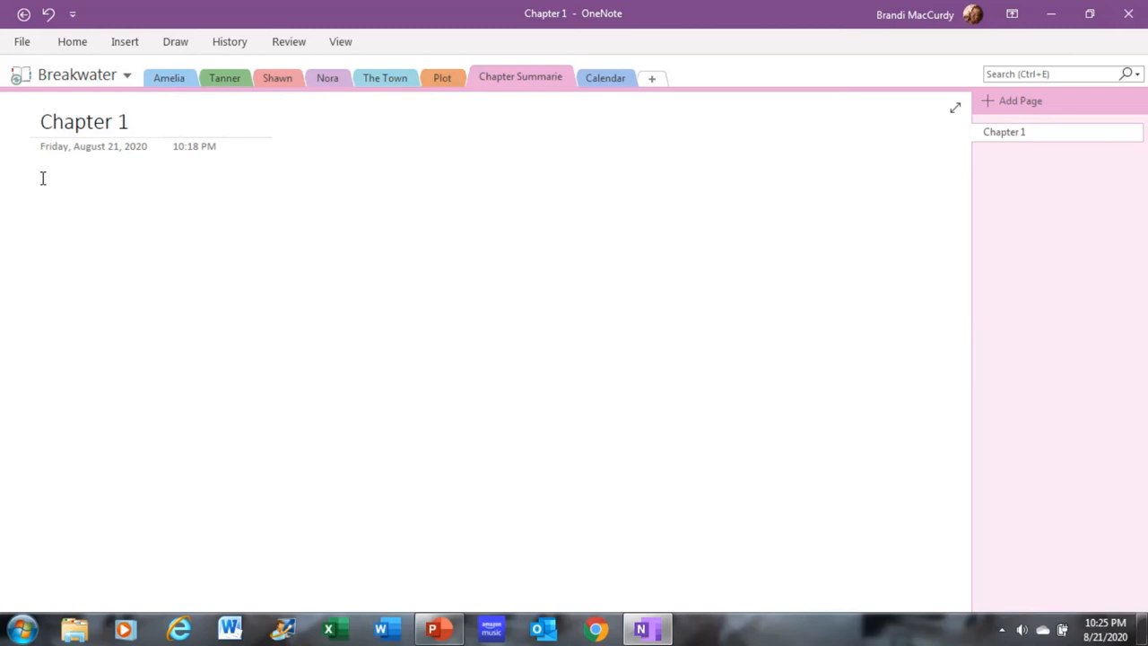
text(Page Count)
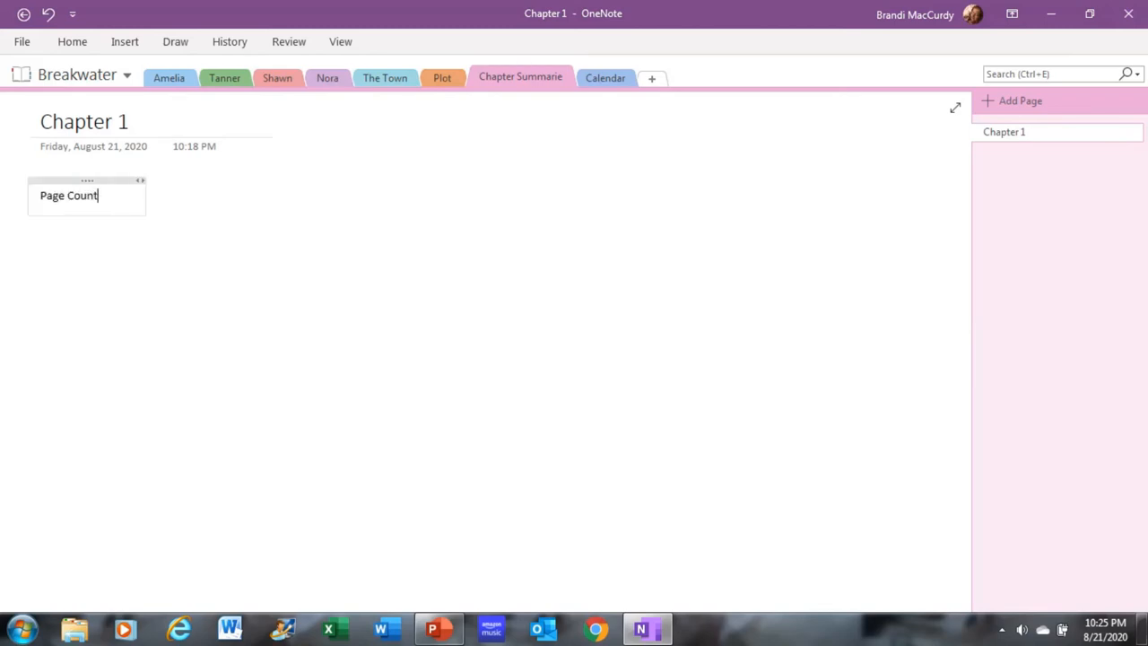
text(:)
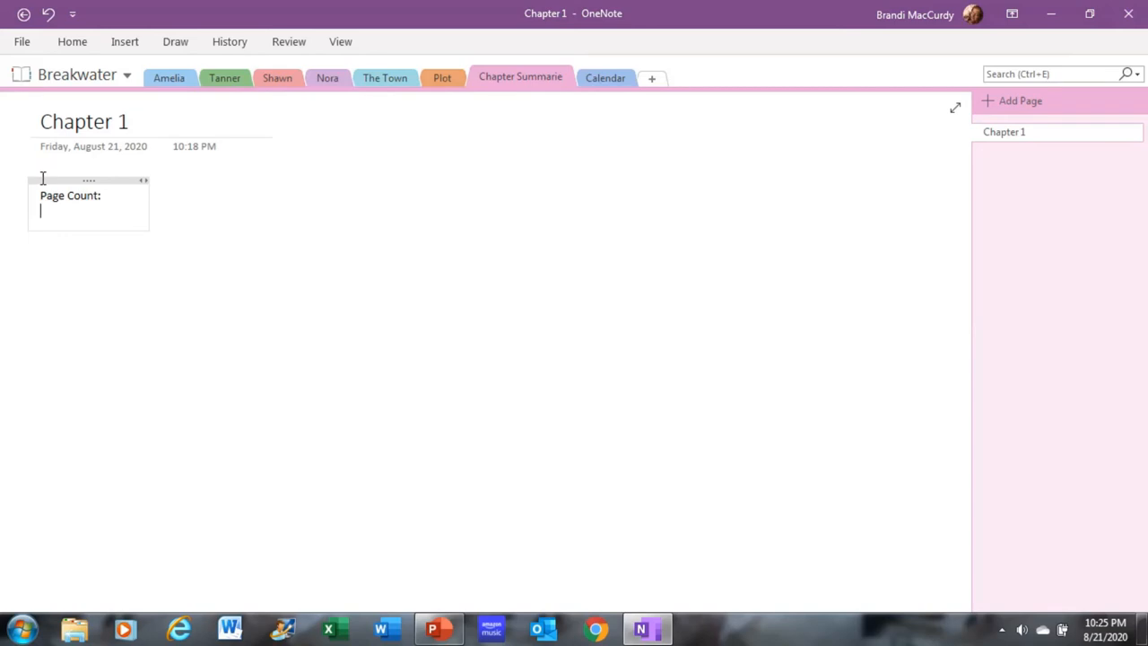
text(Word Cou)
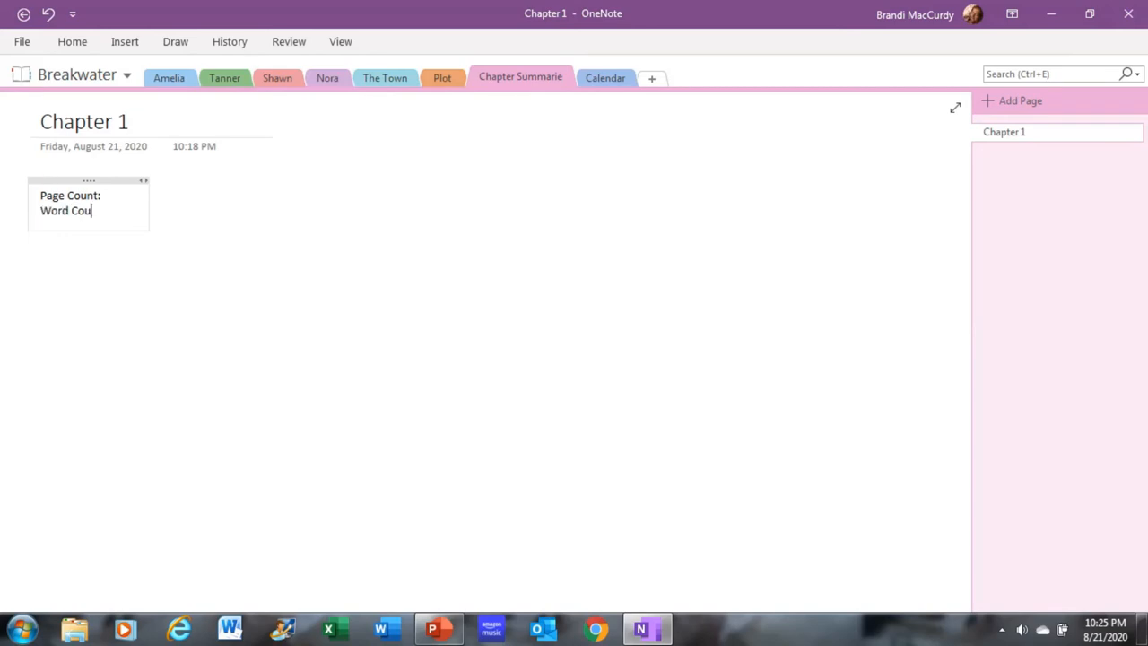
text(nt:)
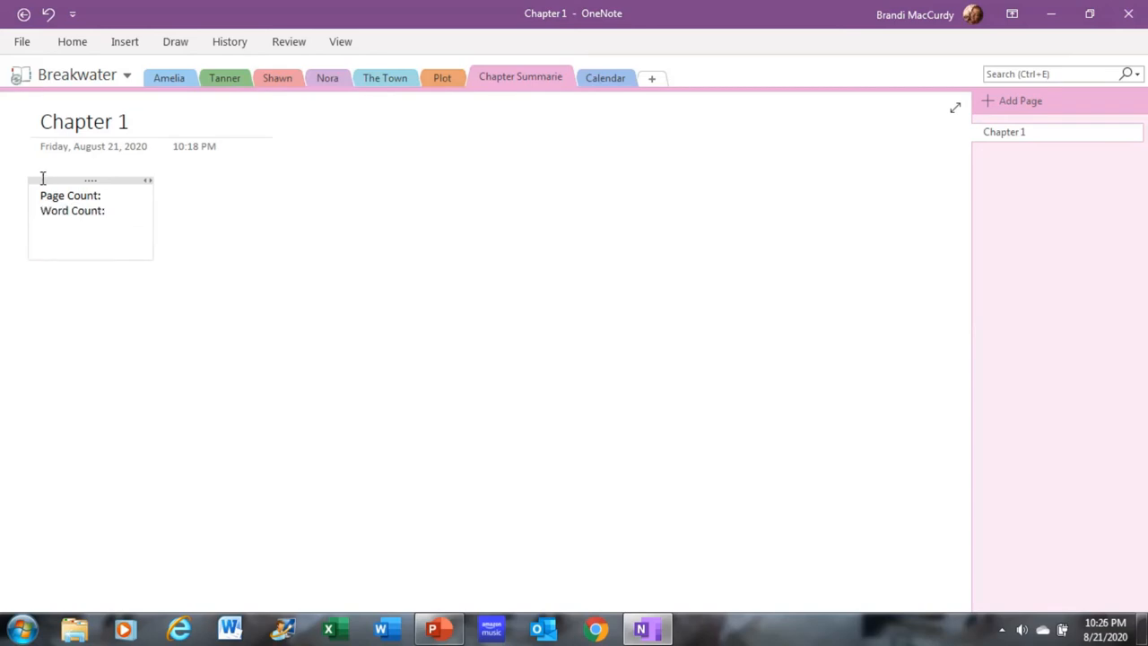
Add the Ending, Location and Draft 1 Copy labels, then add a new page.
text(Ending:)
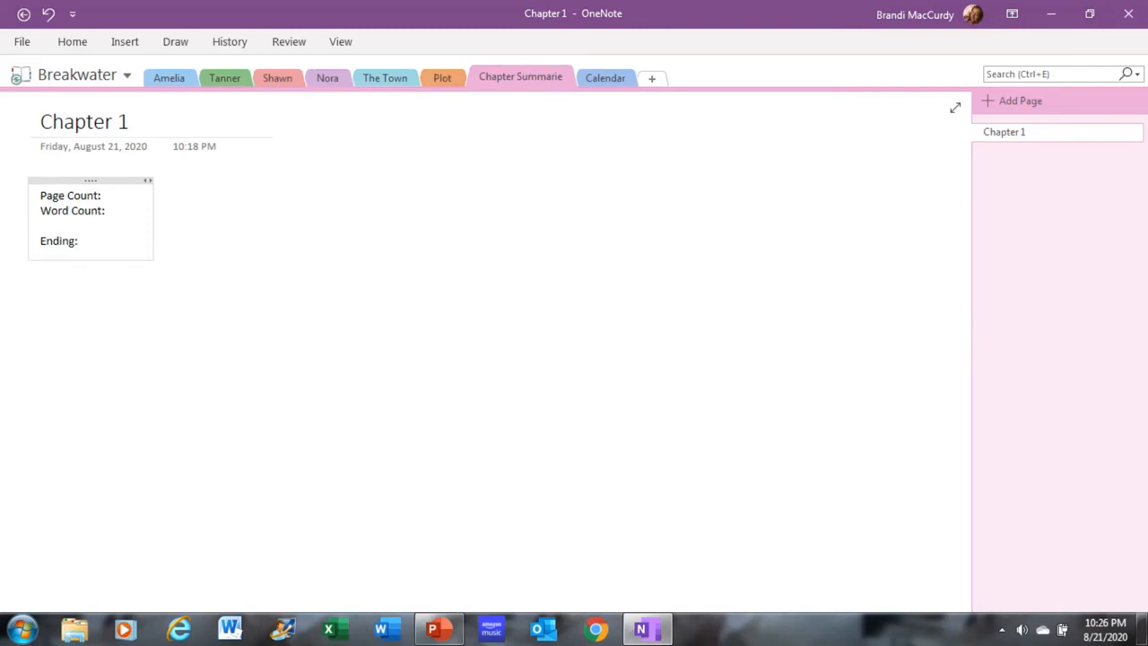
click(54, 256)
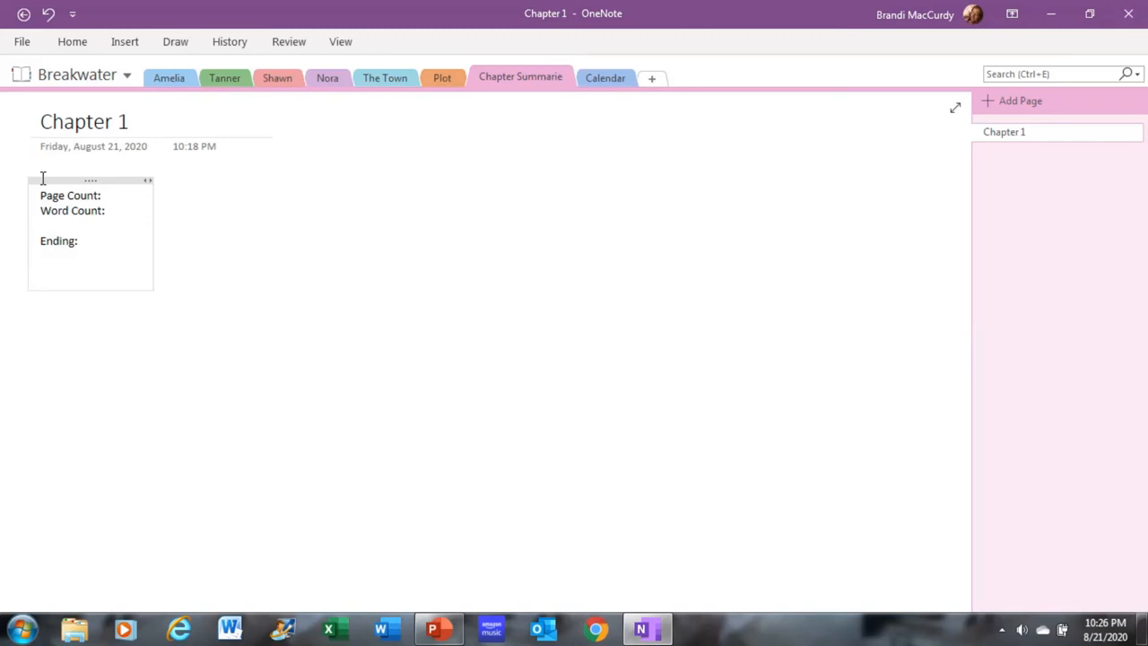
text(Location:)
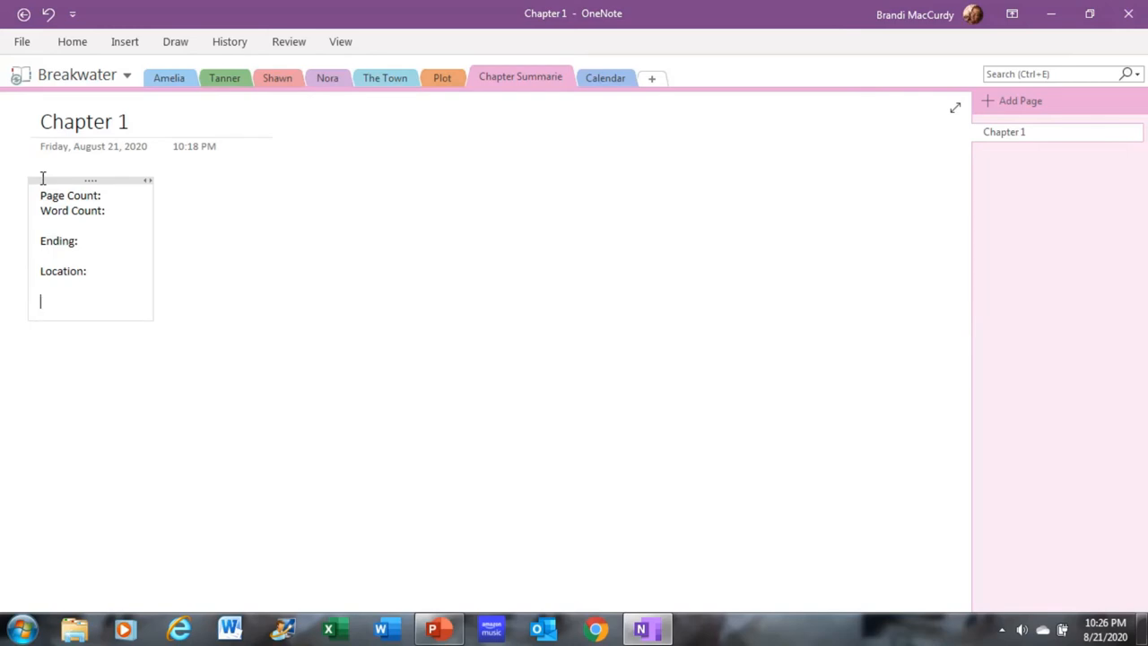
text(De\ra\)
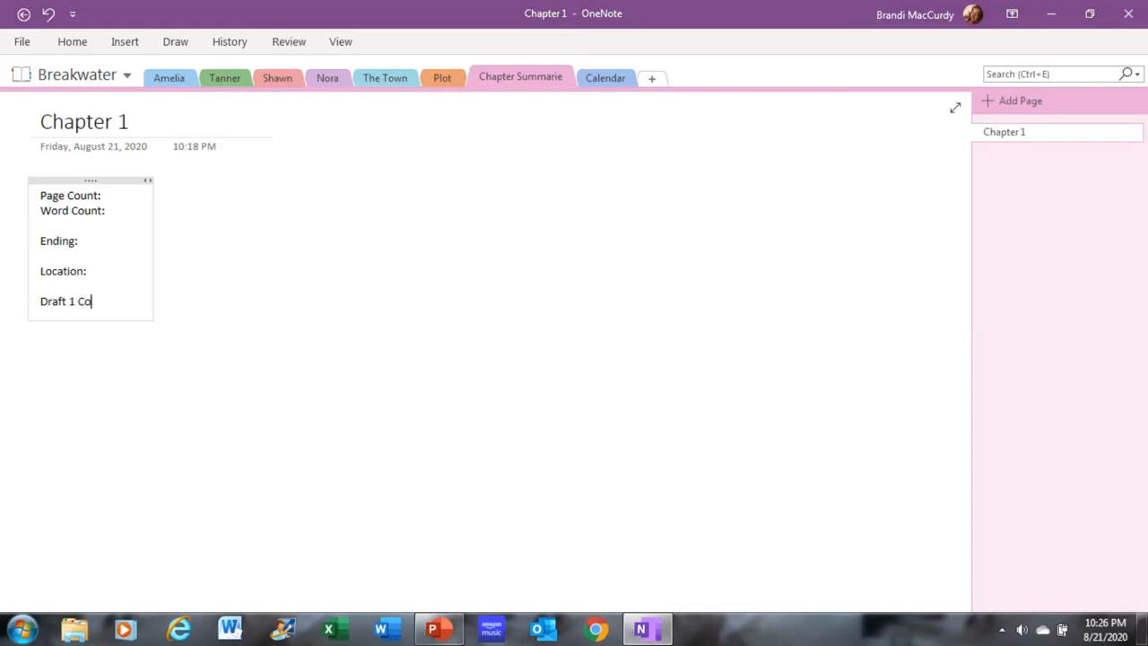
text(py:)
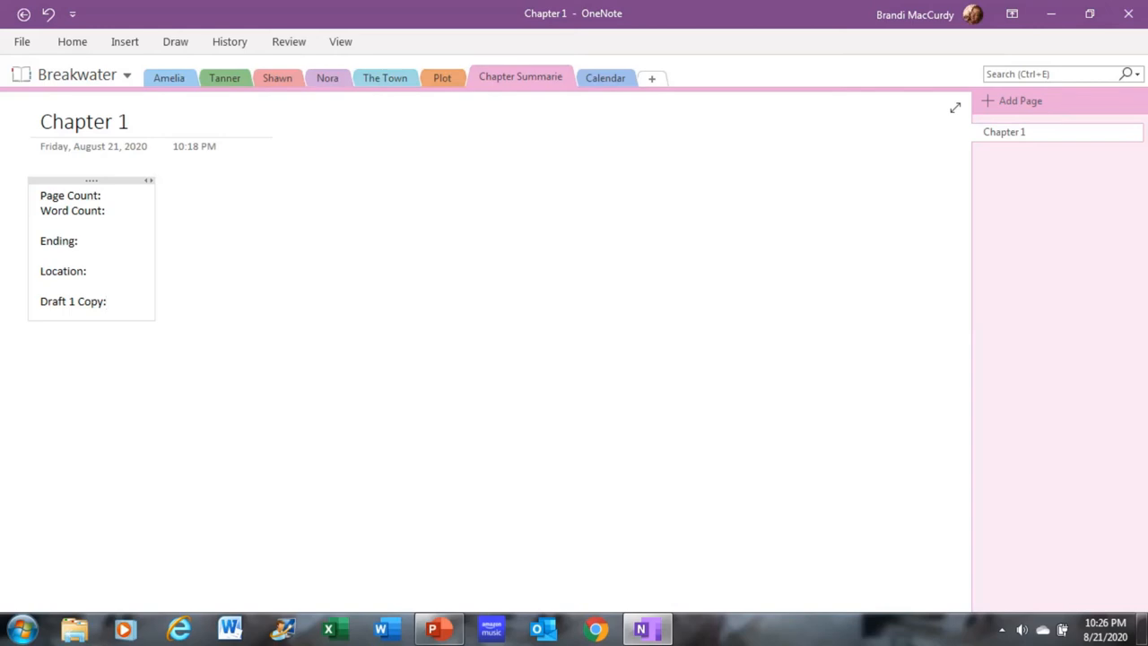
click(103, 300)
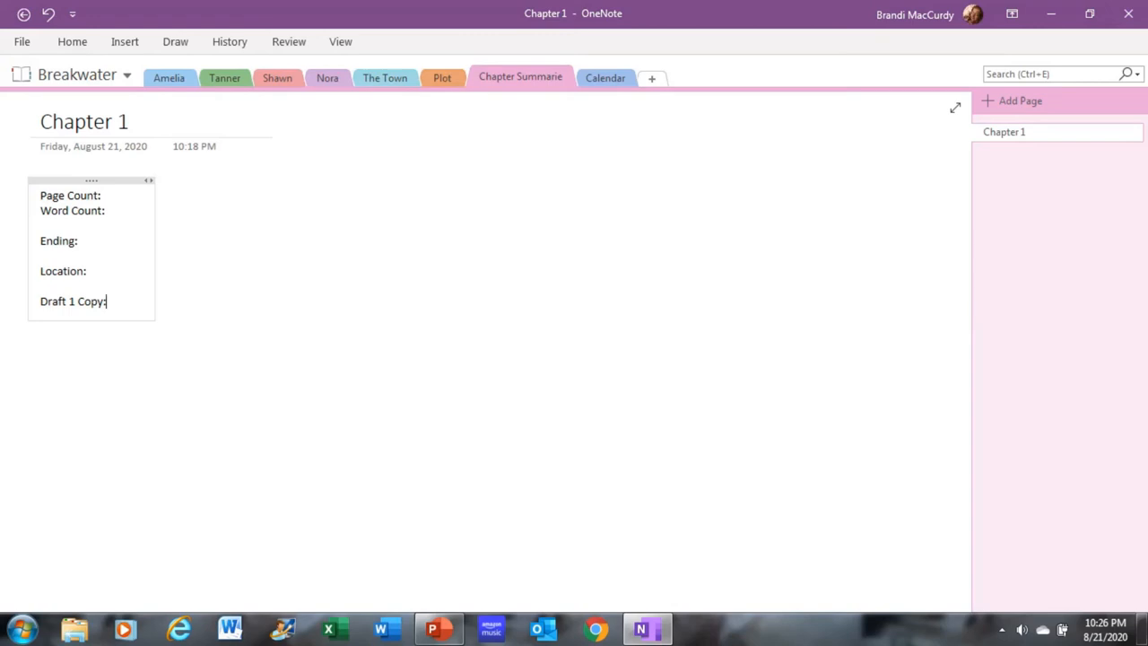
mouse_move(11, 266)
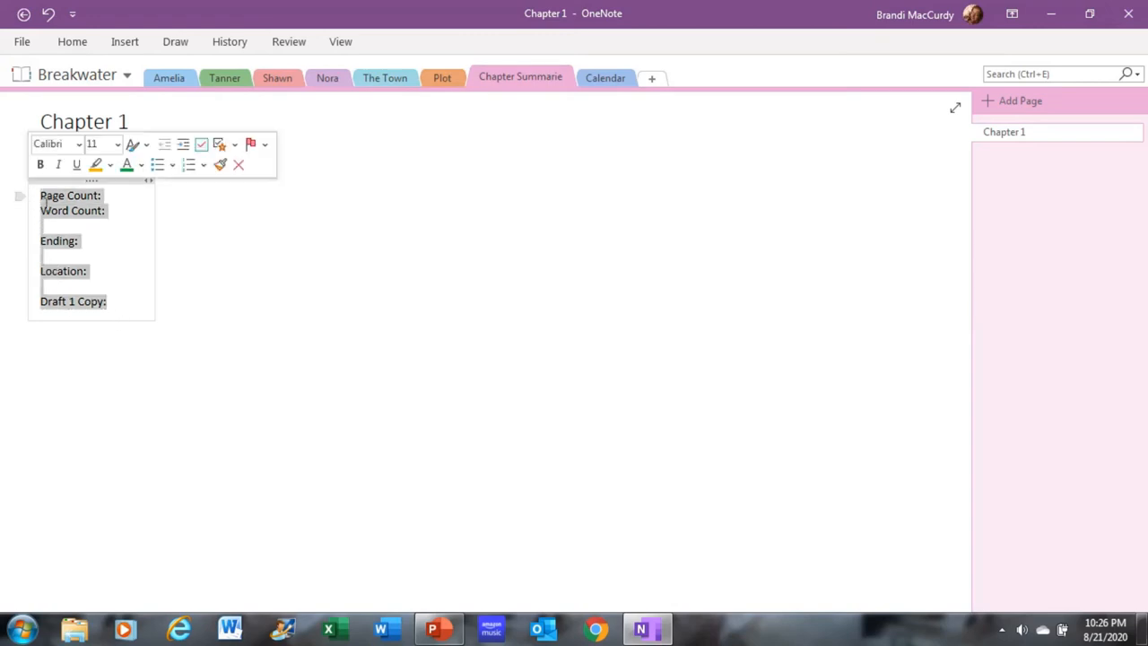
click(1020, 101)
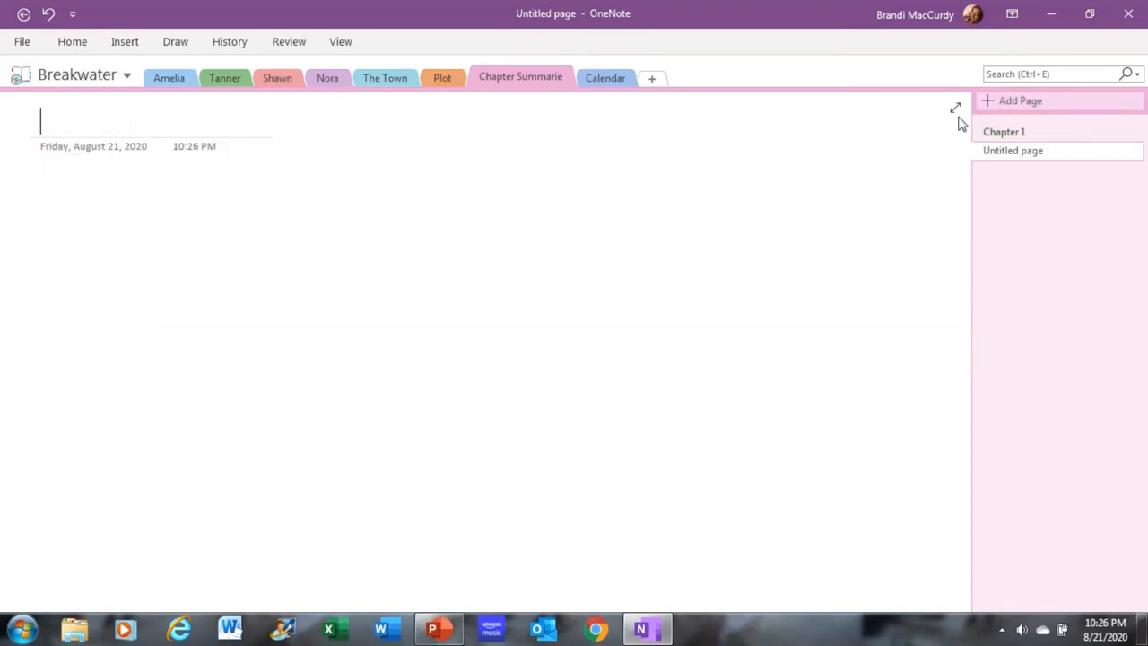
Title the new page Chapter 2, then open the Calendar section.
text(Chpate)
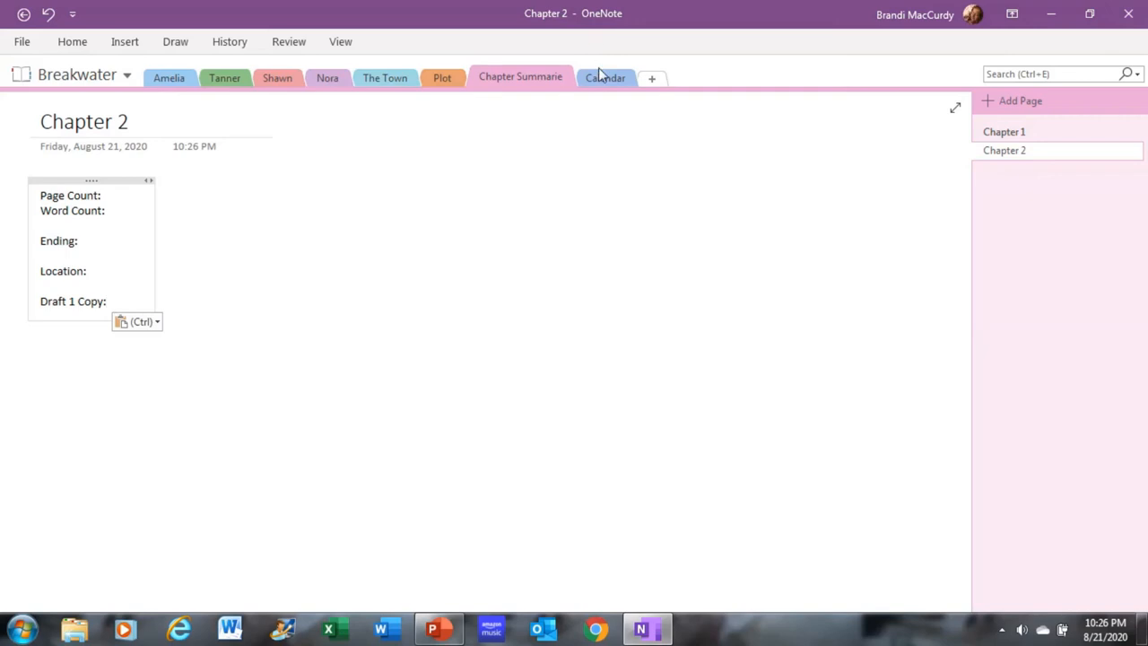
click(605, 76)
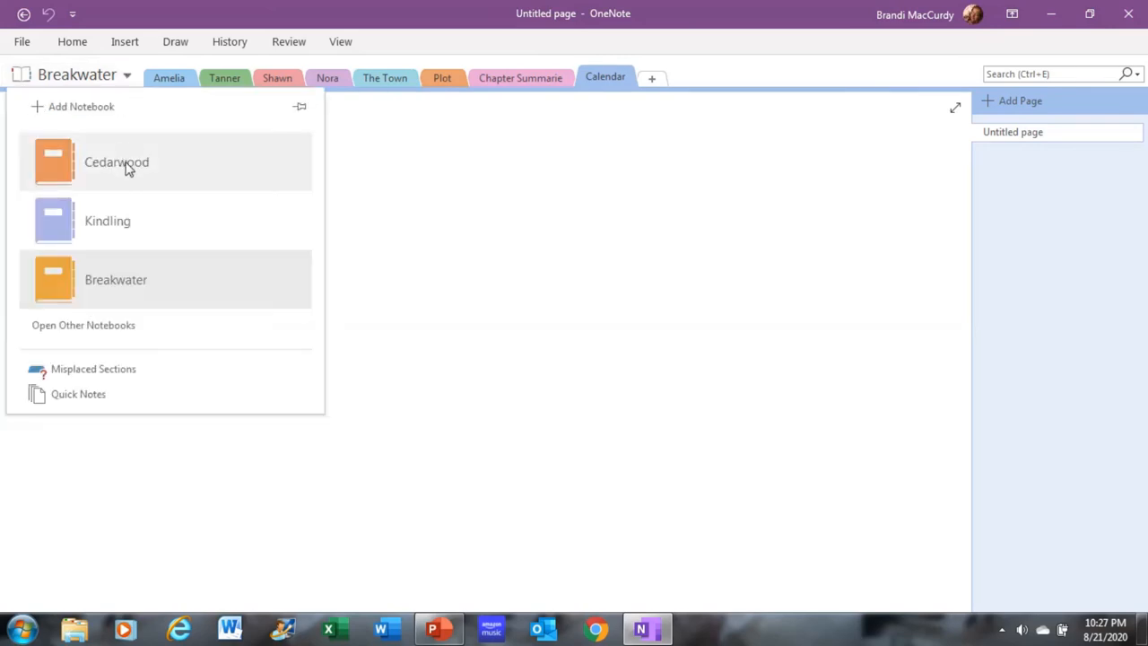
click(116, 162)
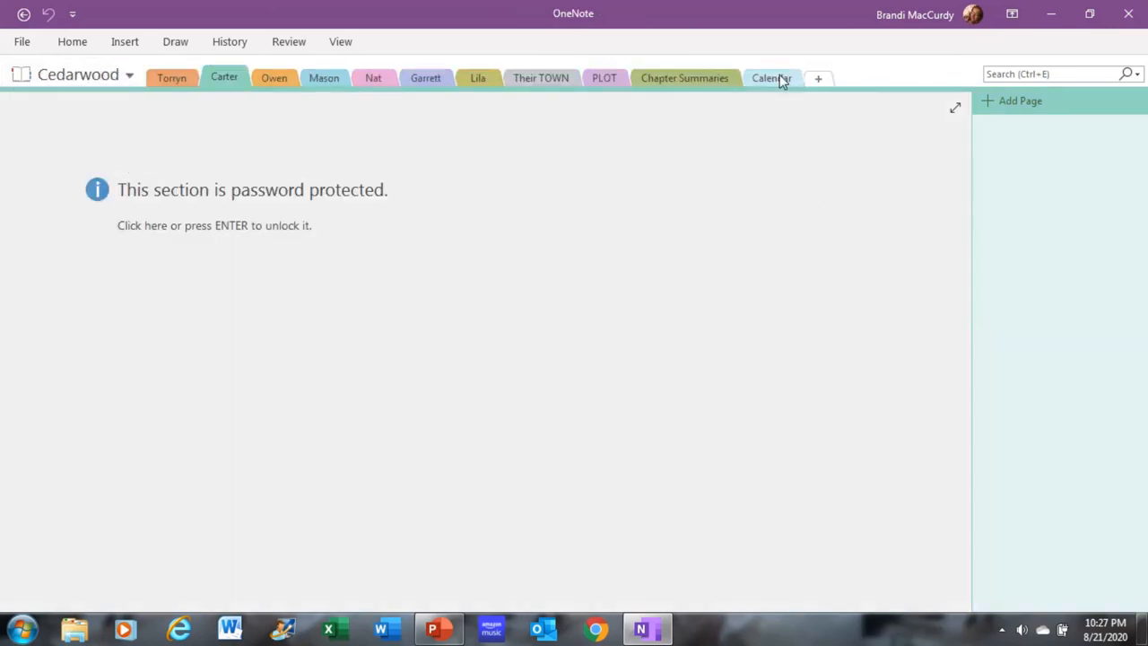
click(771, 78)
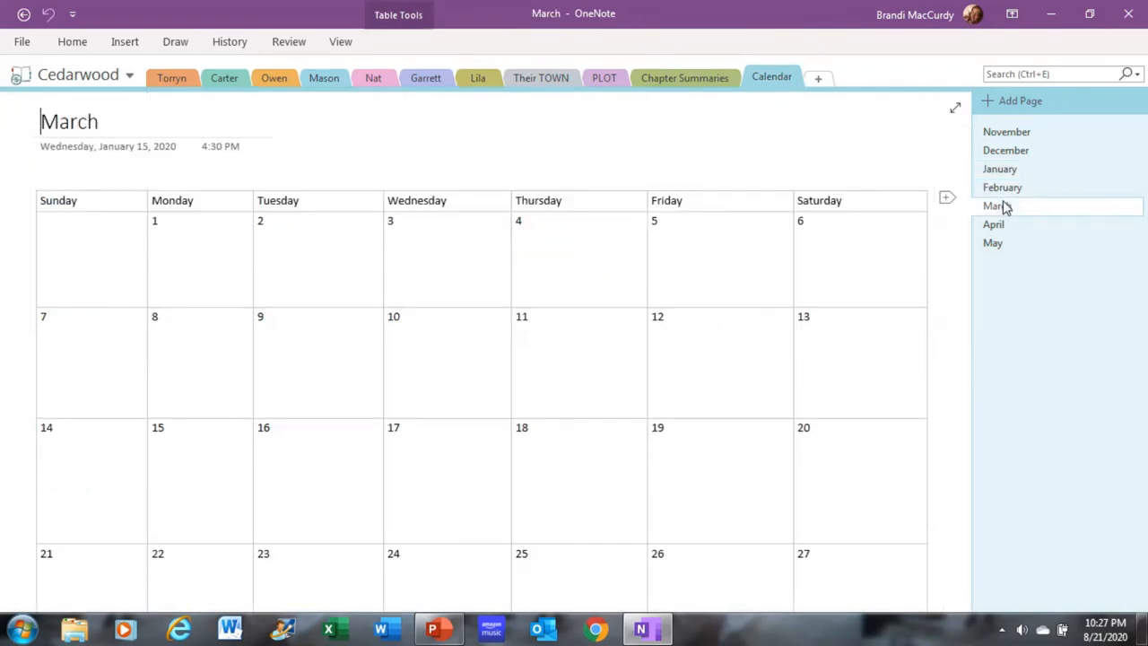
click(1002, 187)
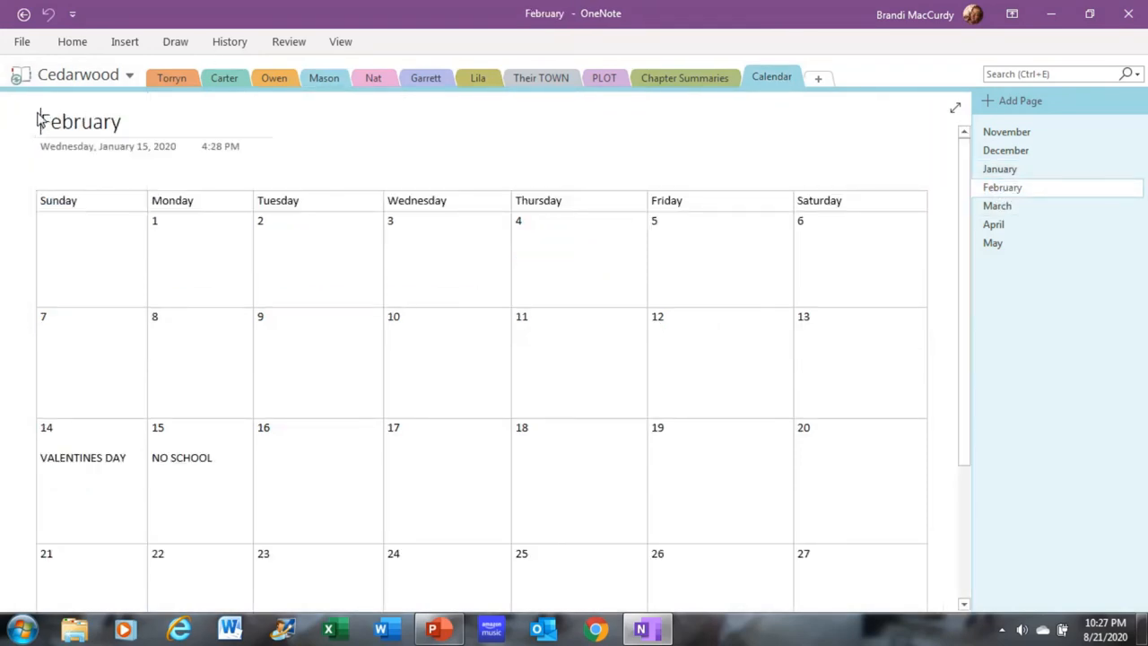
scroll(down, 3)
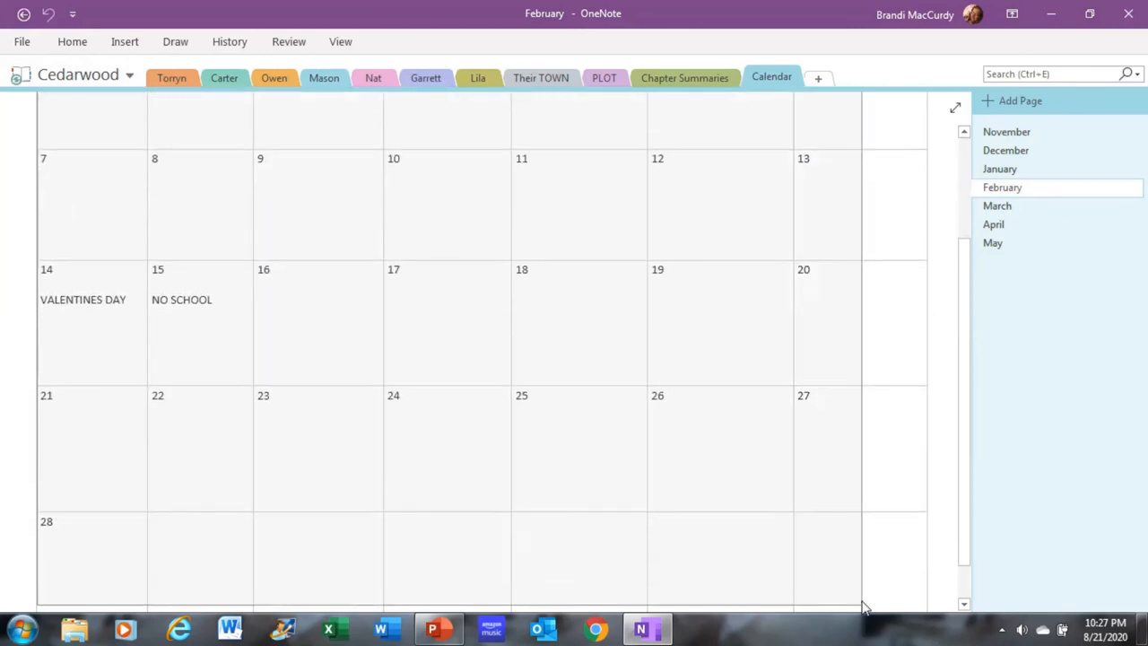
scroll(down, 3)
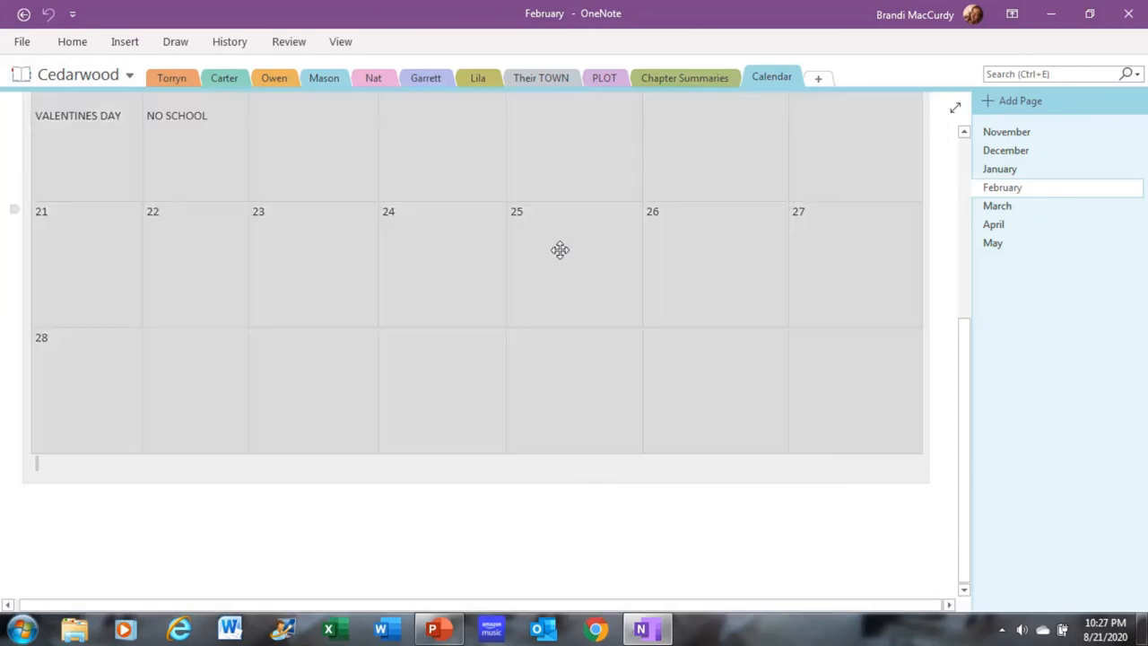
right_click(560, 250)
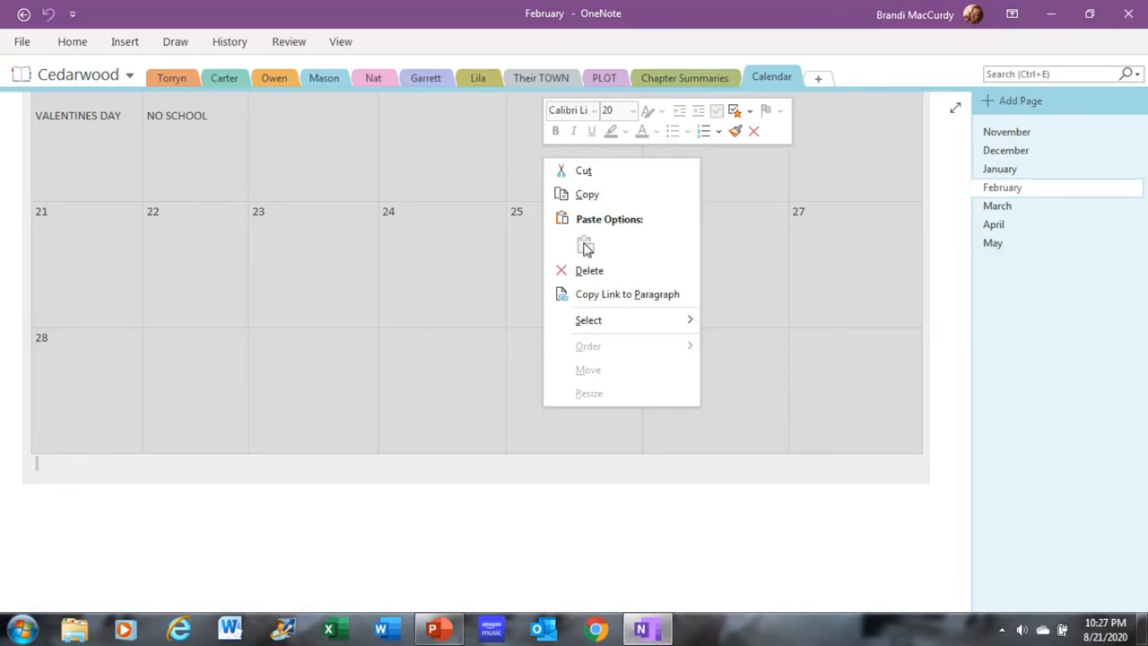
mouse_move(412, 271)
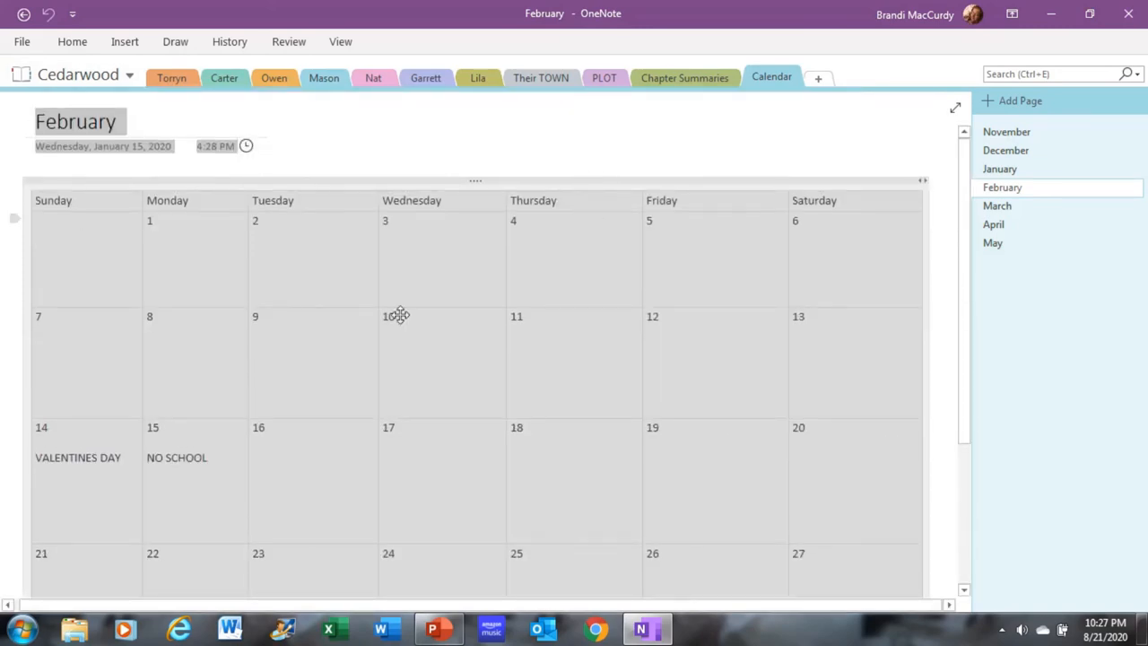
mouse_move(301, 246)
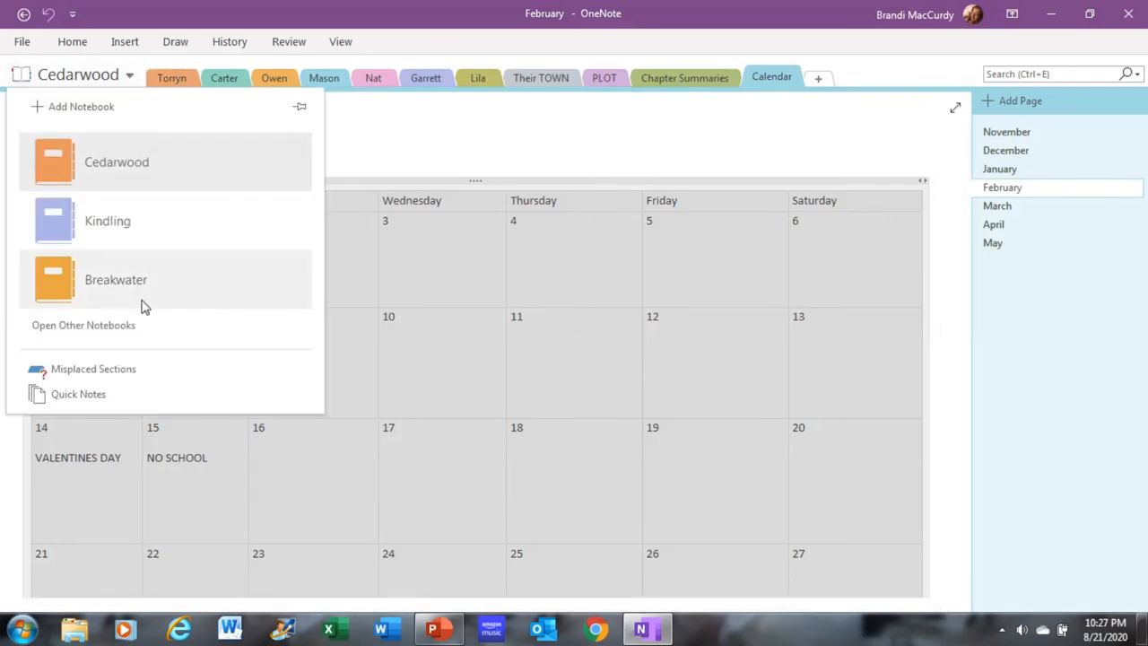
click(115, 279)
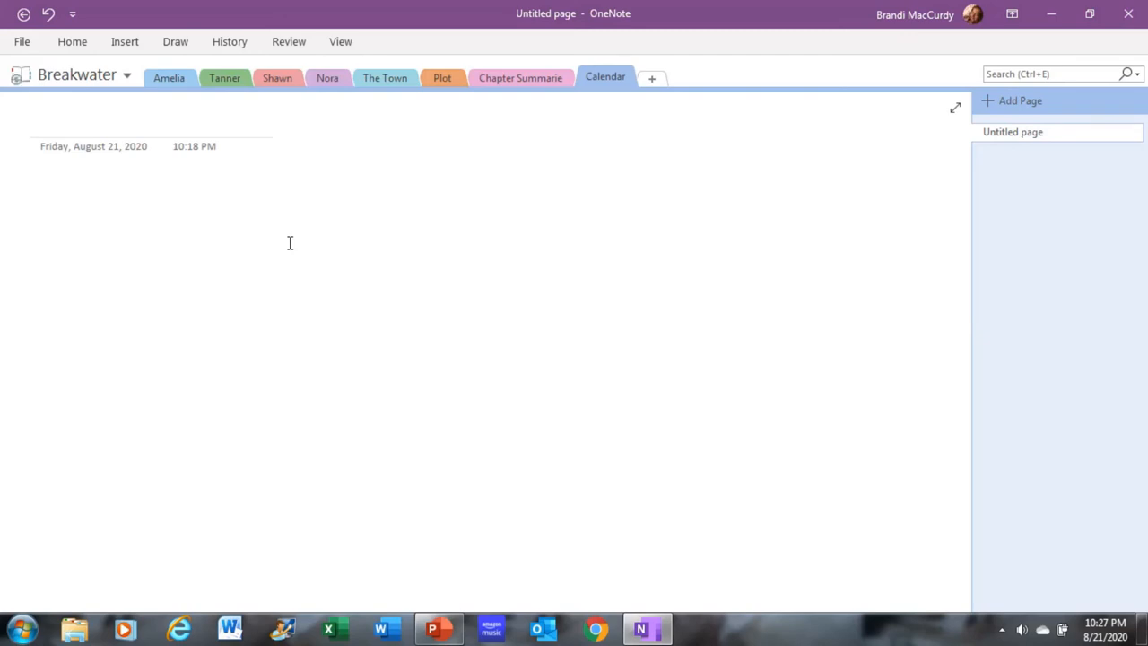
Select the blank Calendar page, then open the Shawn section's untitled page.
click(40, 195)
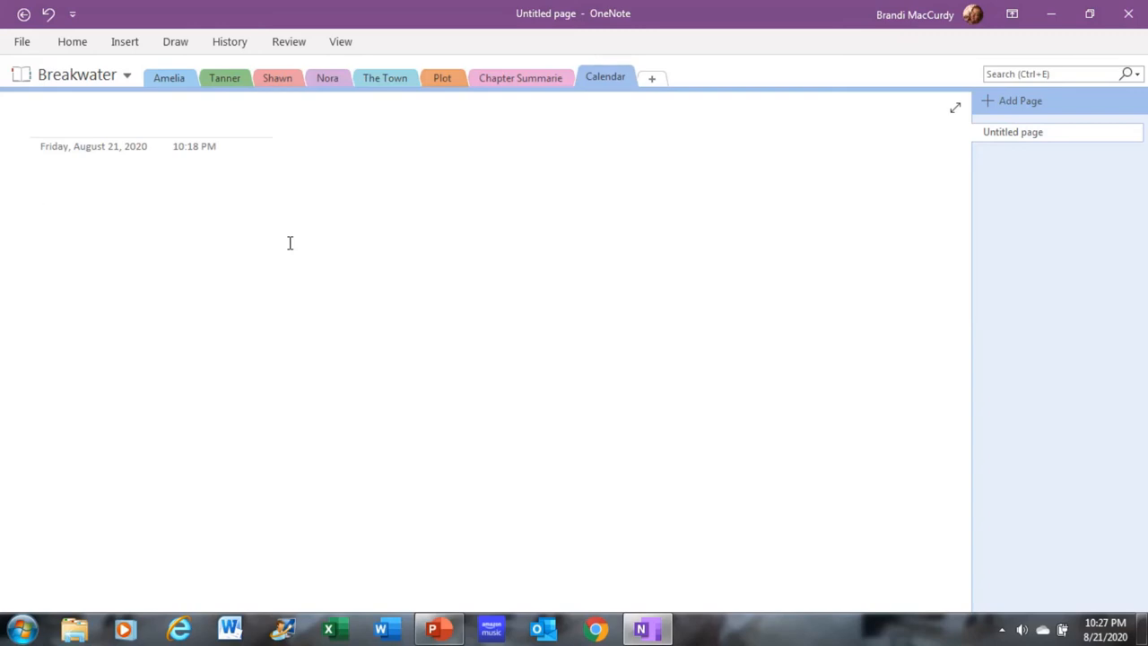
click(40, 196)
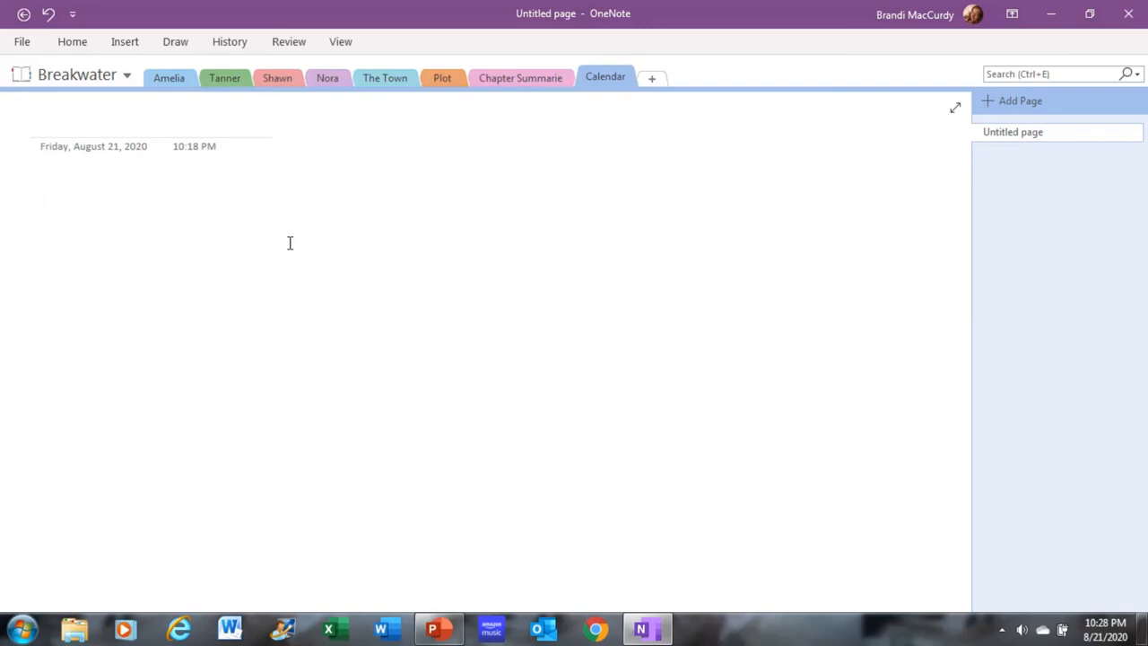
click(40, 196)
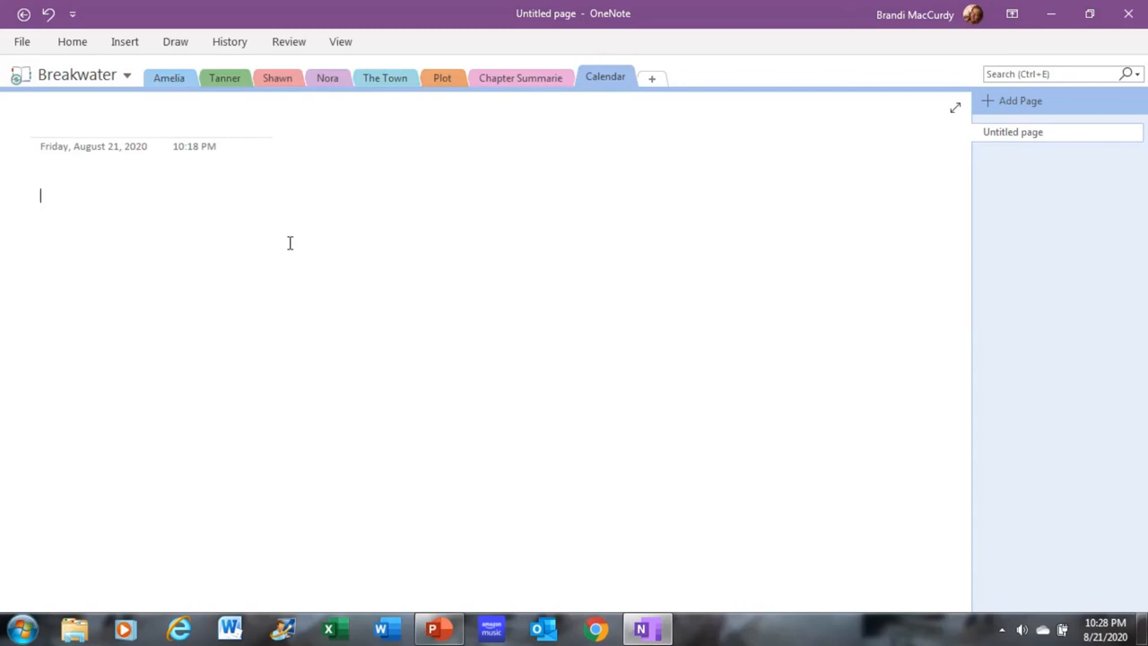
mouse_move(317, 240)
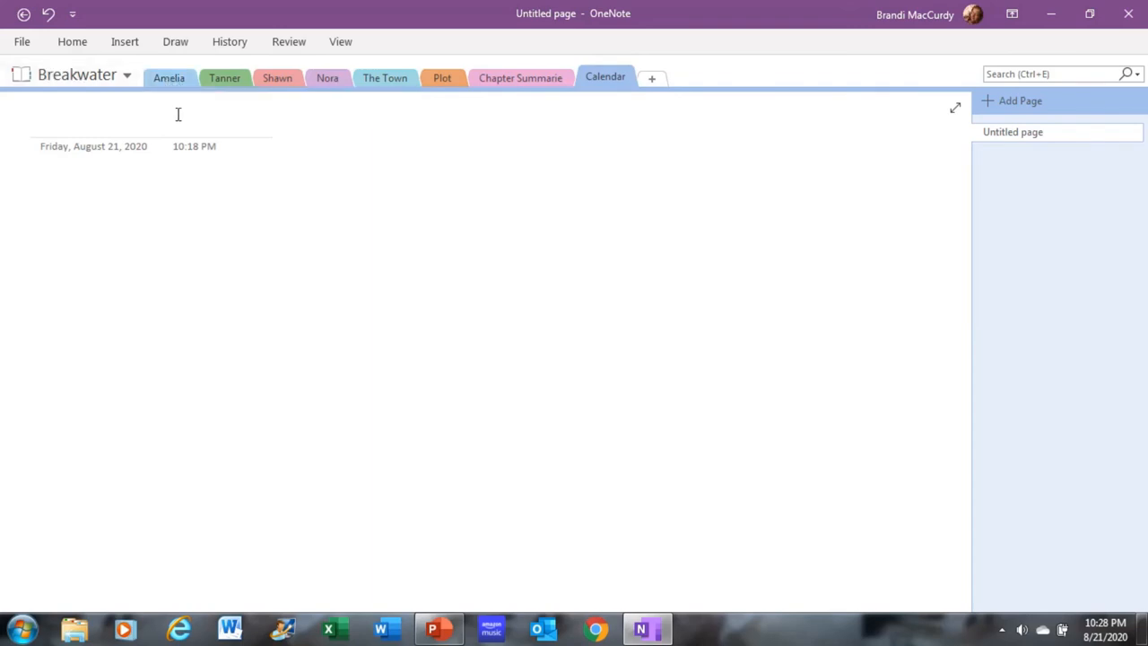
click(169, 77)
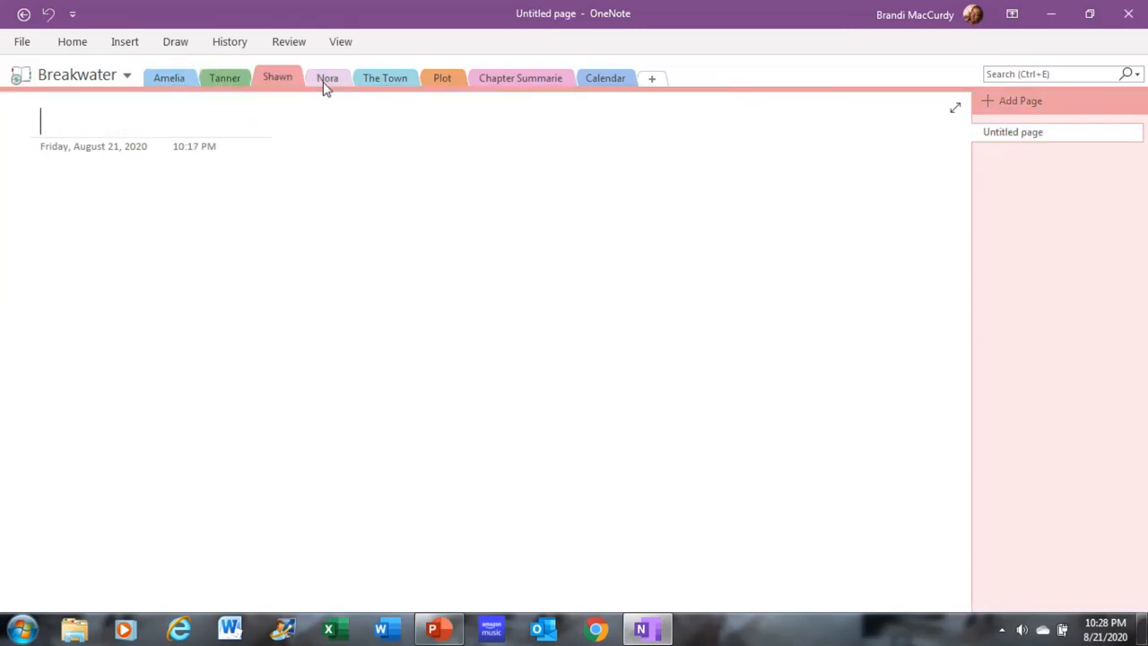
Browse the Nora, The Town, Plot and Chapter Summaries sections.
click(327, 79)
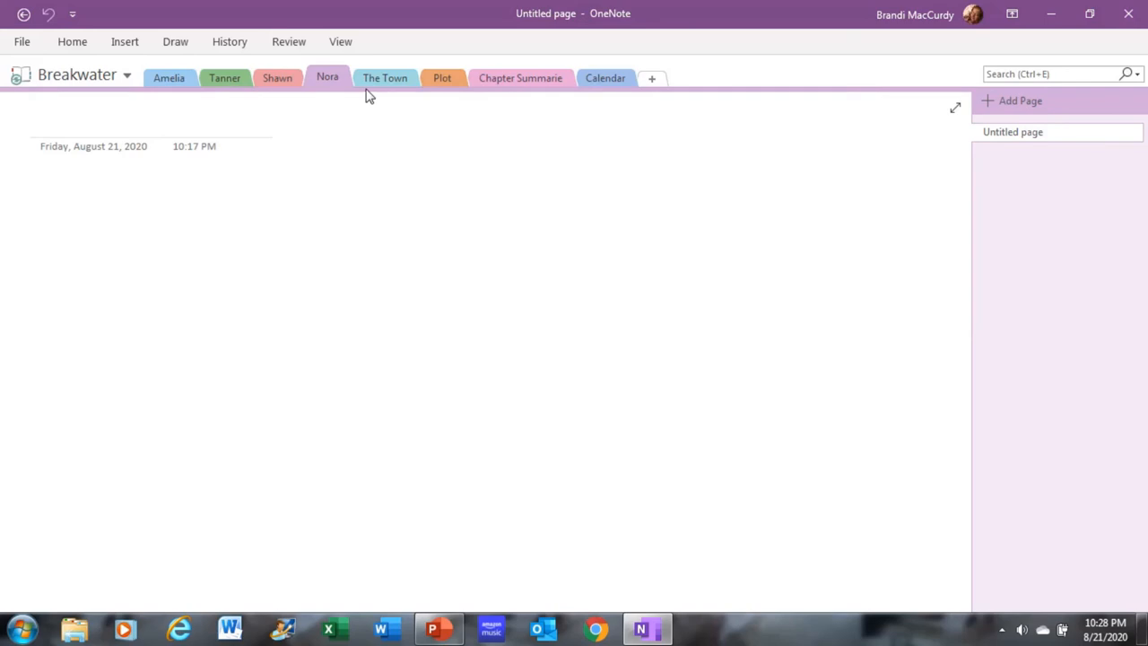
click(385, 78)
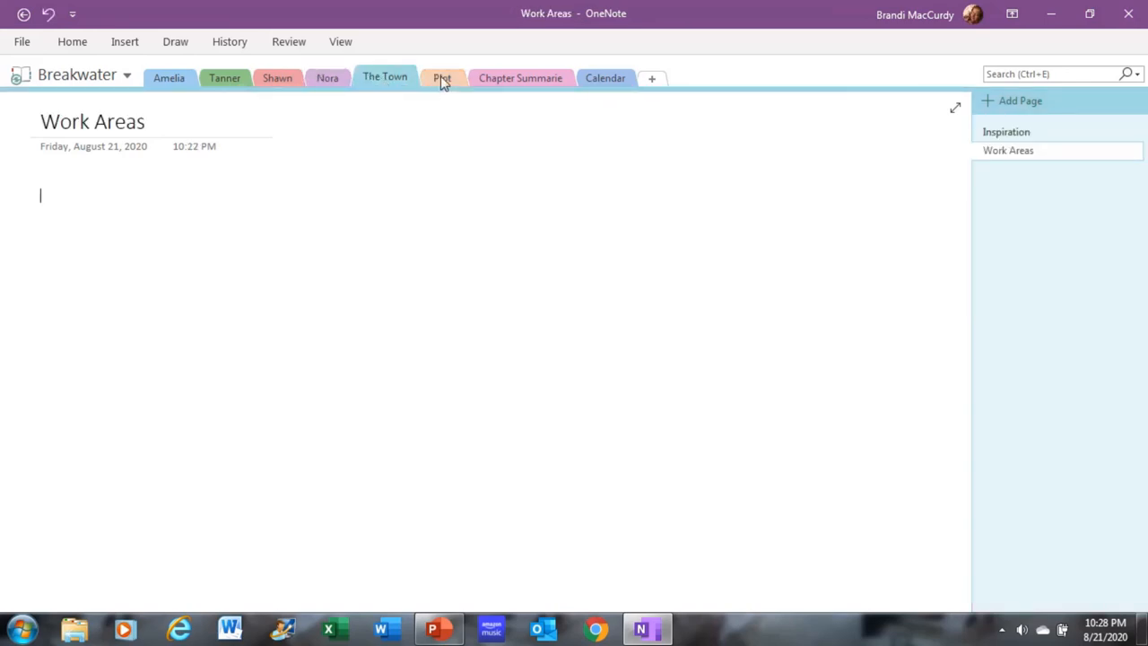
click(441, 77)
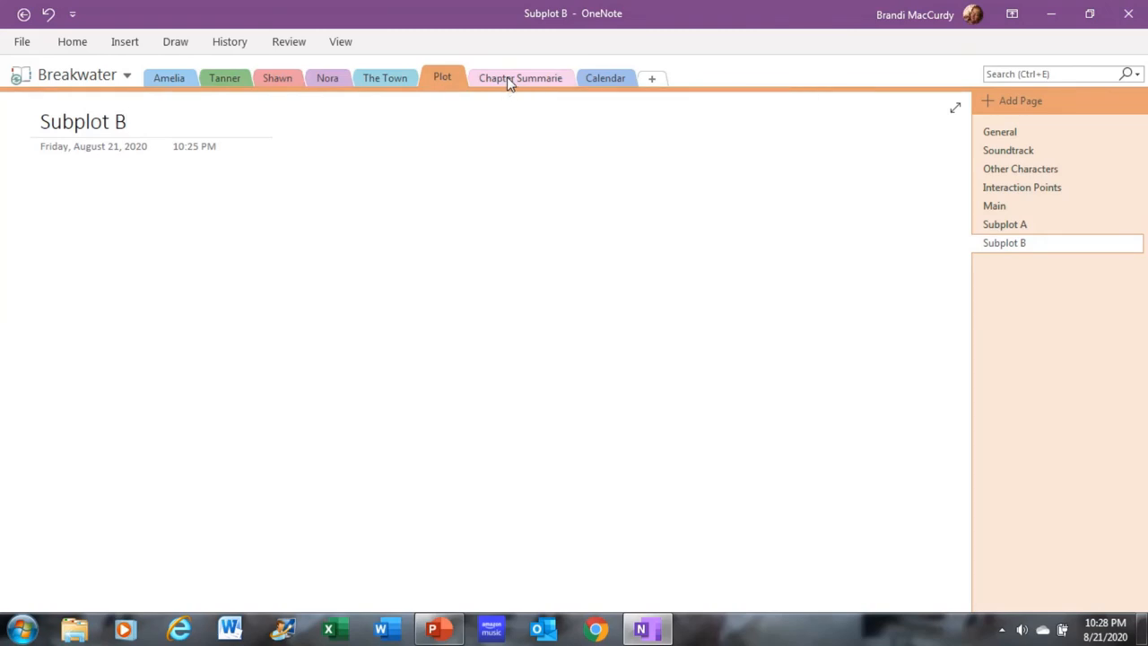
click(520, 77)
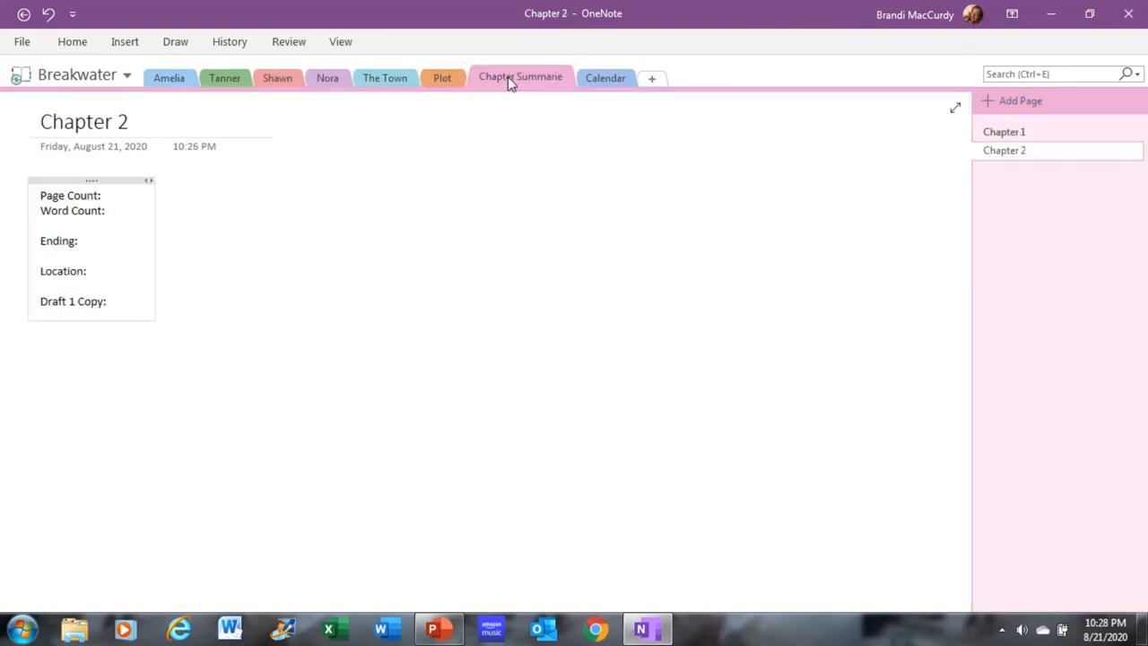
mouse_move(606, 78)
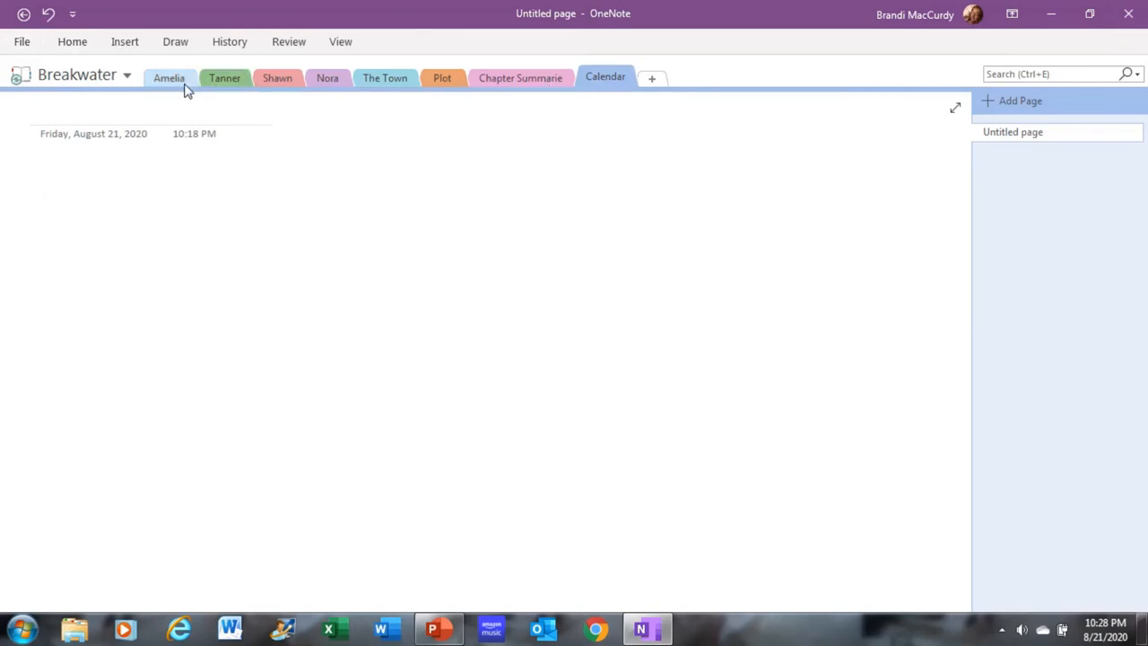
mouse_move(169, 78)
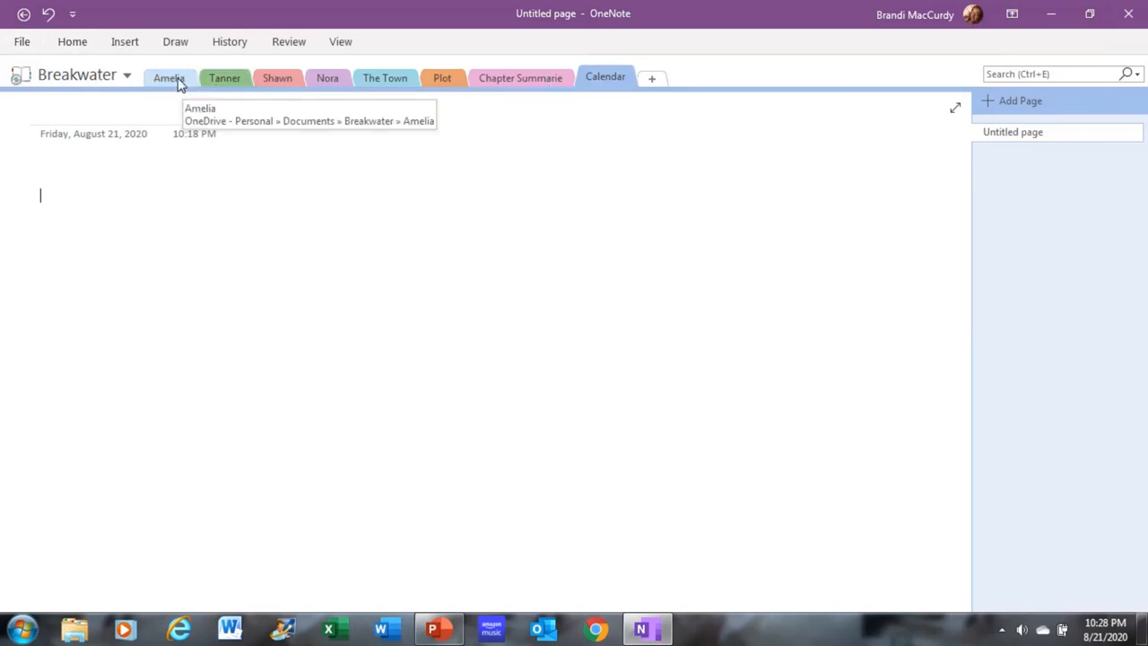
View Amelia's Personal Details, Job Details and Positive Traits pages.
click(169, 77)
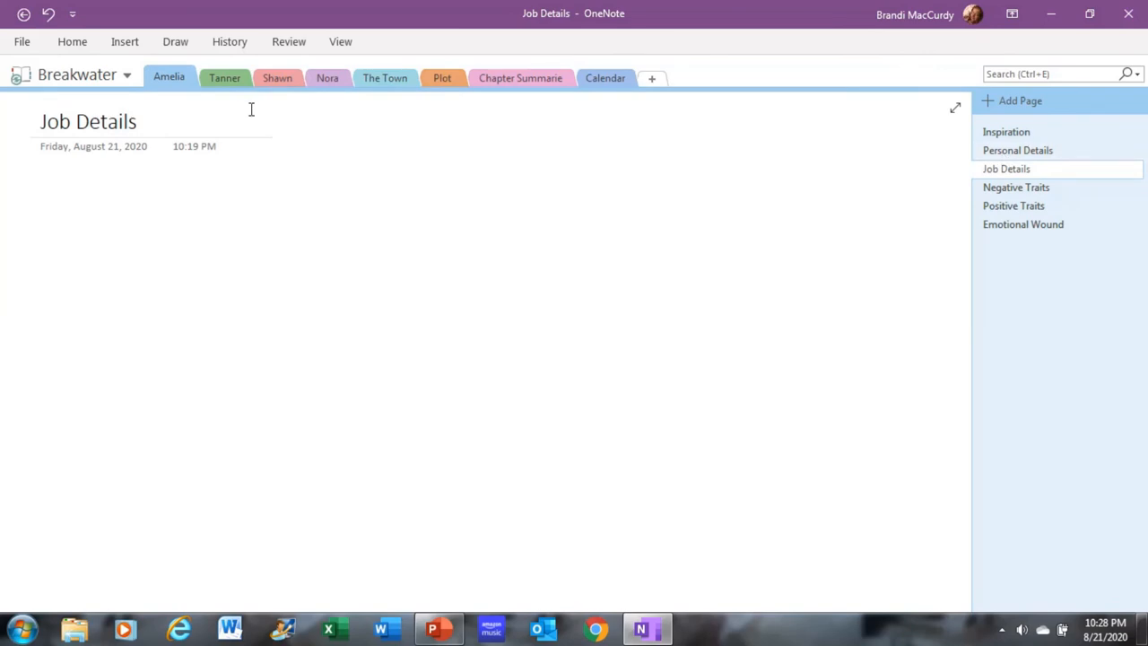
mouse_move(1029, 134)
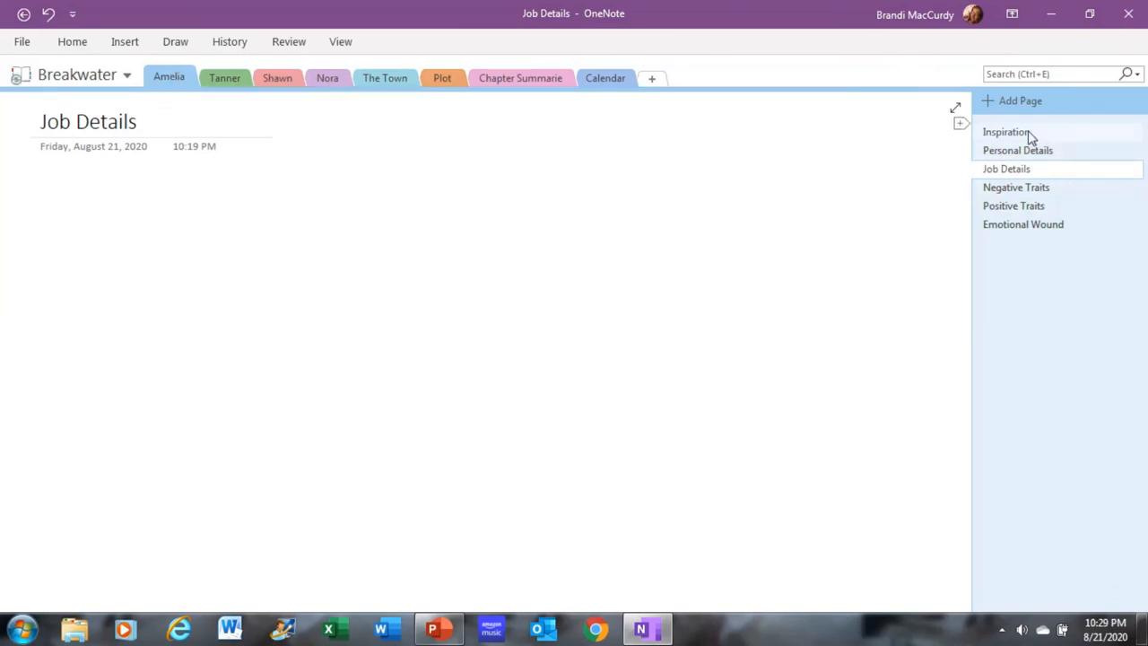
click(1018, 149)
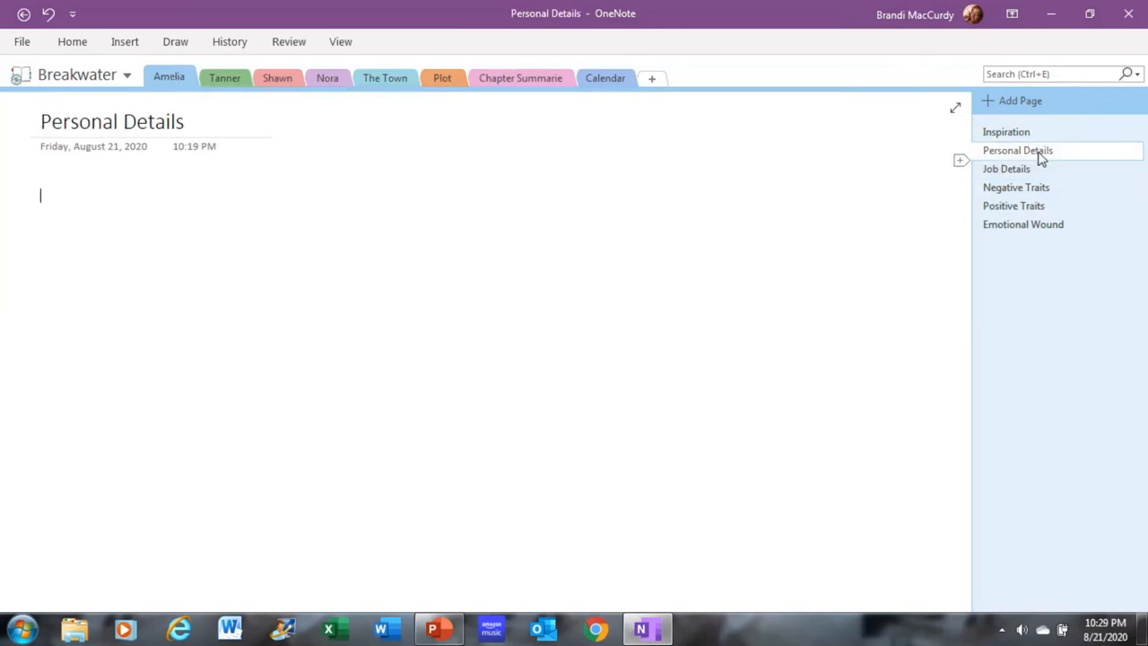
click(1006, 169)
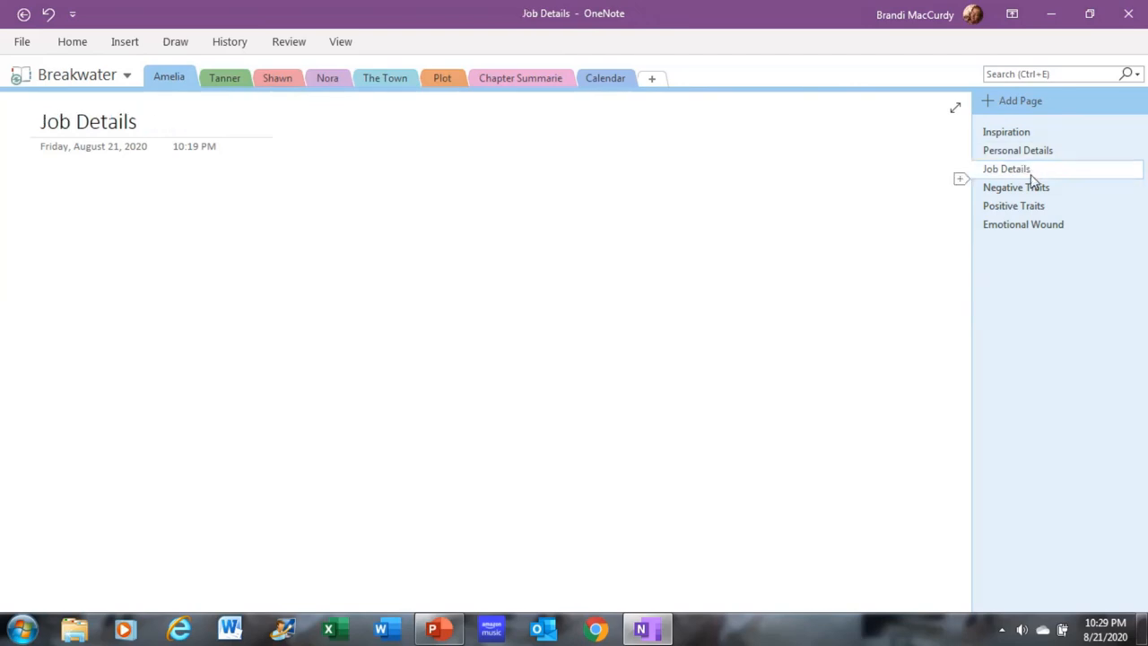
click(1014, 205)
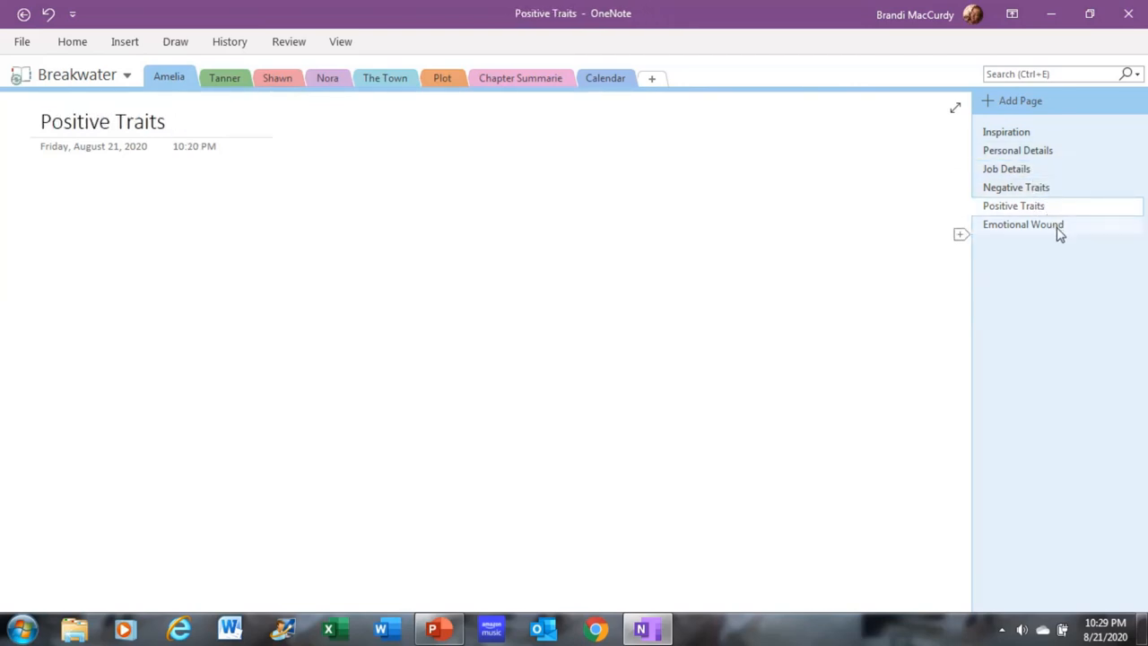
click(1023, 224)
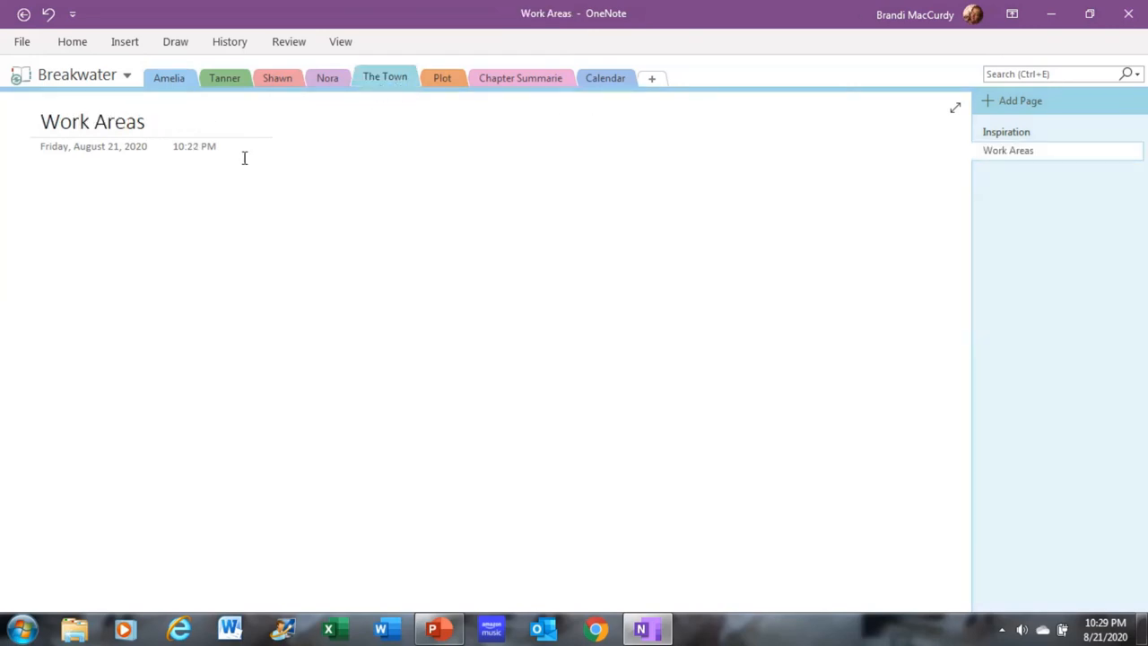
View The Town's Inspiration and Work Areas pages, then Plot's General and Soundtrack pages.
click(1008, 132)
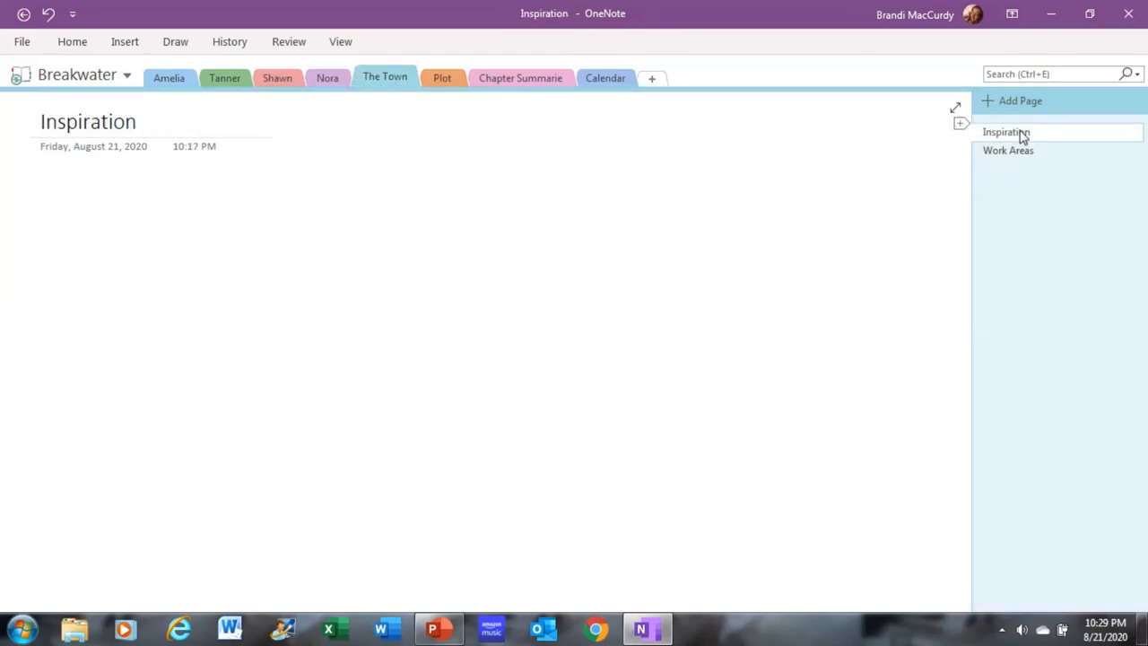
click(40, 195)
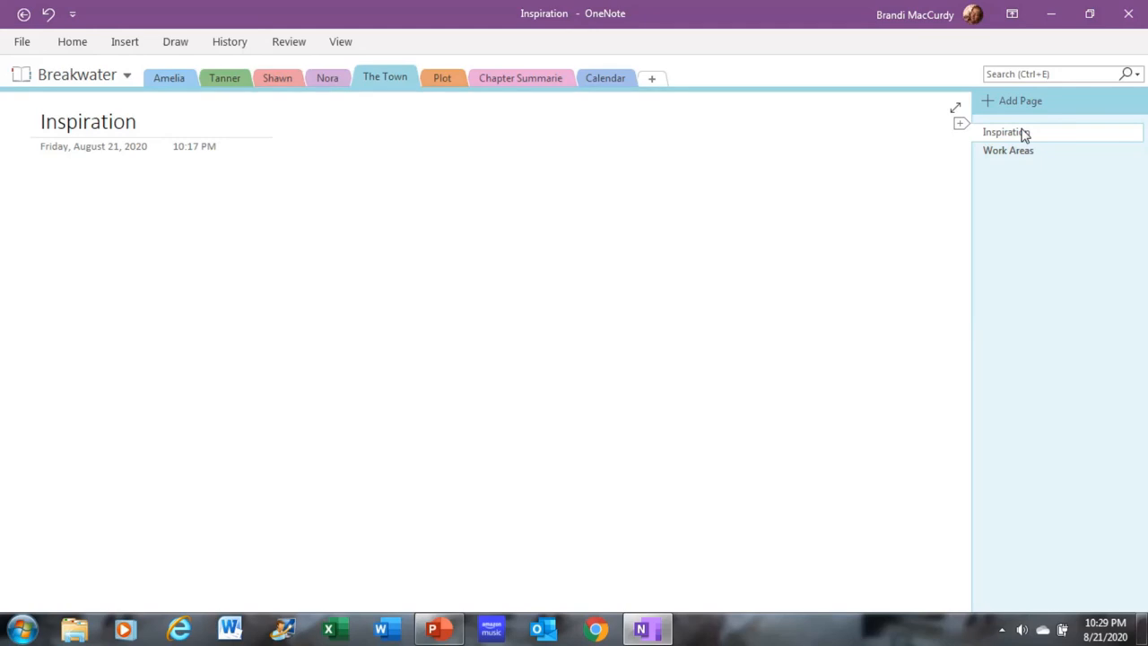
click(1009, 150)
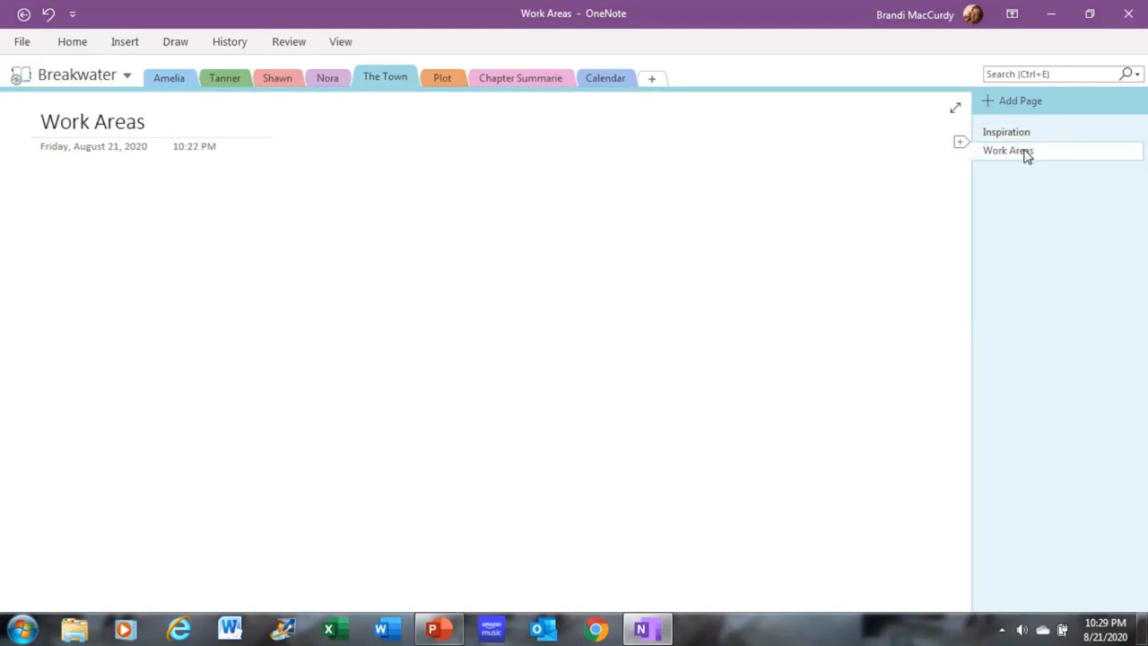
mouse_move(449, 97)
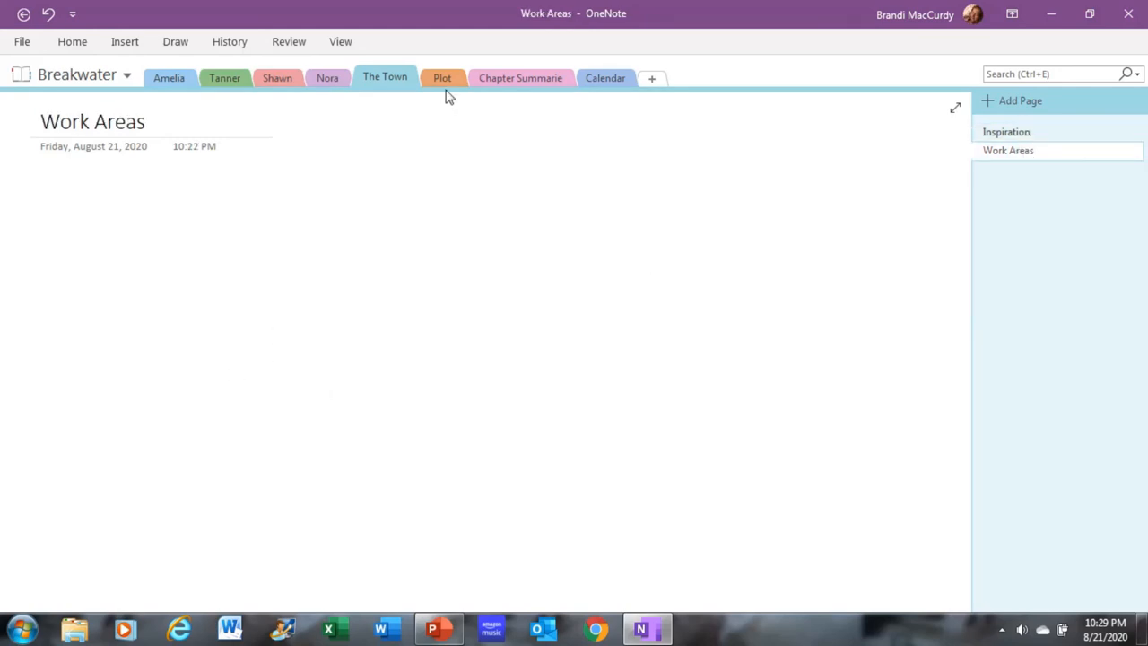
click(442, 78)
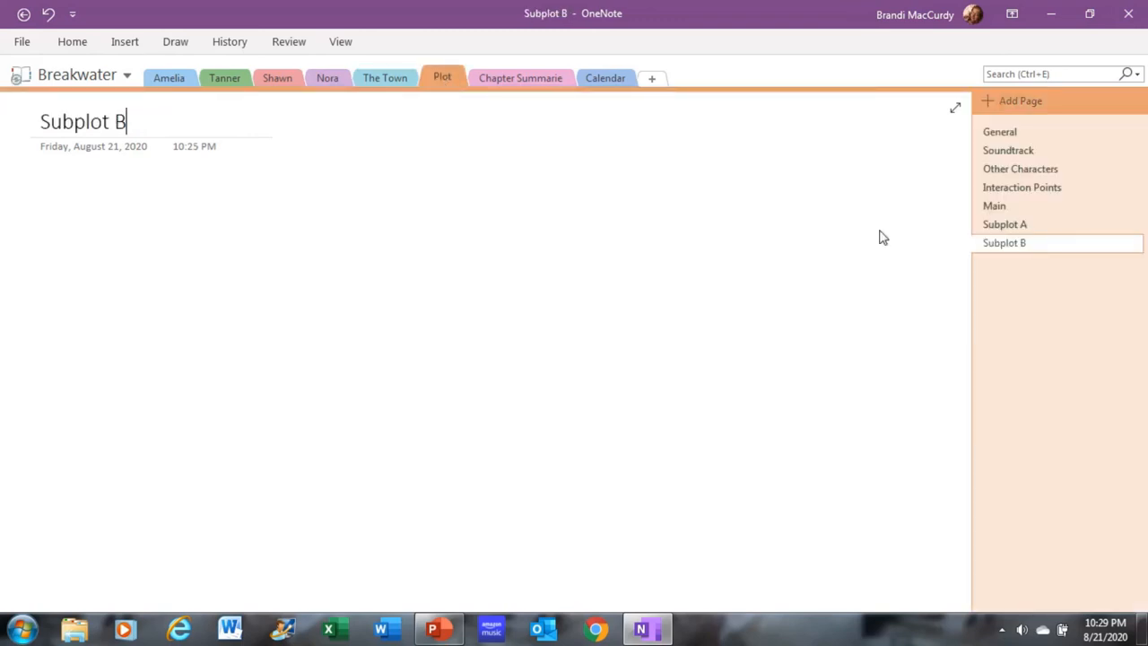
click(1000, 132)
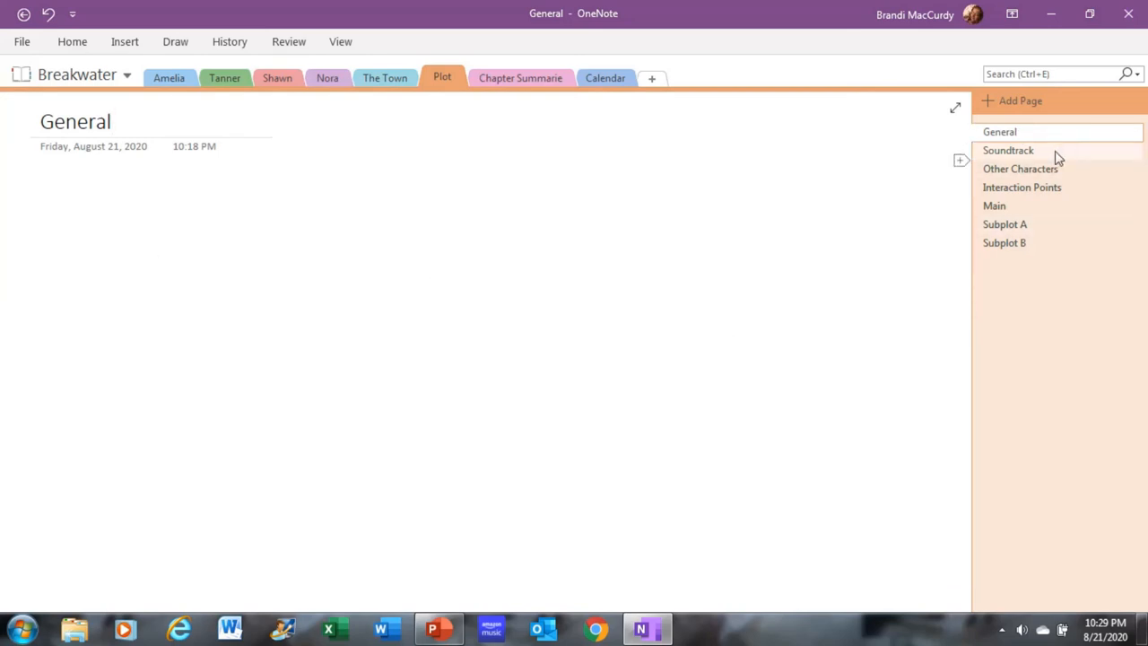
click(1008, 150)
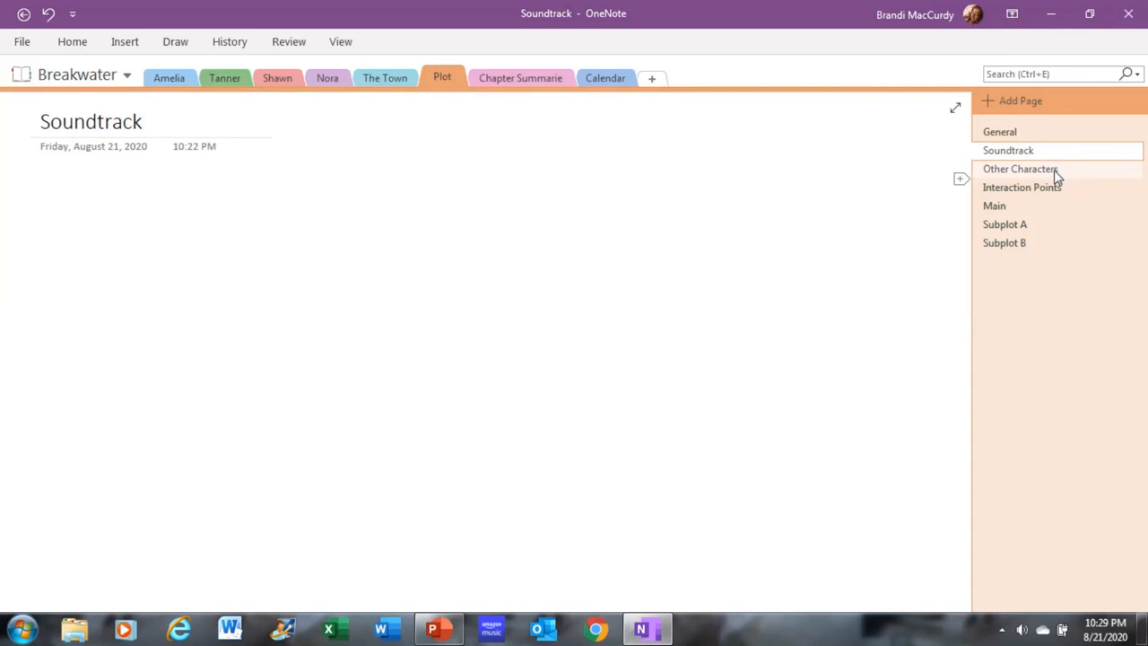
On the Other Characters page, delete the Mr Peabody note and the child's photo.
click(1020, 169)
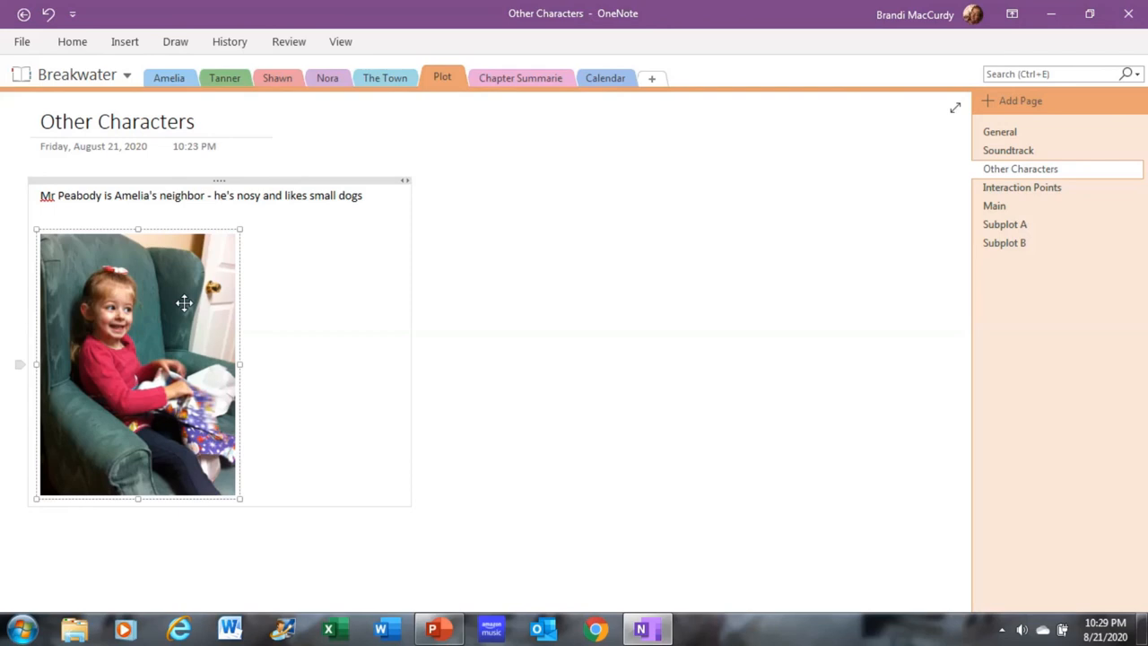
right_click(184, 303)
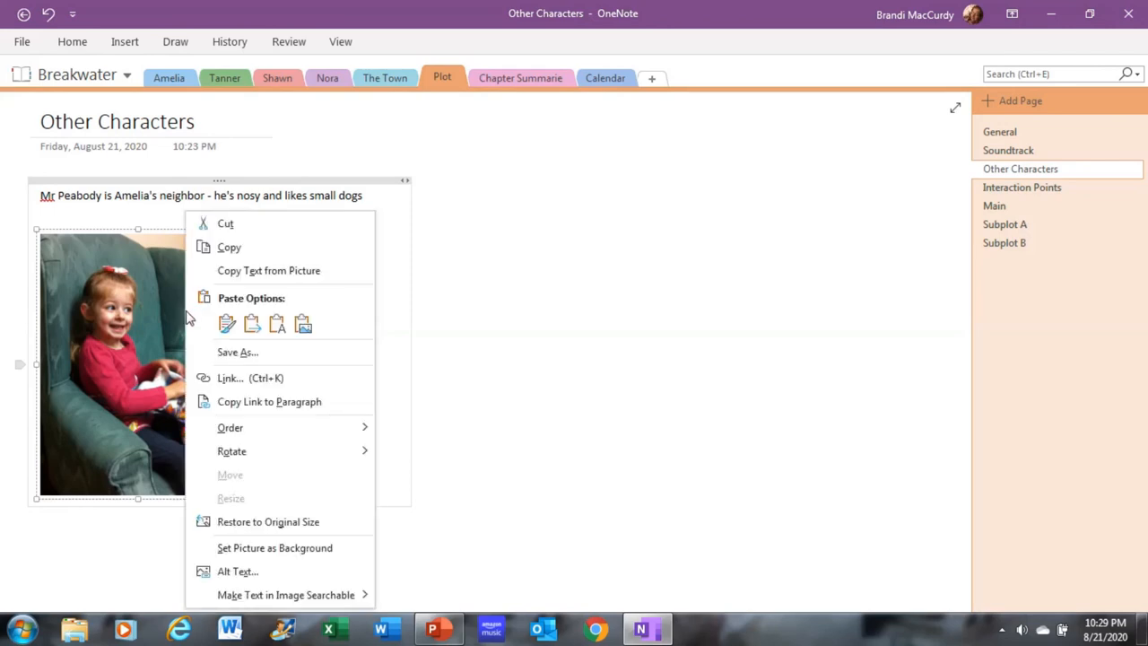
mouse_move(269, 556)
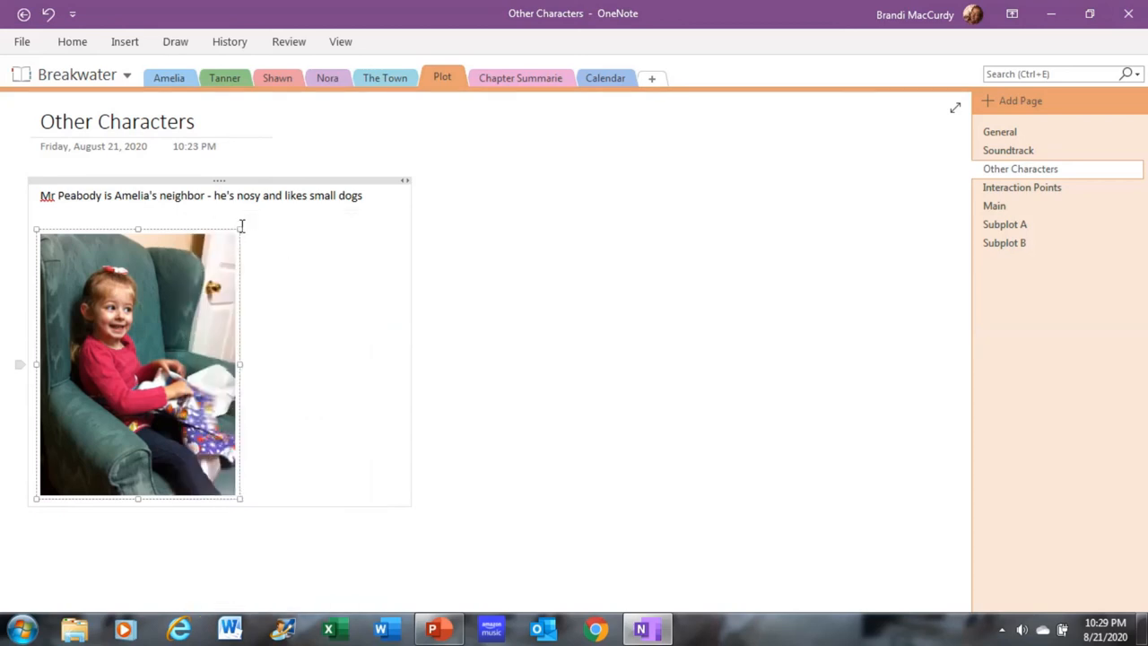
key(Delete)
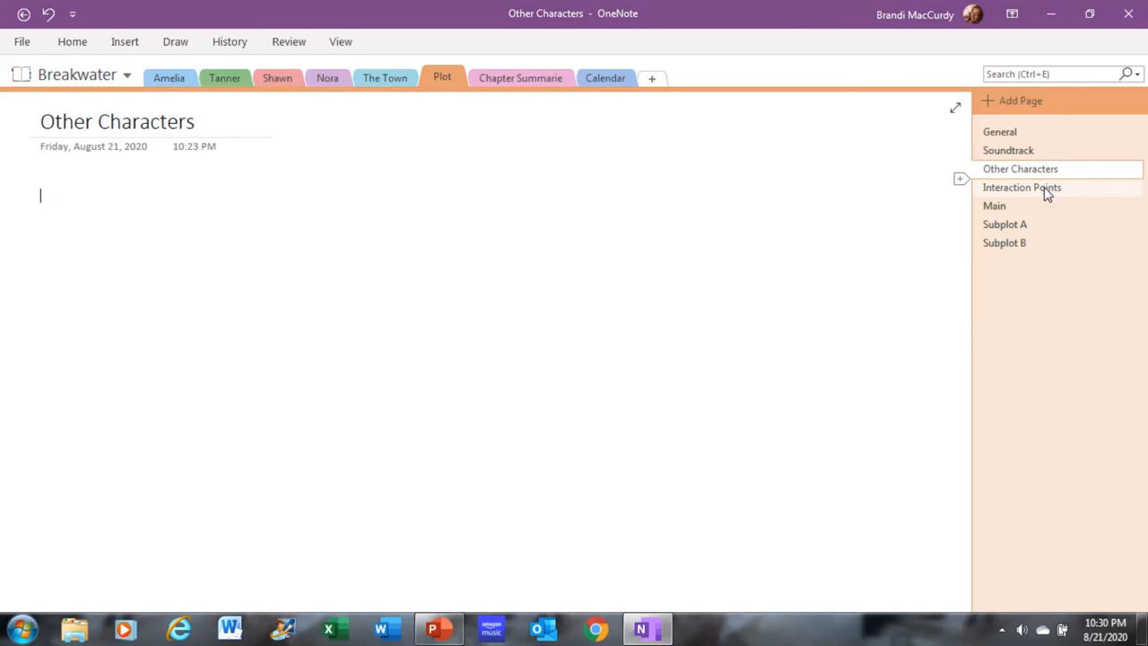
Browse Plot's Interaction Points, Main and Subplot B pages, then open Chapter 1's page body.
click(1022, 187)
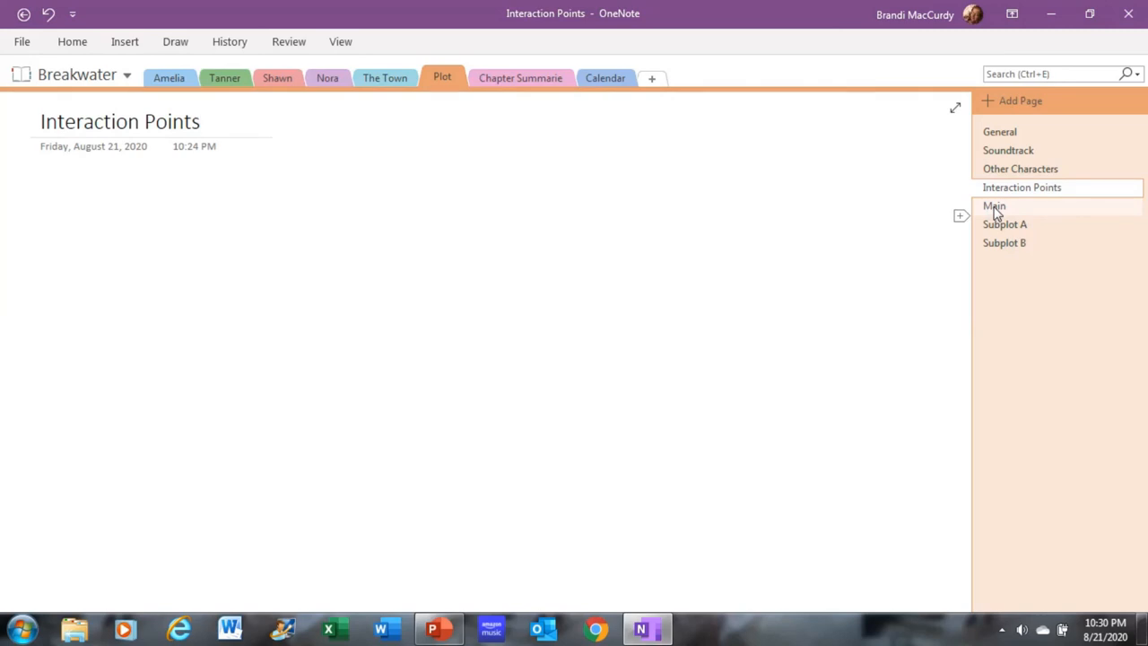
click(995, 205)
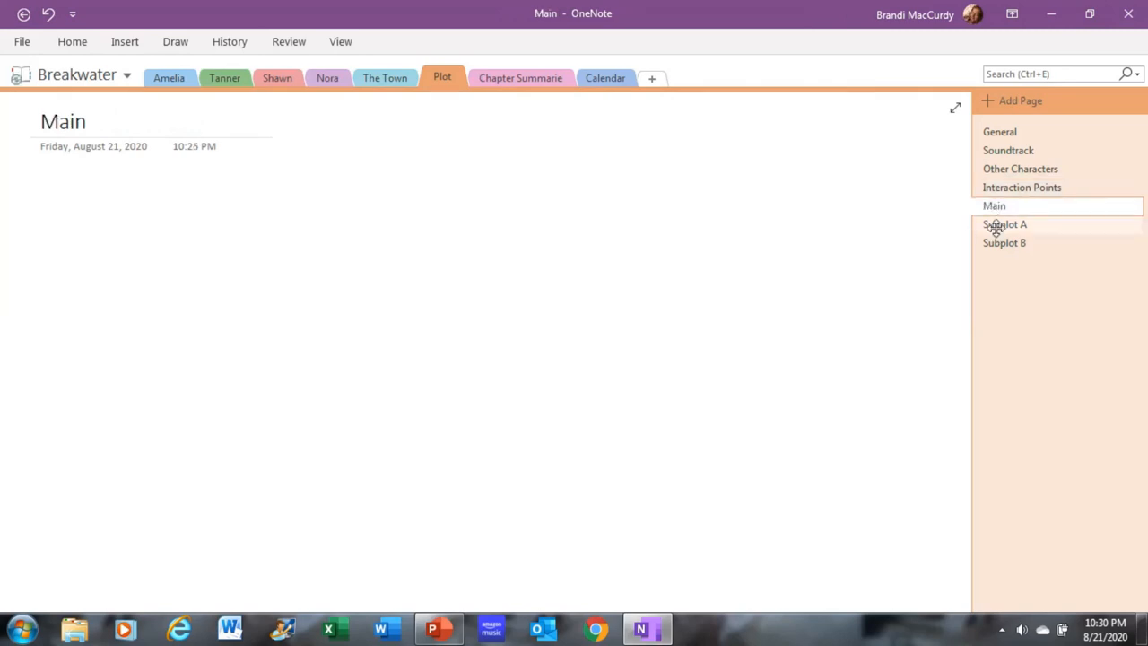
click(1005, 242)
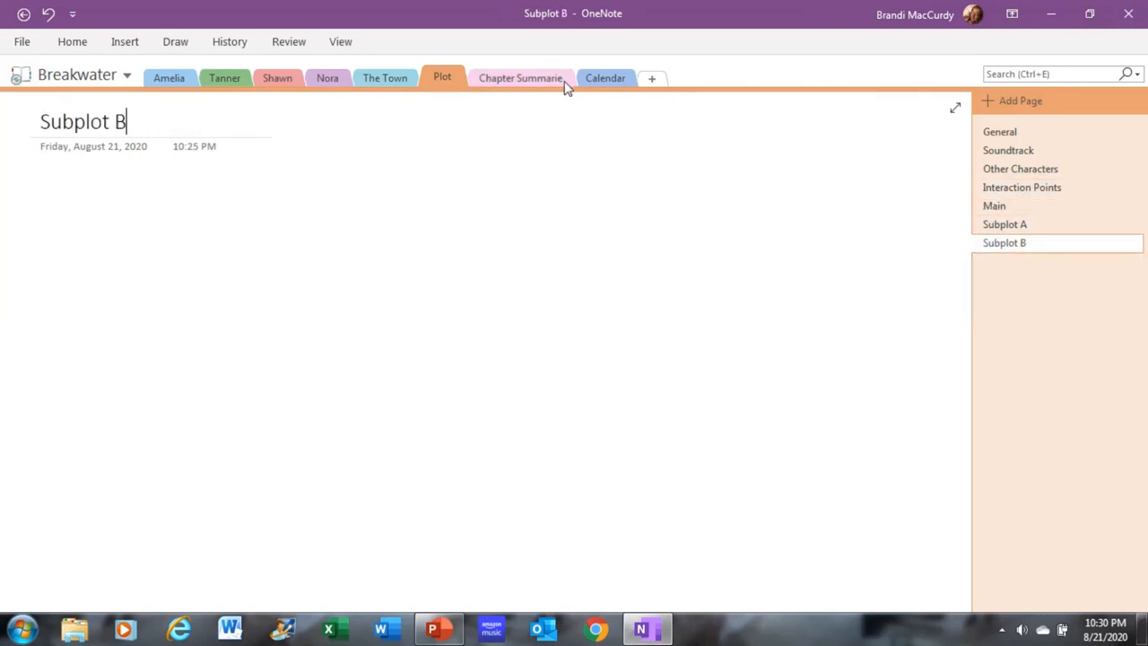
click(521, 78)
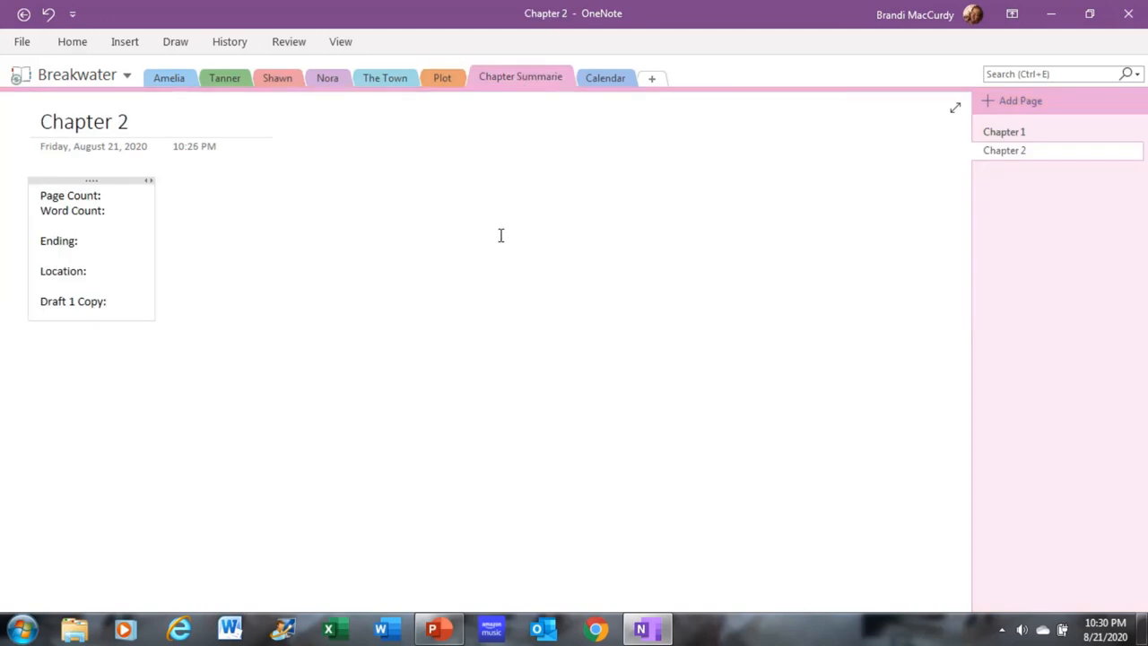
click(1004, 132)
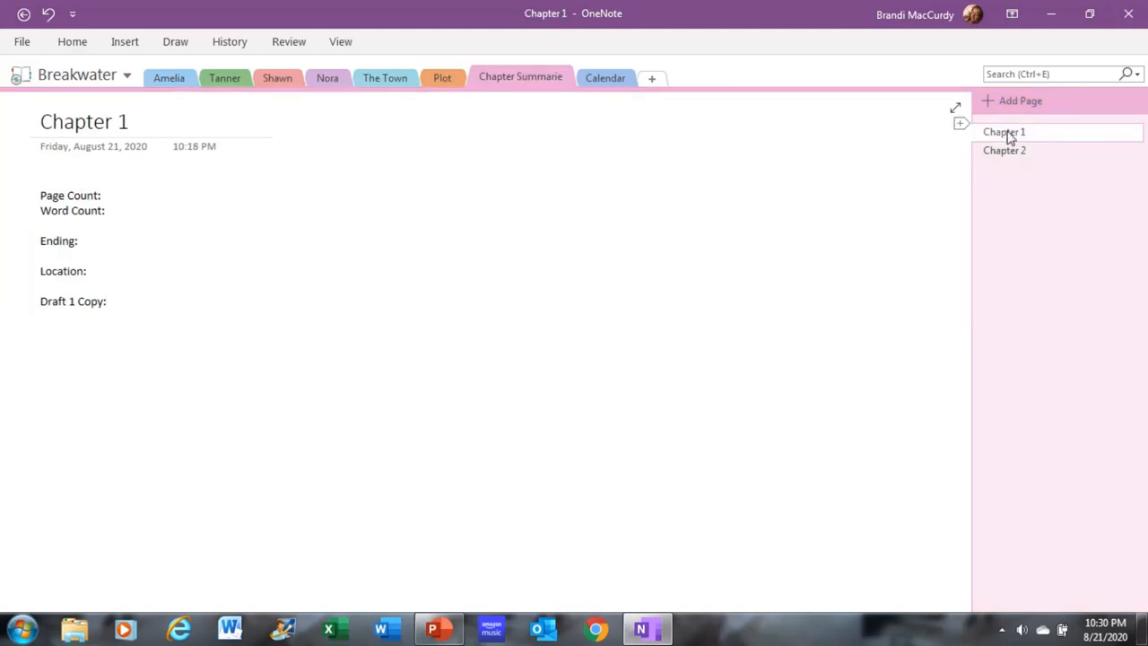
click(342, 235)
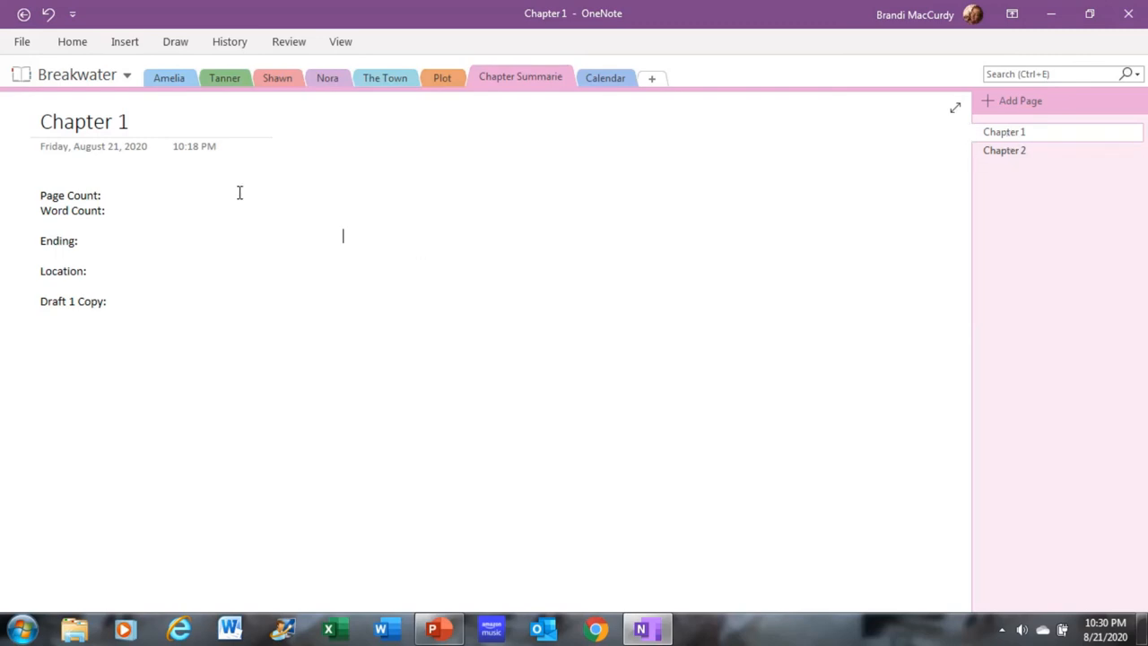
mouse_move(81, 175)
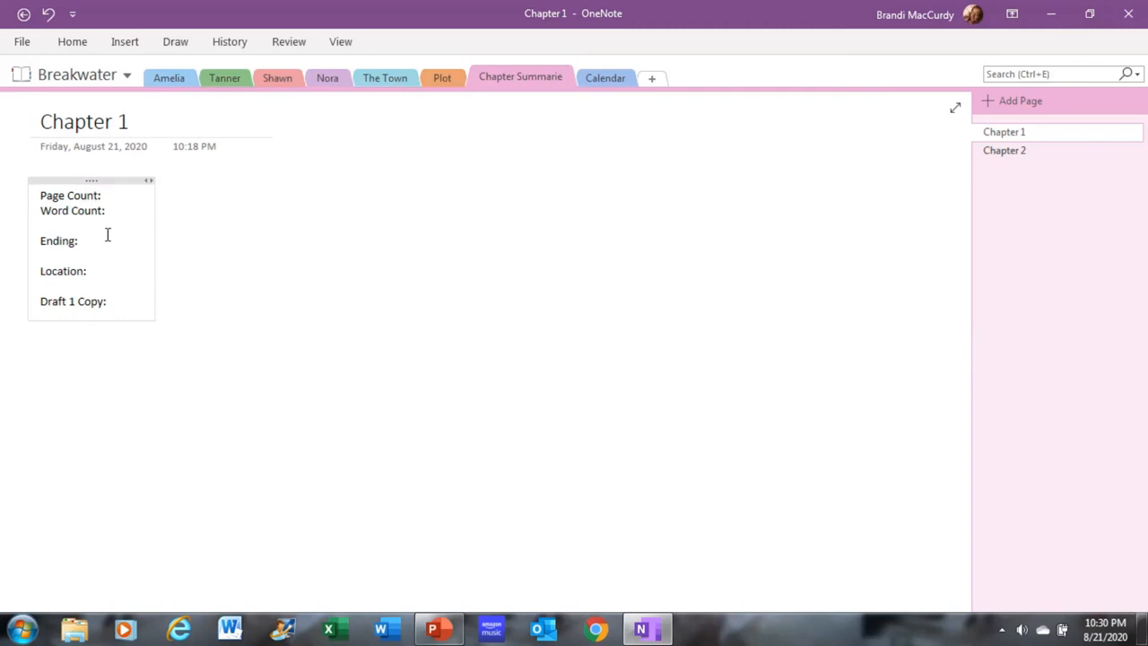
mouse_move(107, 271)
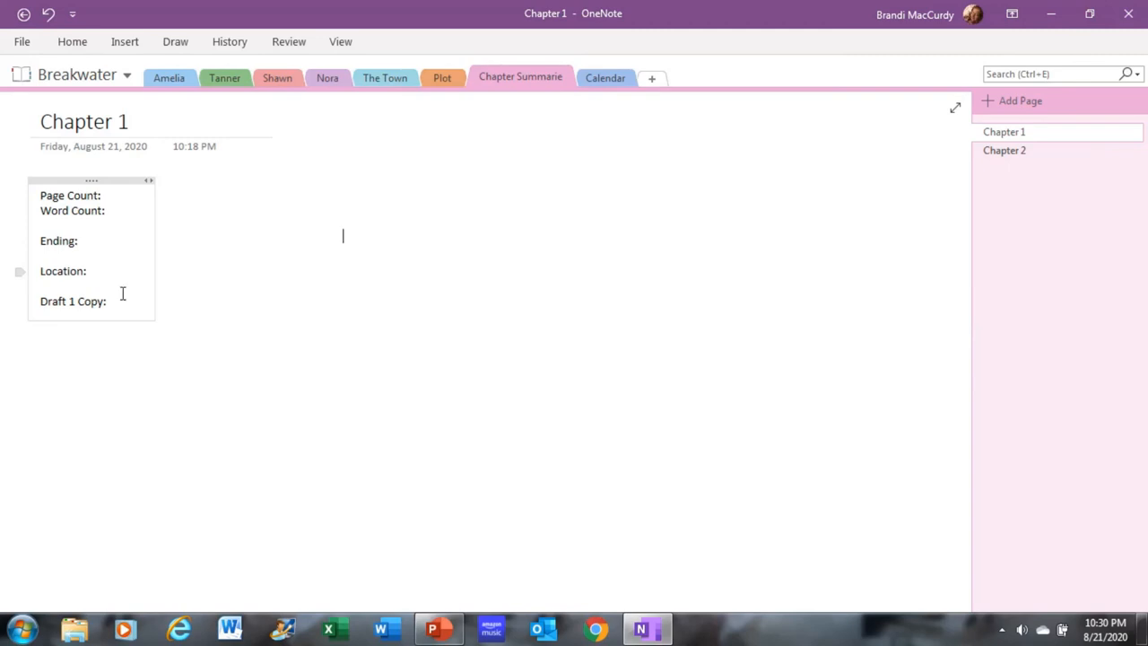
mouse_move(130, 308)
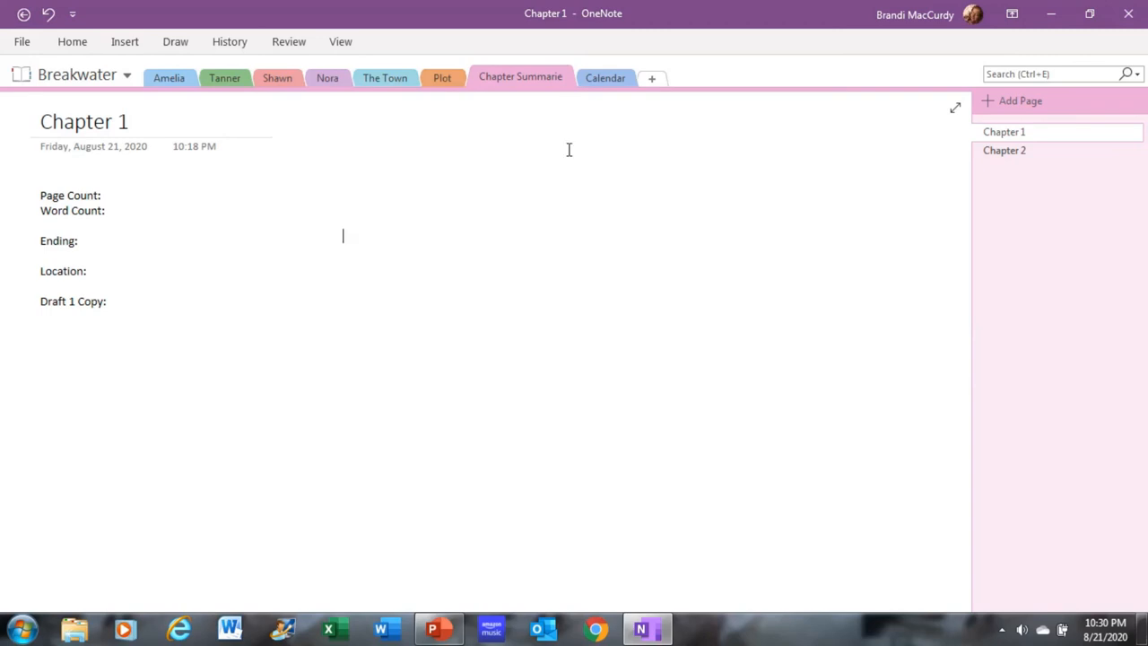
Glance at the blank Calendar page, then switch to Amelia's Emotional Wound page.
click(605, 77)
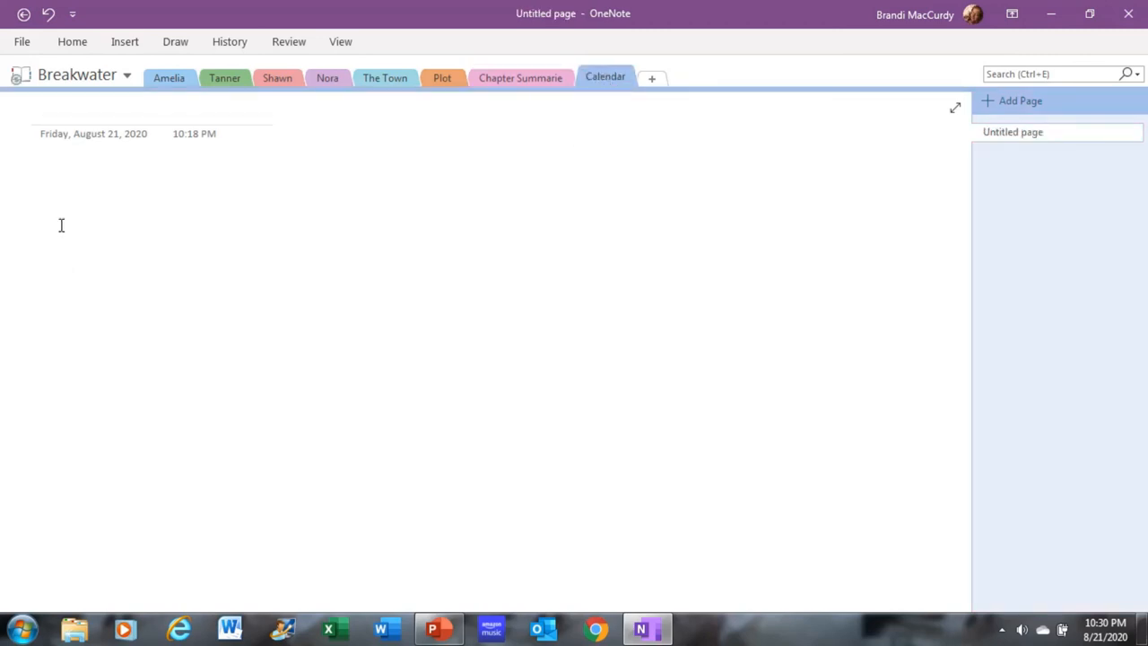
click(40, 196)
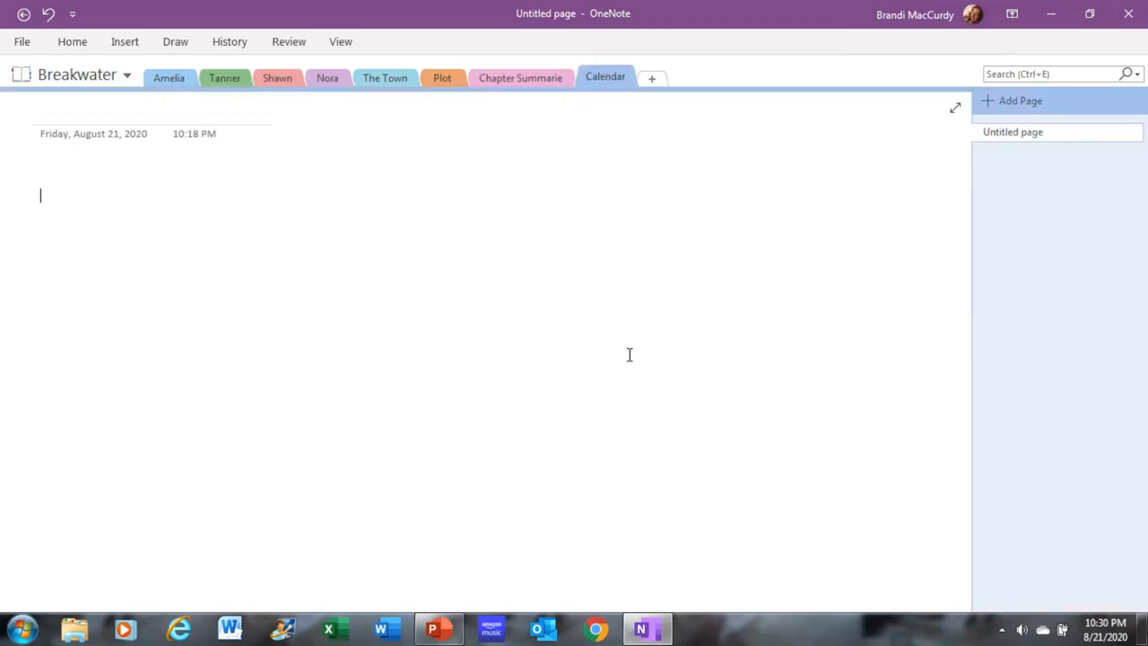
mouse_move(169, 77)
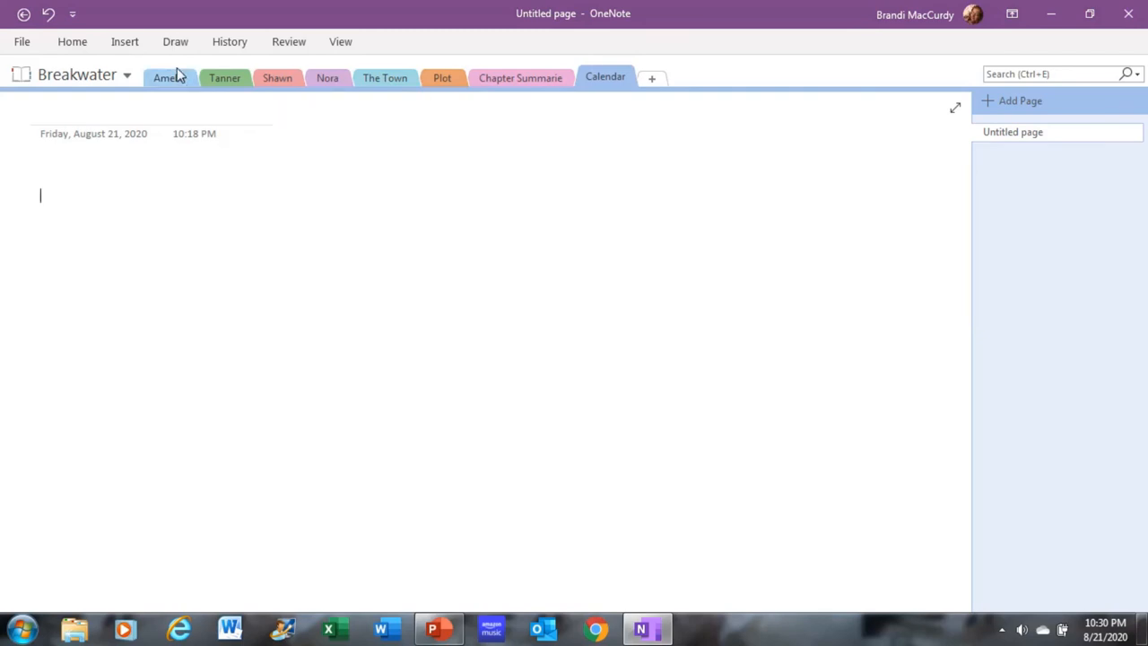
mouse_move(169, 77)
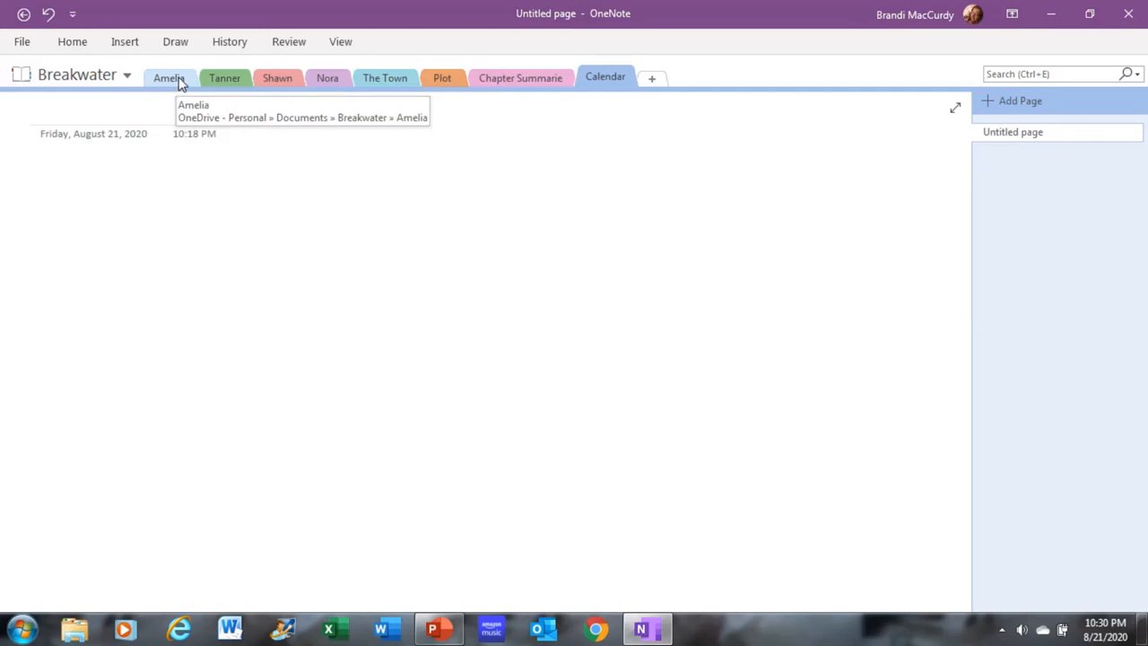
click(169, 77)
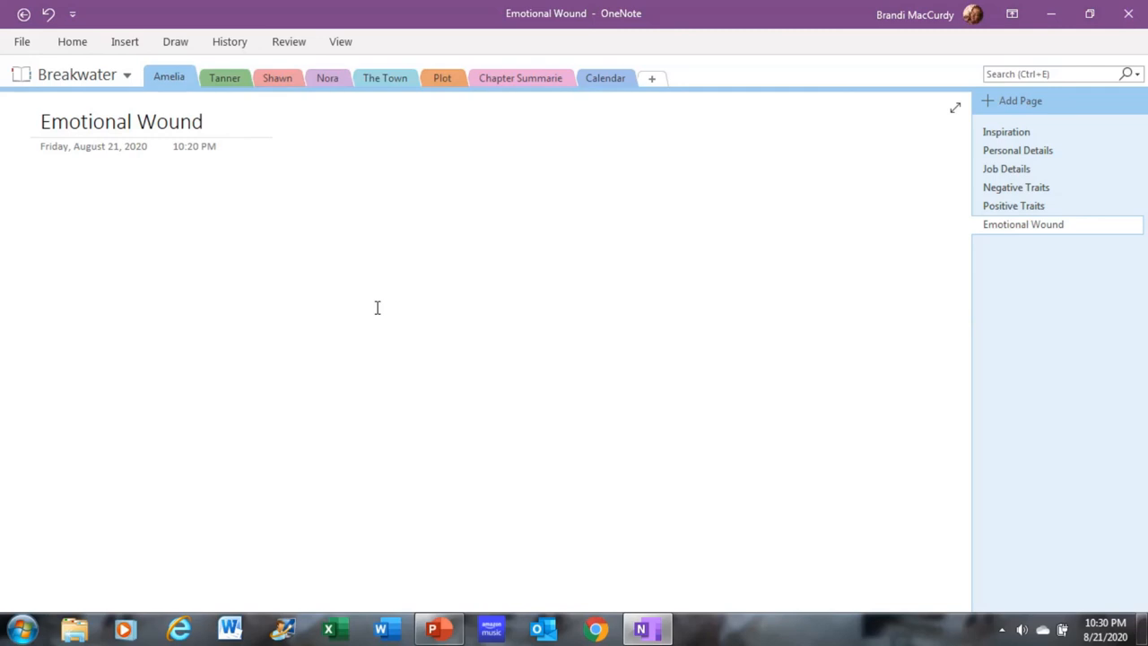
click(41, 195)
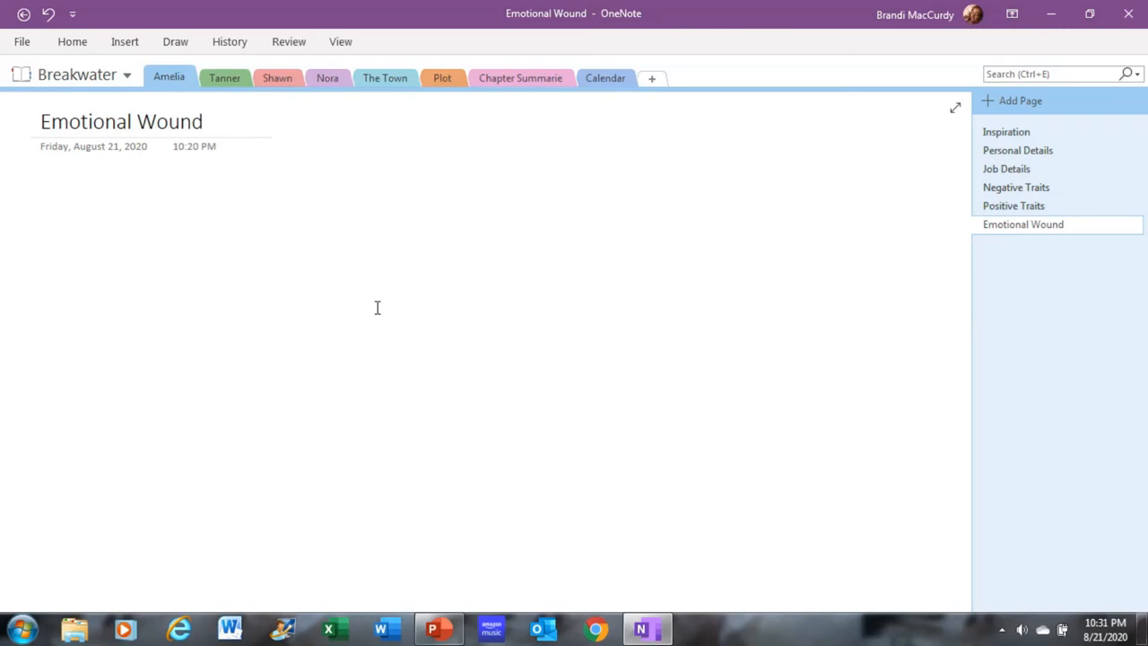
click(40, 196)
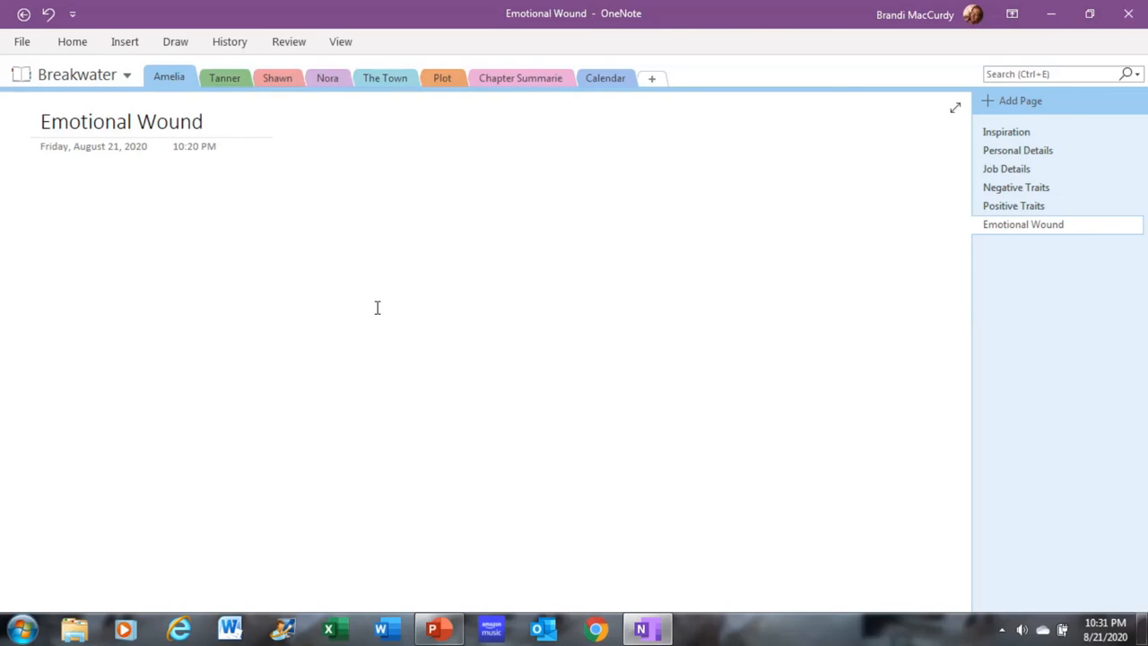
click(40, 195)
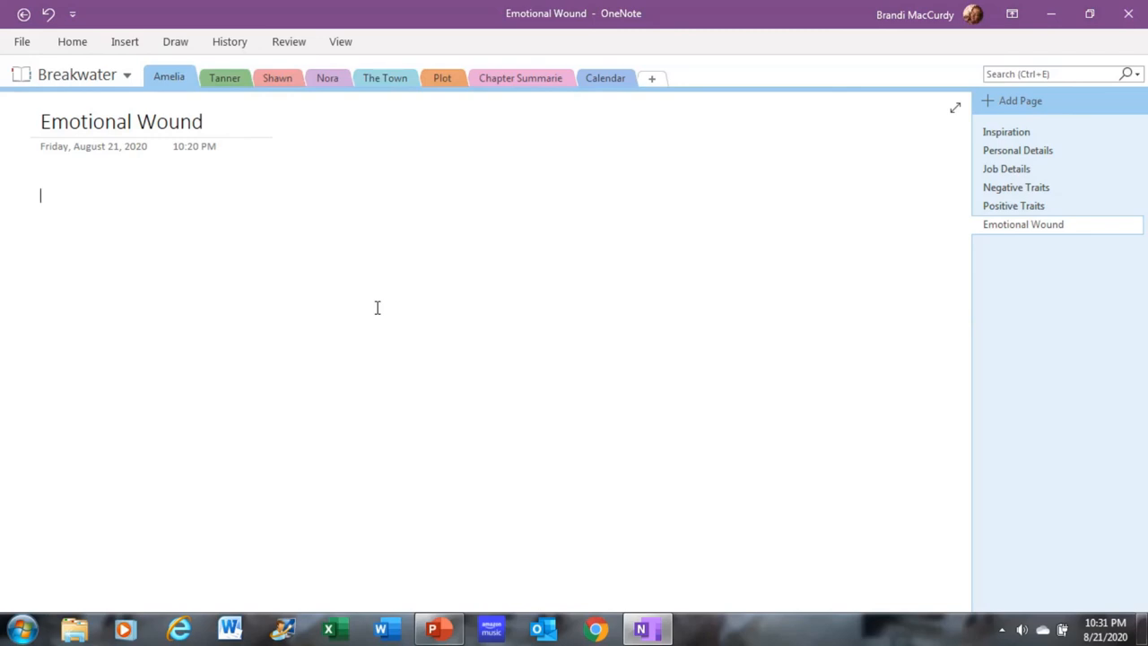